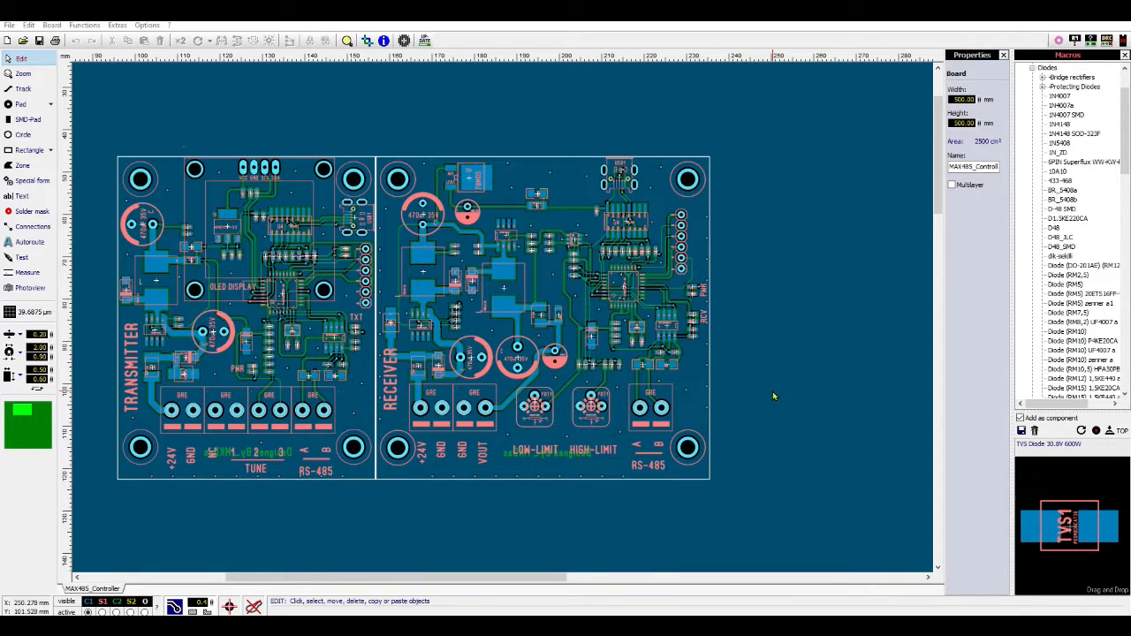
{"action": "mouse_move", "coordinate": [446, 193]}
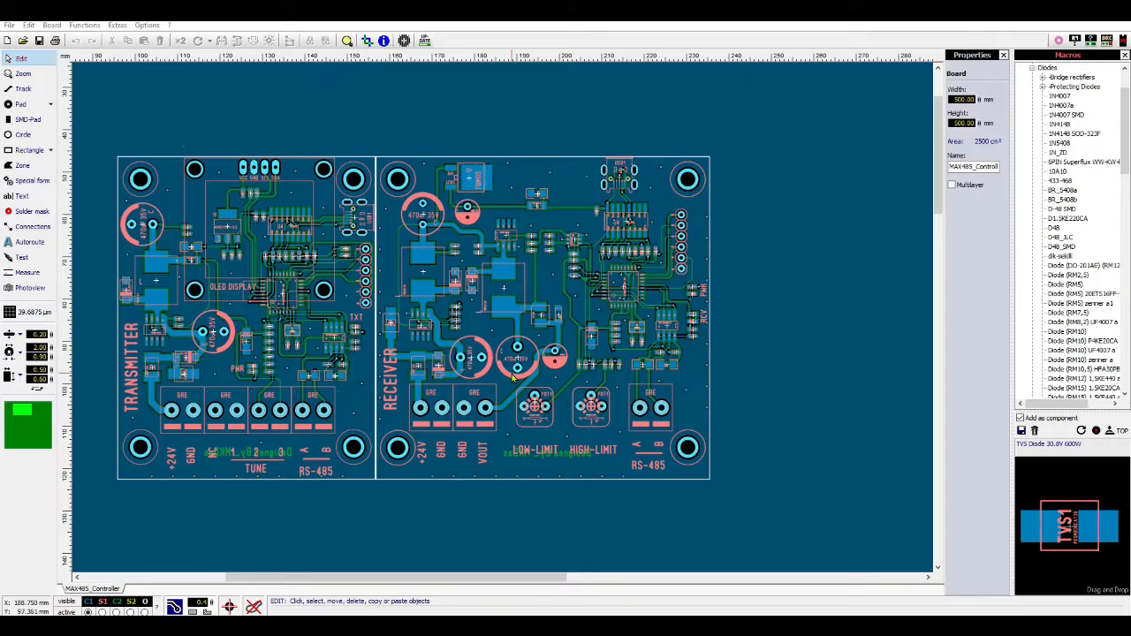
{"action": "mouse_move", "coordinate": [433, 287]}
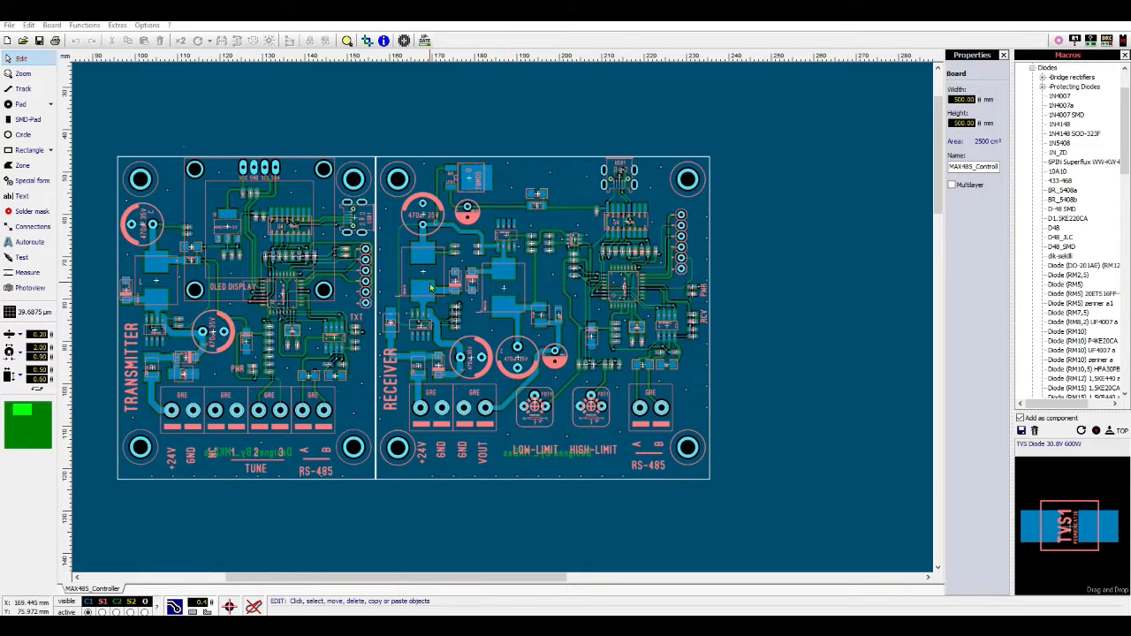
{"action": "mouse_move", "coordinate": [468, 331]}
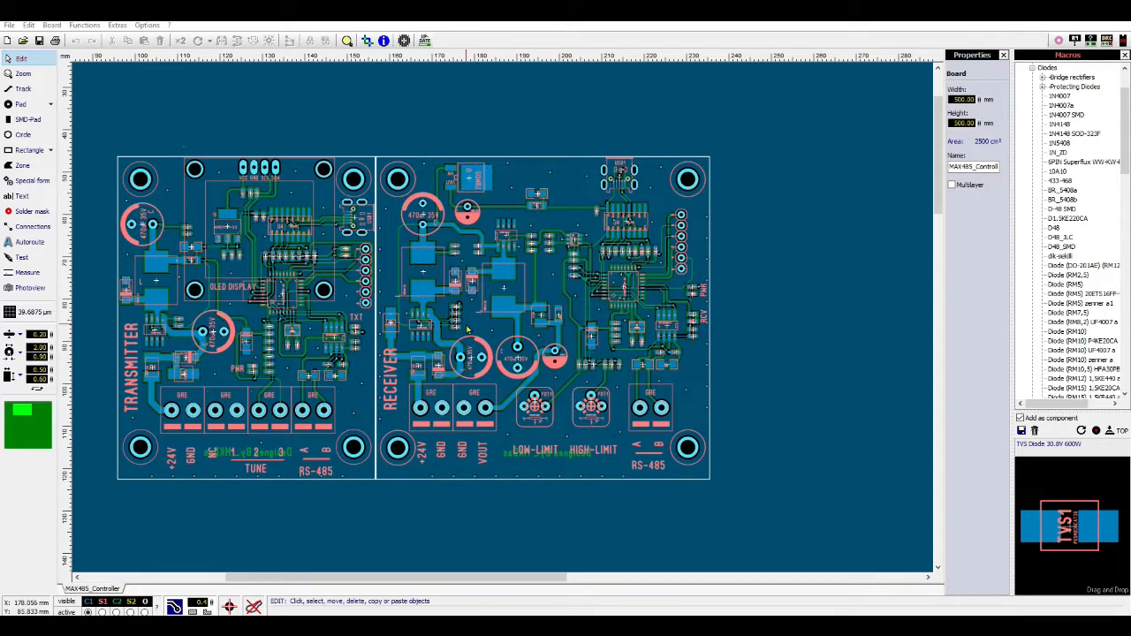
{"action": "mouse_move", "coordinate": [400, 309]}
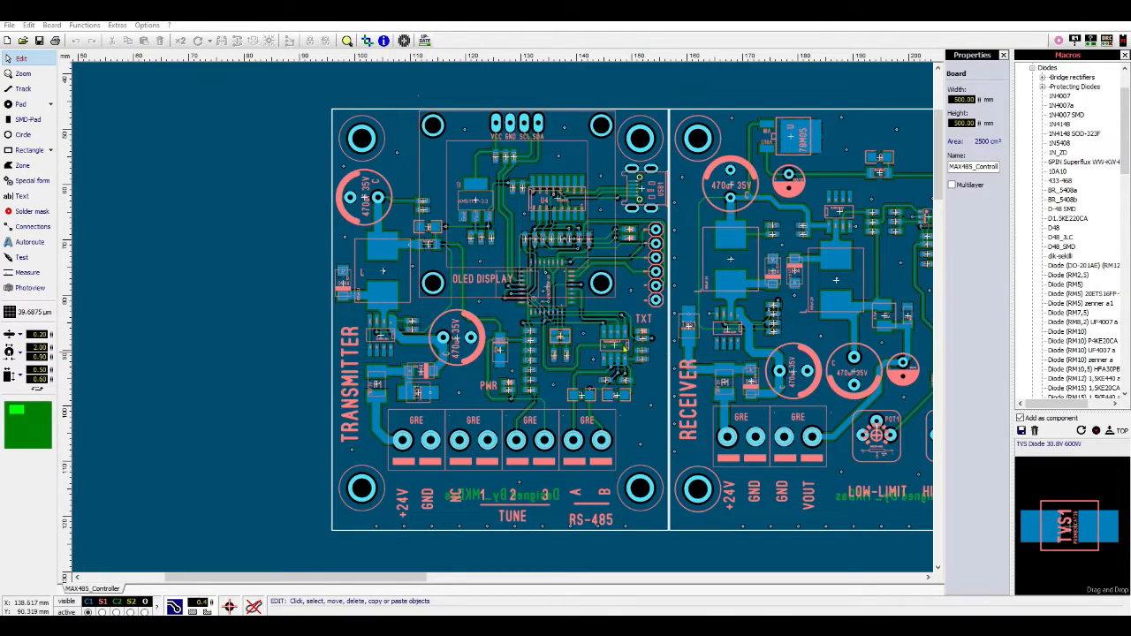
{"action": "mouse_move", "coordinate": [510, 297]}
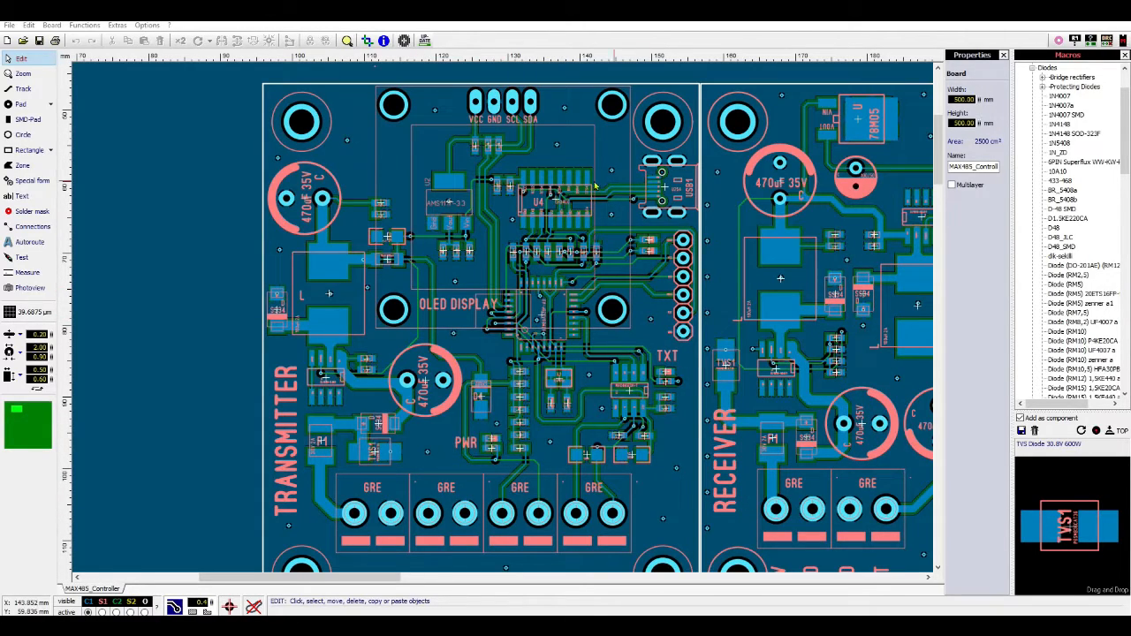
{"action": "mouse_move", "coordinate": [470, 265]}
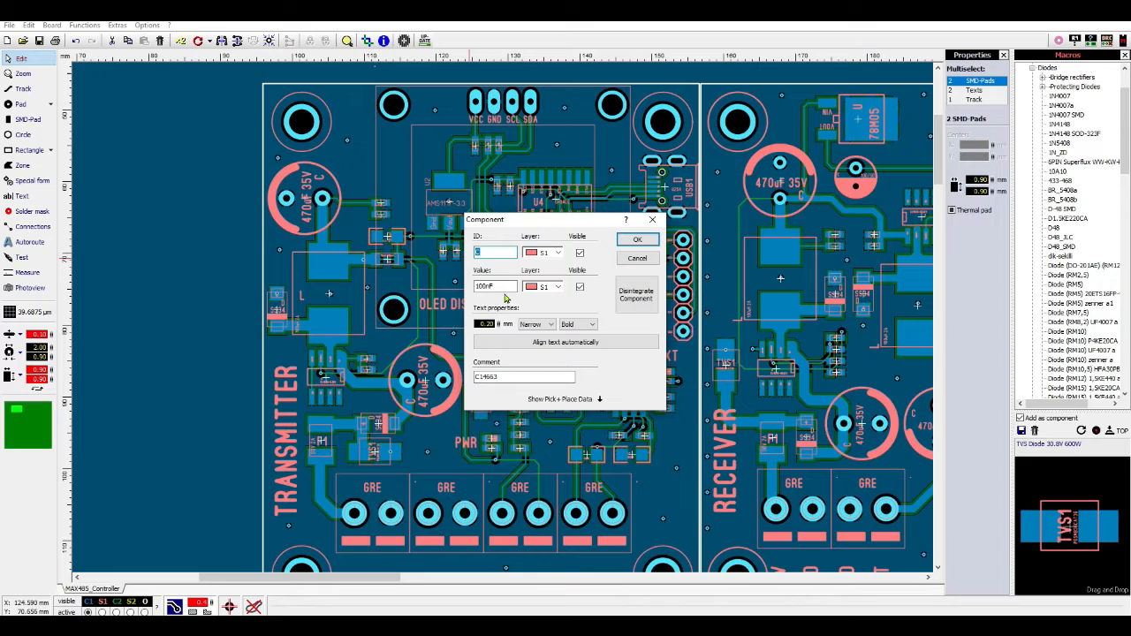
Step: Expand the capacitor's pick-and-place section showing rotation, package 0603 and centre options
{"action": "left_click", "coordinate": [560, 399]}
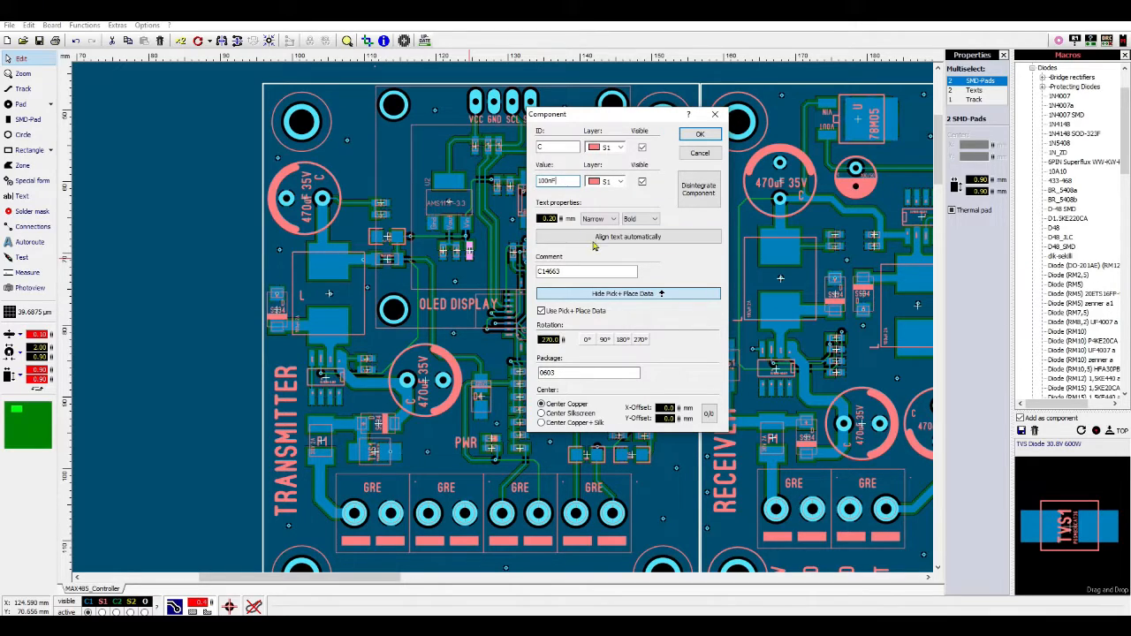
Step: Edit the capacitor's part-number comment and confirm its properties with OK
{"action": "left_click", "coordinate": [587, 272]}
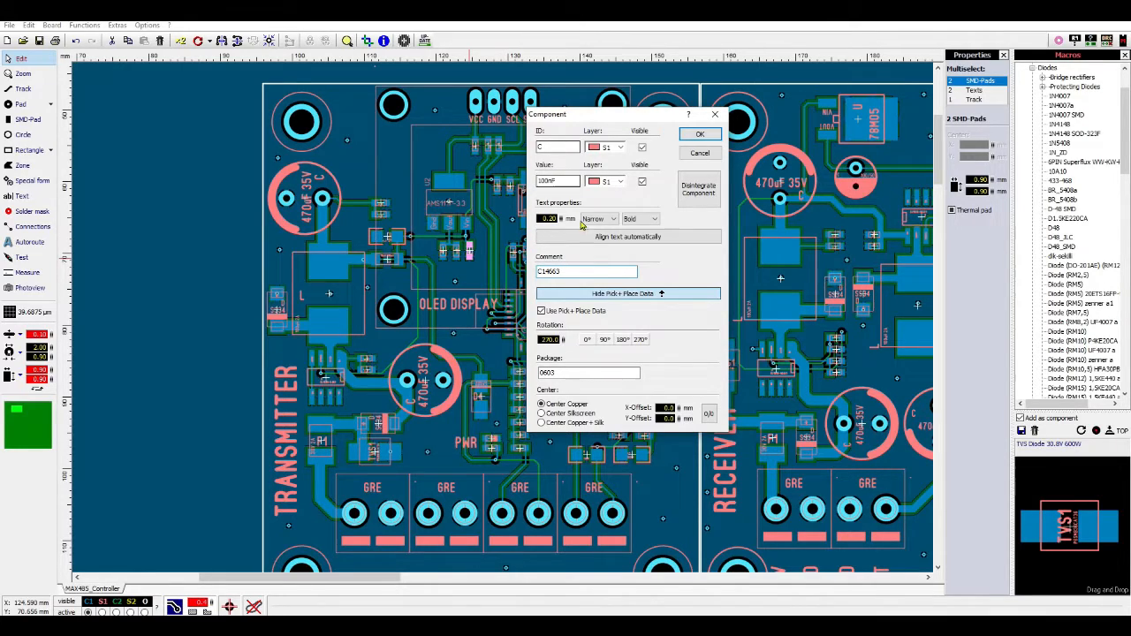
{"action": "left_click", "coordinate": [587, 272]}
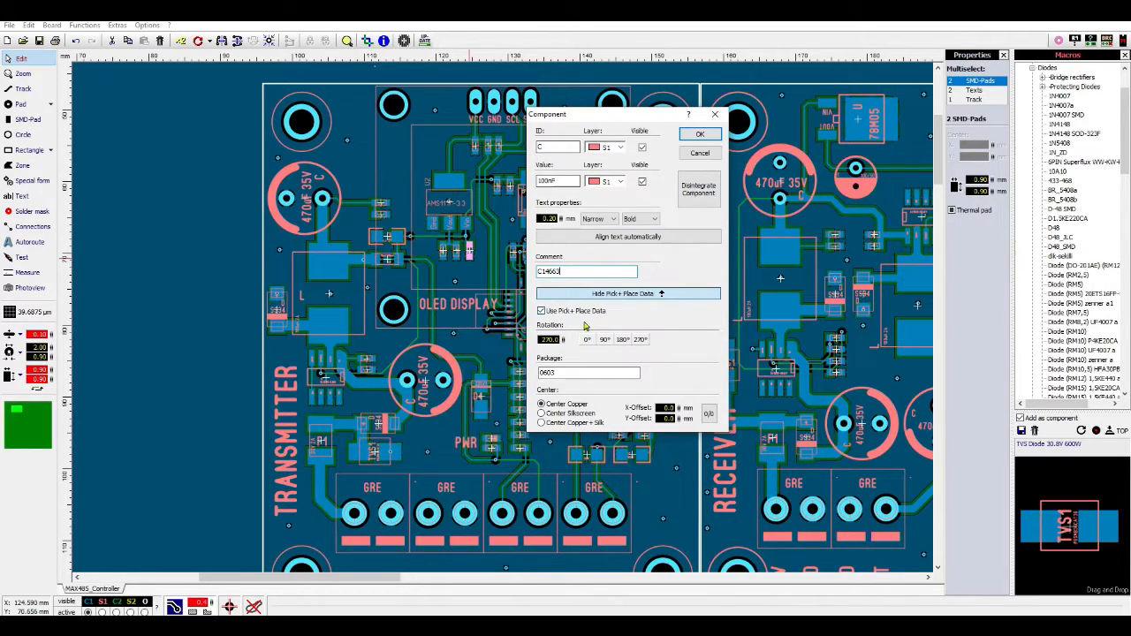
{"action": "mouse_move", "coordinate": [580, 360]}
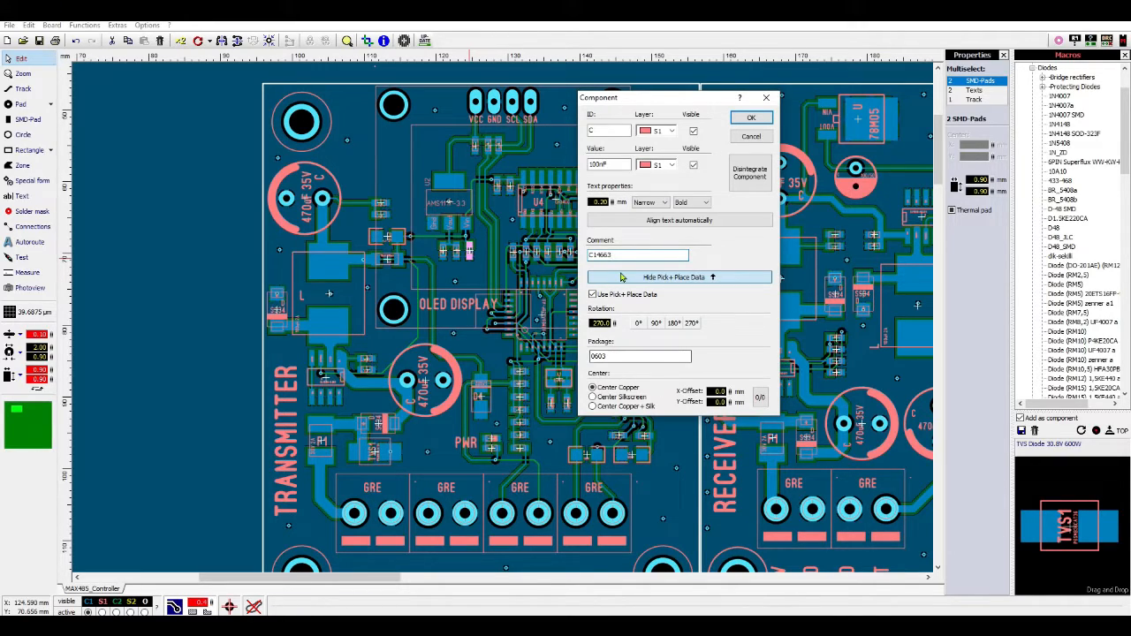
{"action": "left_click", "coordinate": [626, 254]}
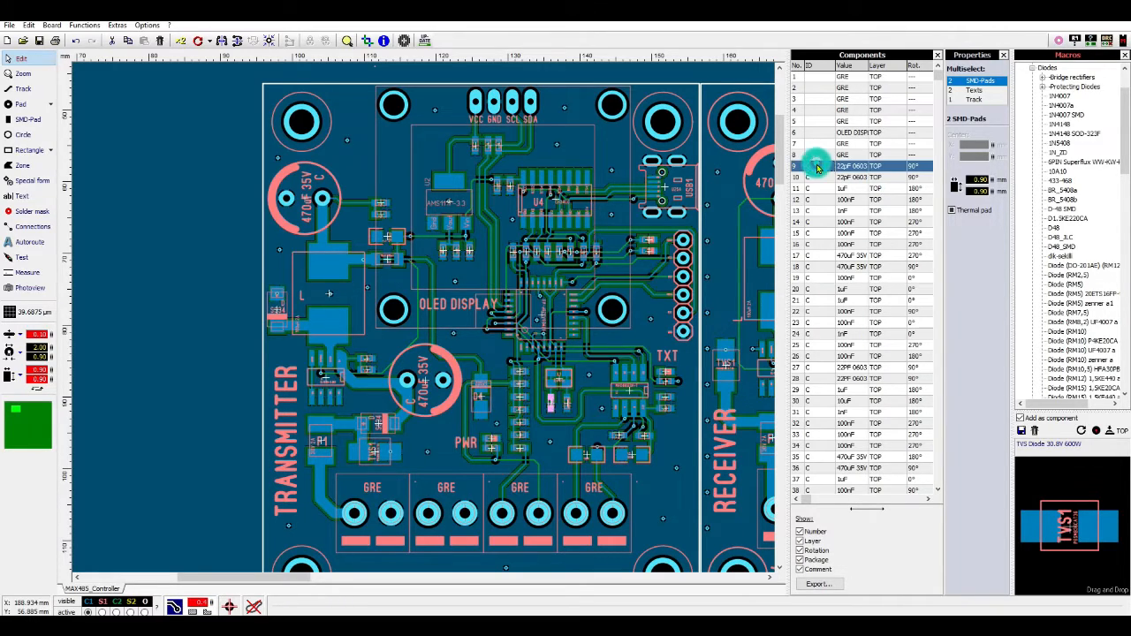
Step: Select the 22pF 0603 capacitor in the component list and reopen its properties
{"action": "left_click", "coordinate": [842, 188]}
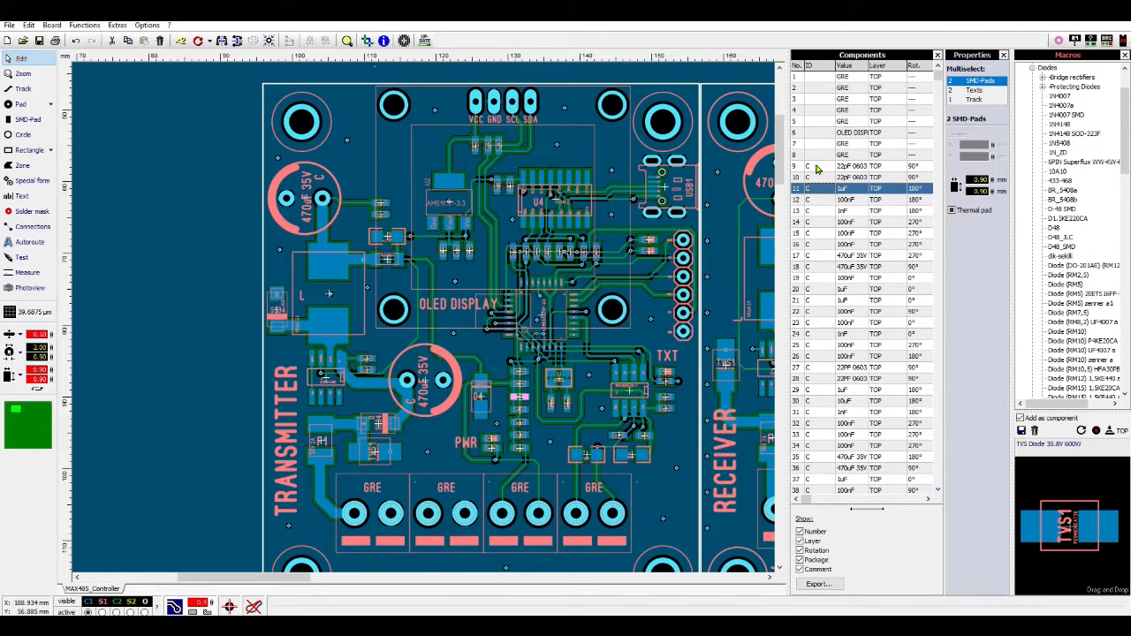
{"action": "left_click", "coordinate": [842, 277]}
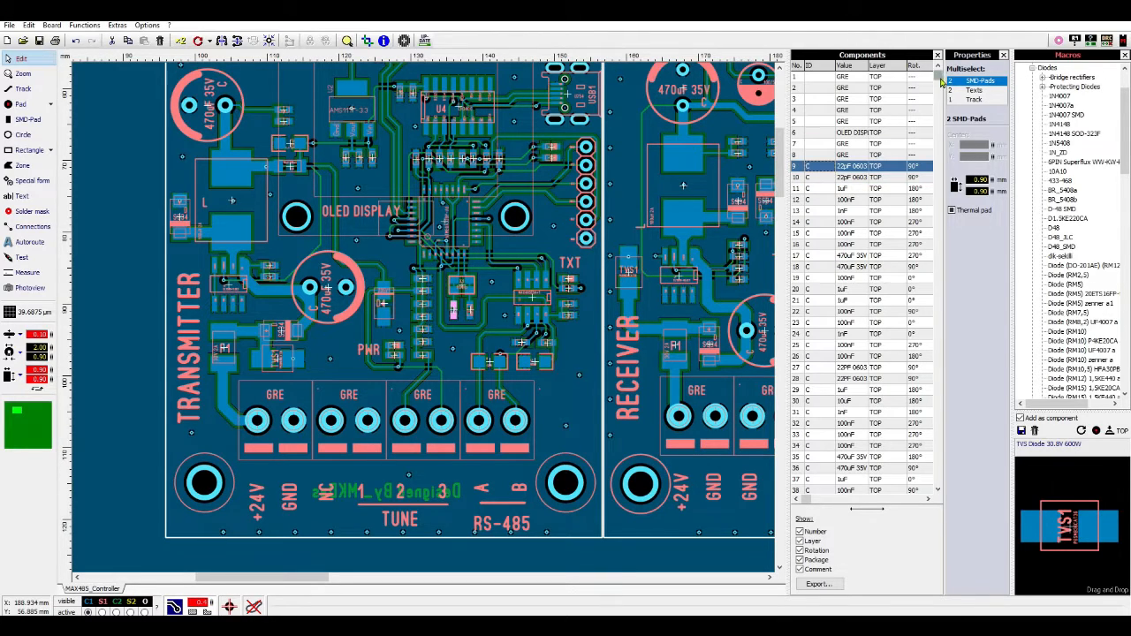
{"action": "scroll", "scroll_direction": "down", "scroll_amount": 3}
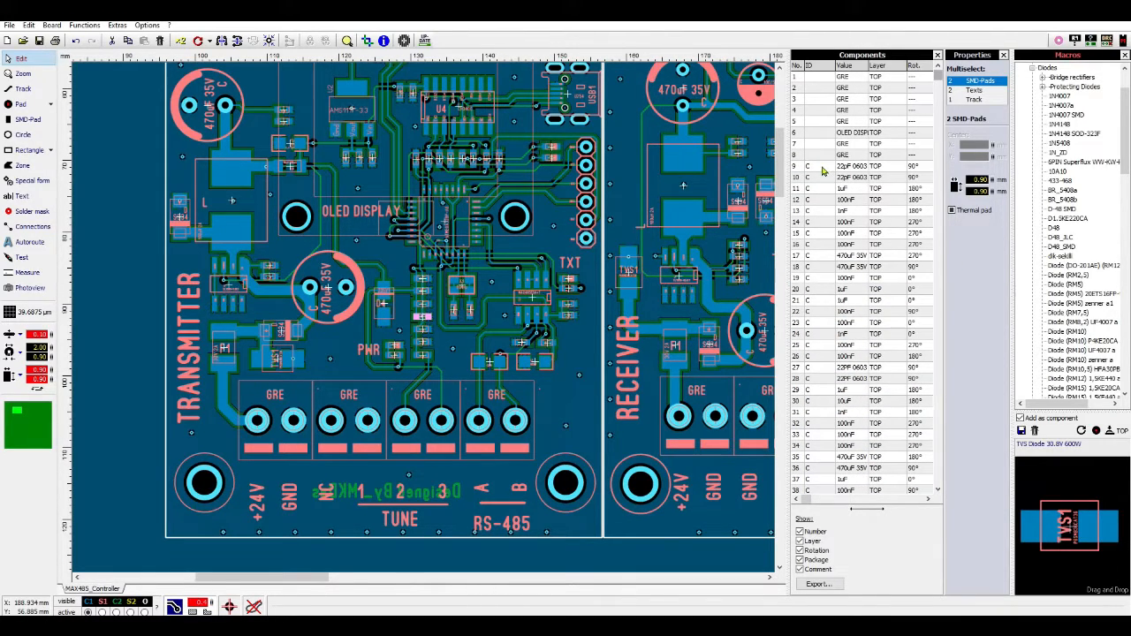
{"action": "double_click", "coordinate": [849, 166]}
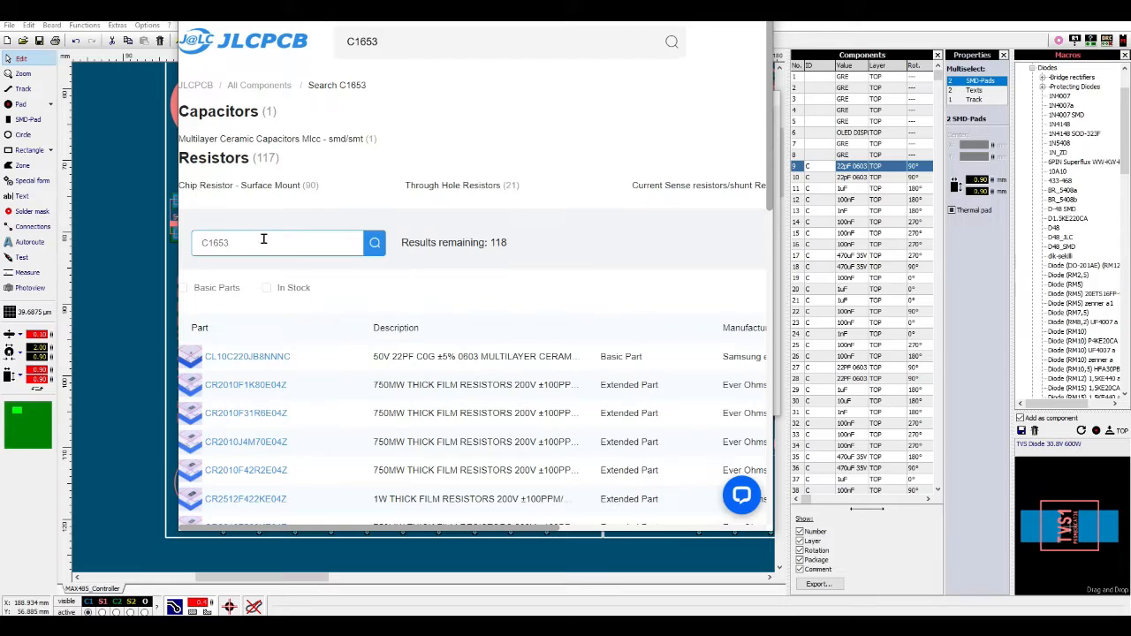
{"action": "mouse_move", "coordinate": [340, 276]}
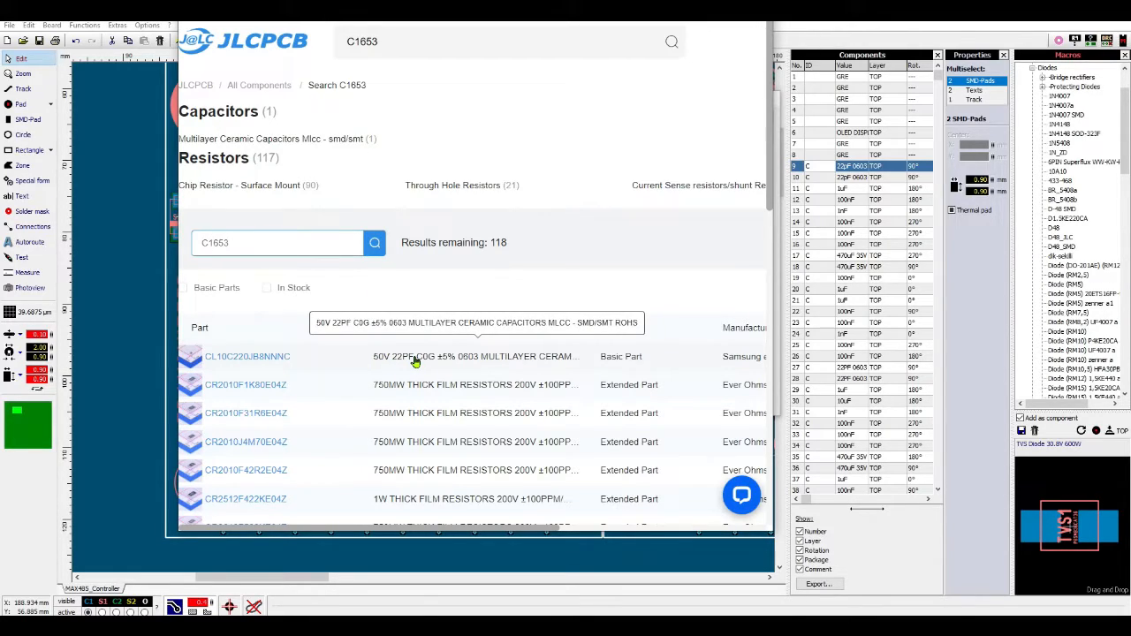
Step: Read the JLCPCB result confirming C1653 is a 50V 22pF C0G 0603 ceramic capacitor
{"action": "left_click", "coordinate": [247, 357]}
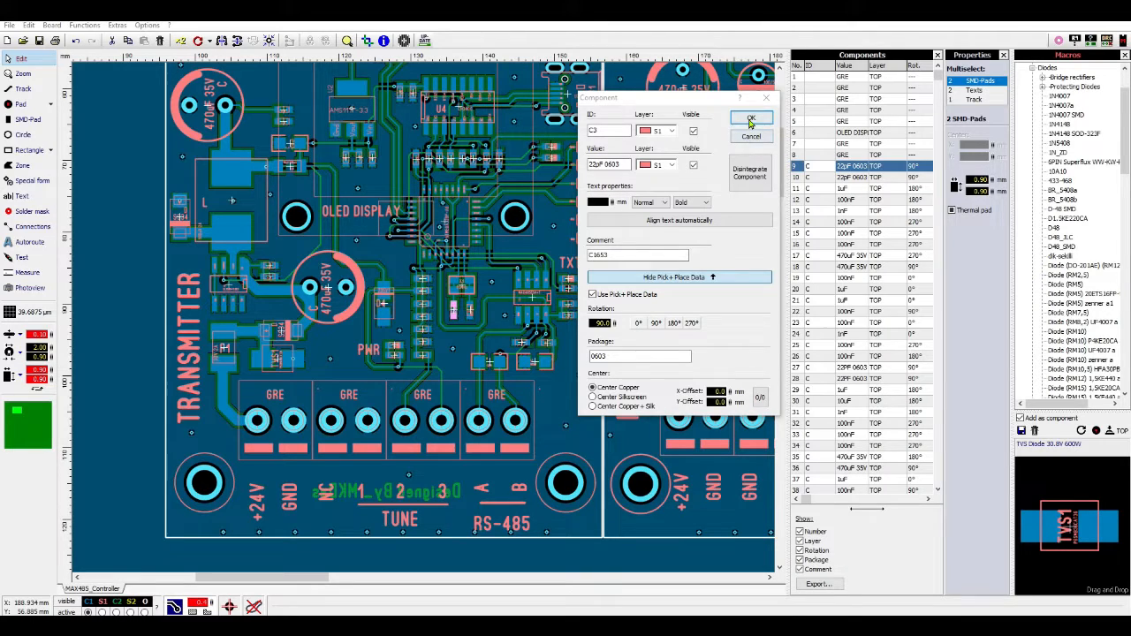
Step: Keep C1653 as the capacitor's part-number comment and confirm the dialog
{"action": "left_click", "coordinate": [749, 120]}
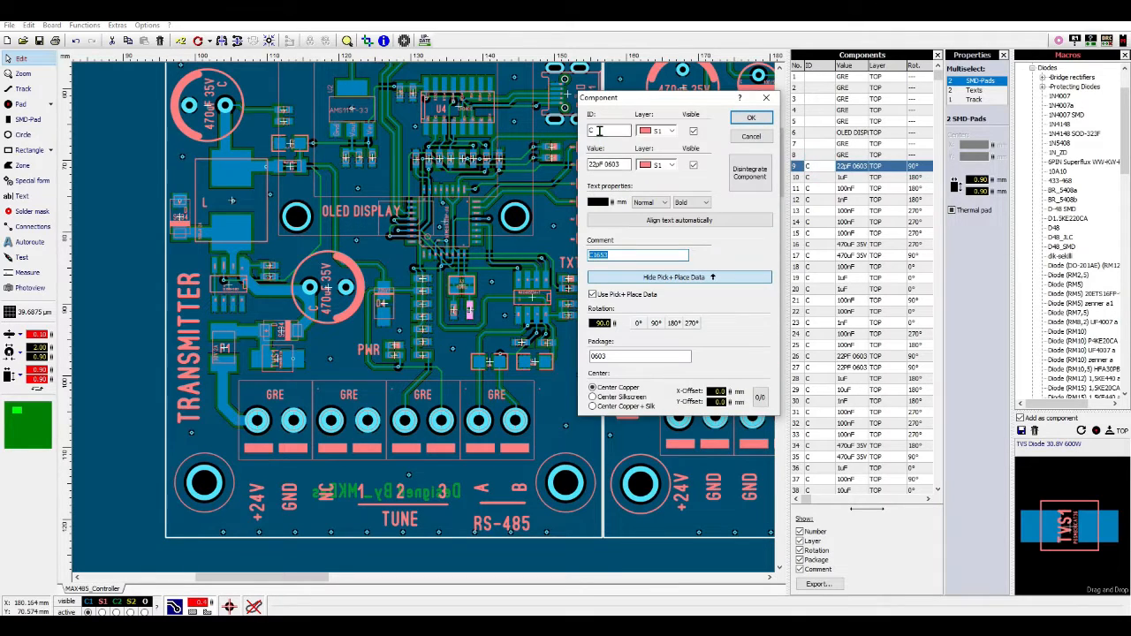
{"action": "left_click", "coordinate": [750, 117]}
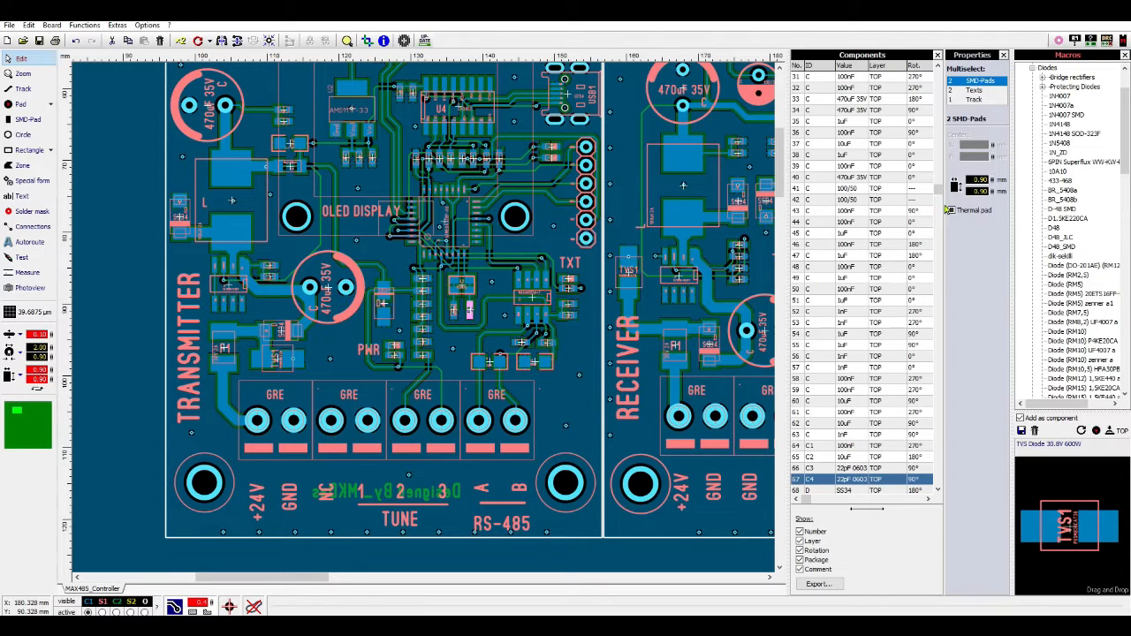
{"action": "scroll", "scroll_direction": "up", "scroll_amount": 3}
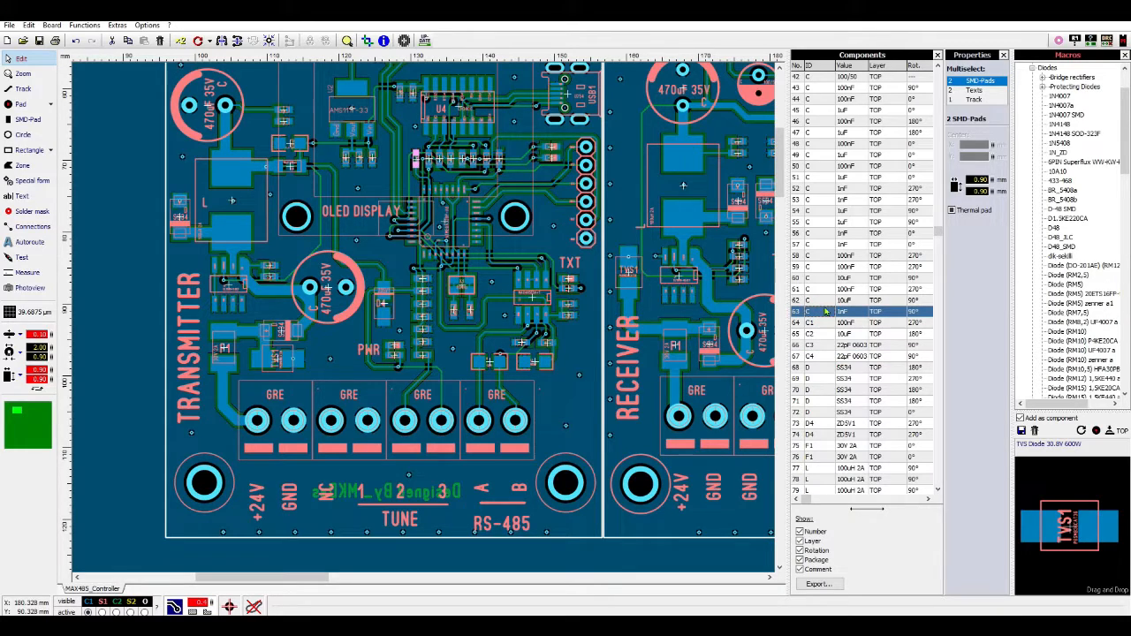
{"action": "mouse_move", "coordinate": [822, 312]}
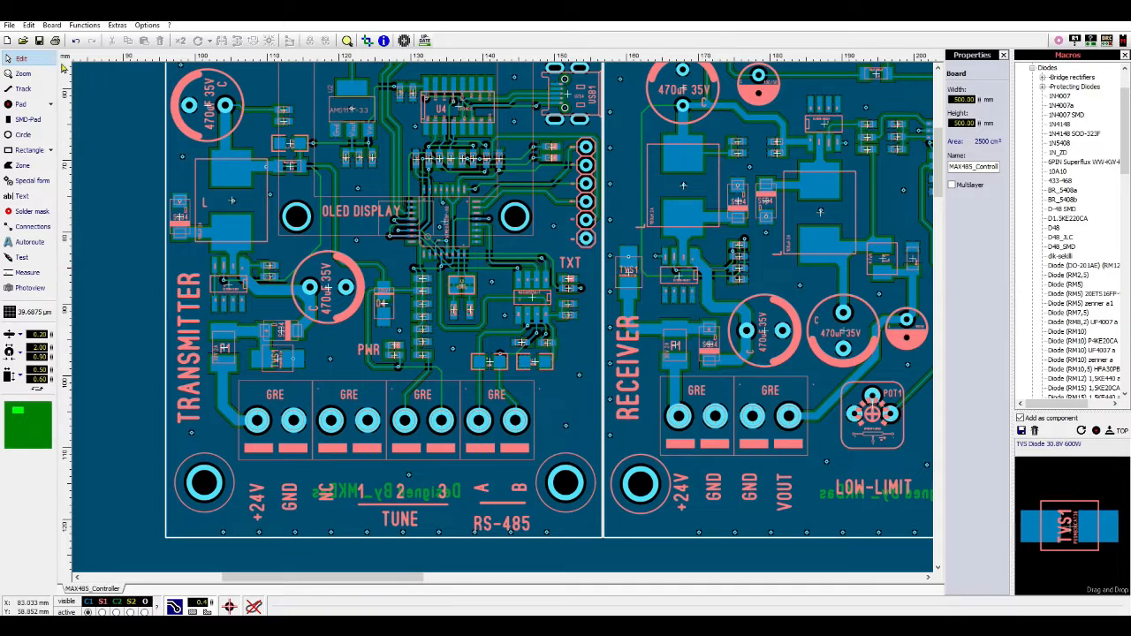
Step: Export the board's Gerber files with the chosen layers via File > Export
{"action": "left_click", "coordinate": [9, 25]}
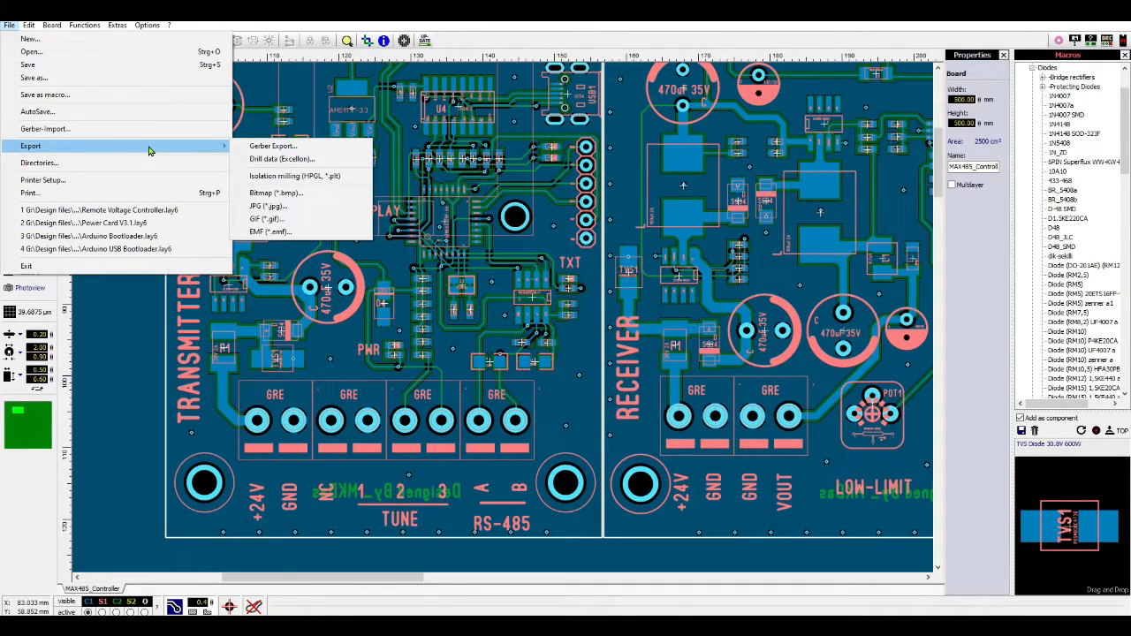
{"action": "left_click", "coordinate": [272, 145]}
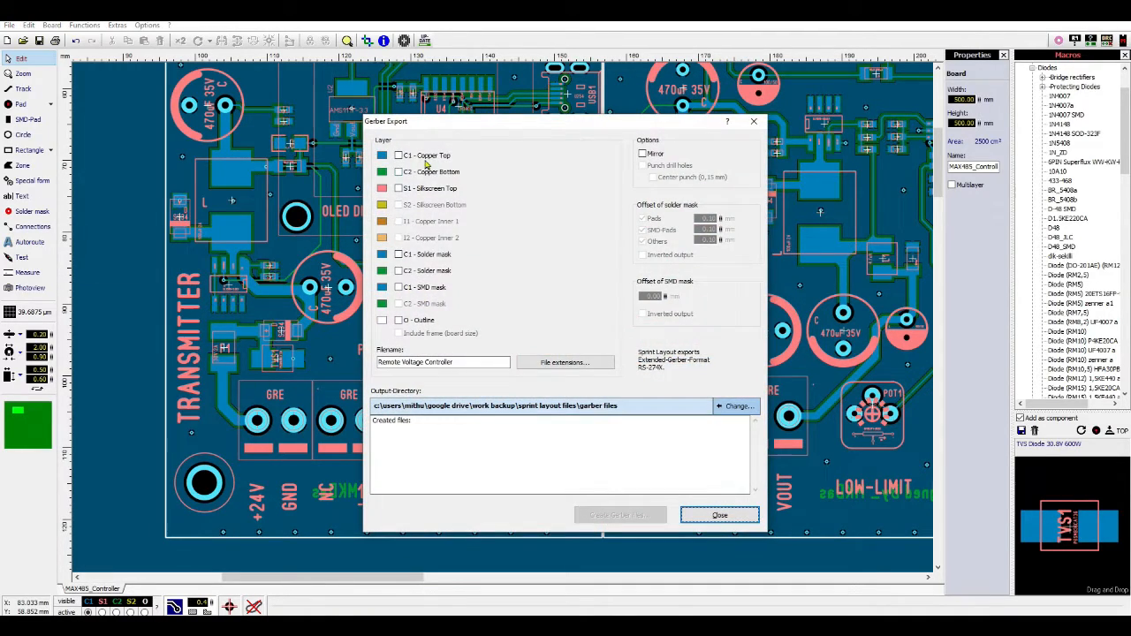
{"action": "left_click", "coordinate": [399, 187]}
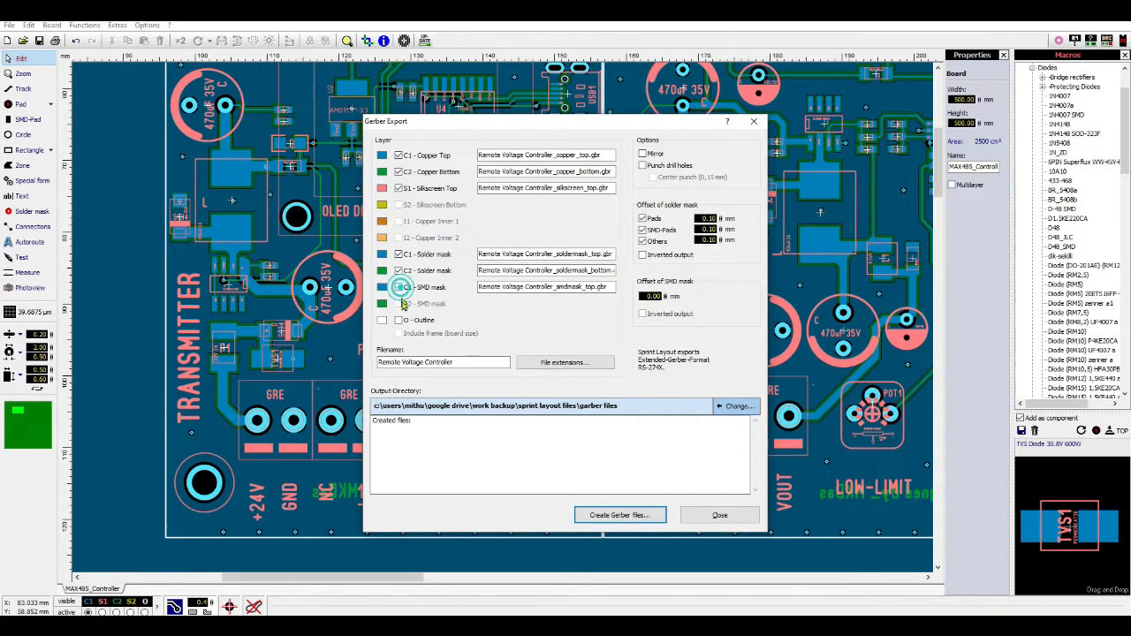
{"action": "left_click", "coordinate": [619, 516]}
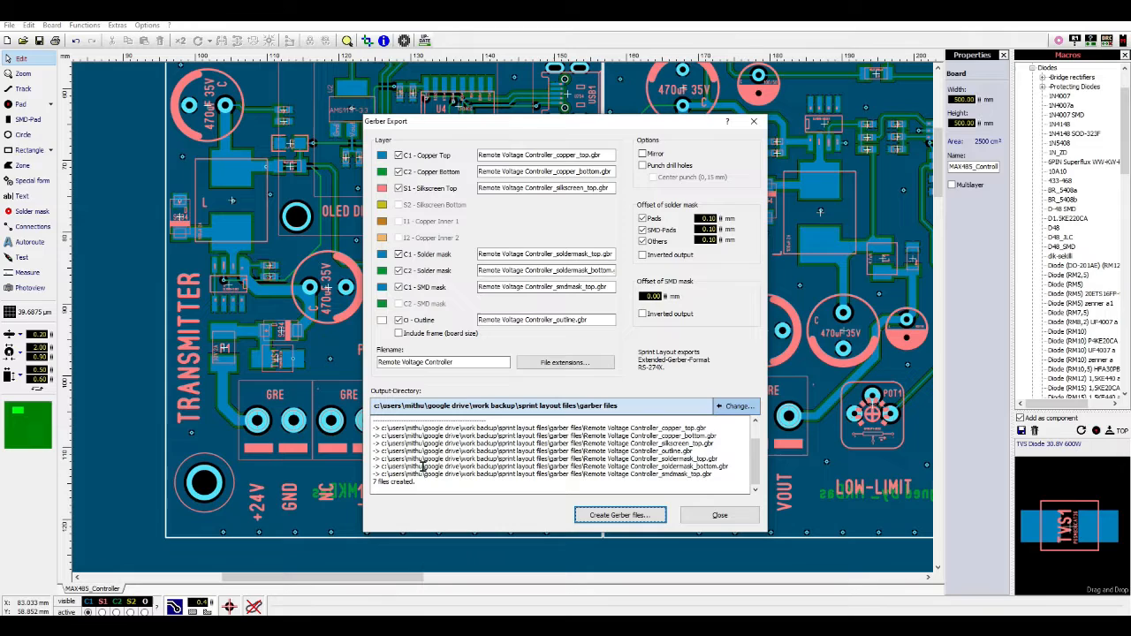
{"action": "mouse_move", "coordinate": [458, 478]}
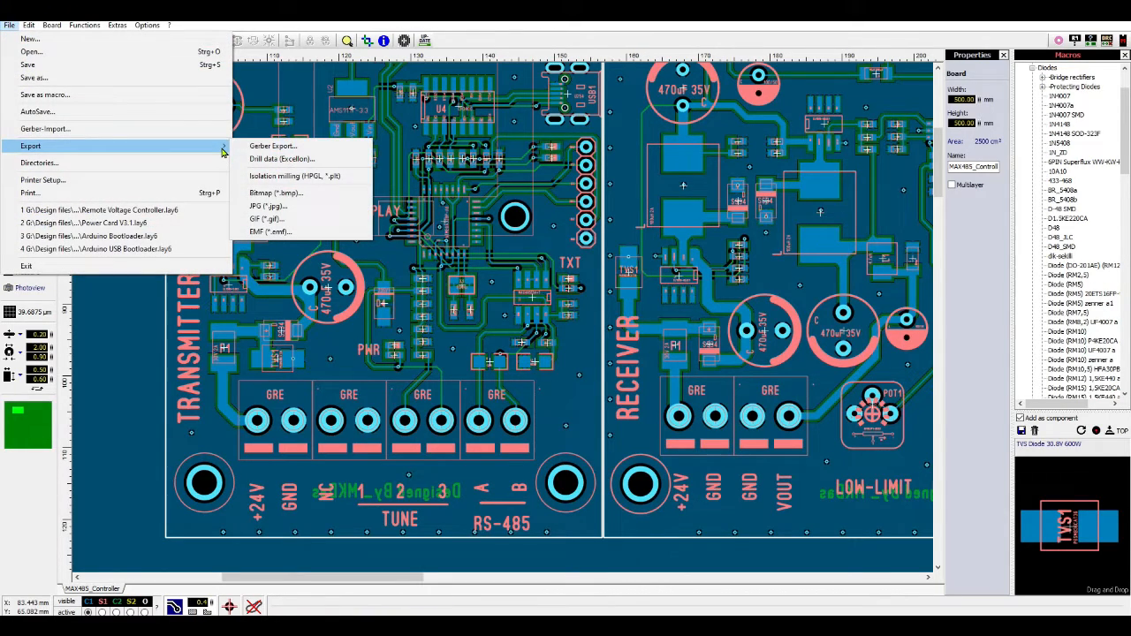
{"action": "mouse_move", "coordinate": [274, 145]}
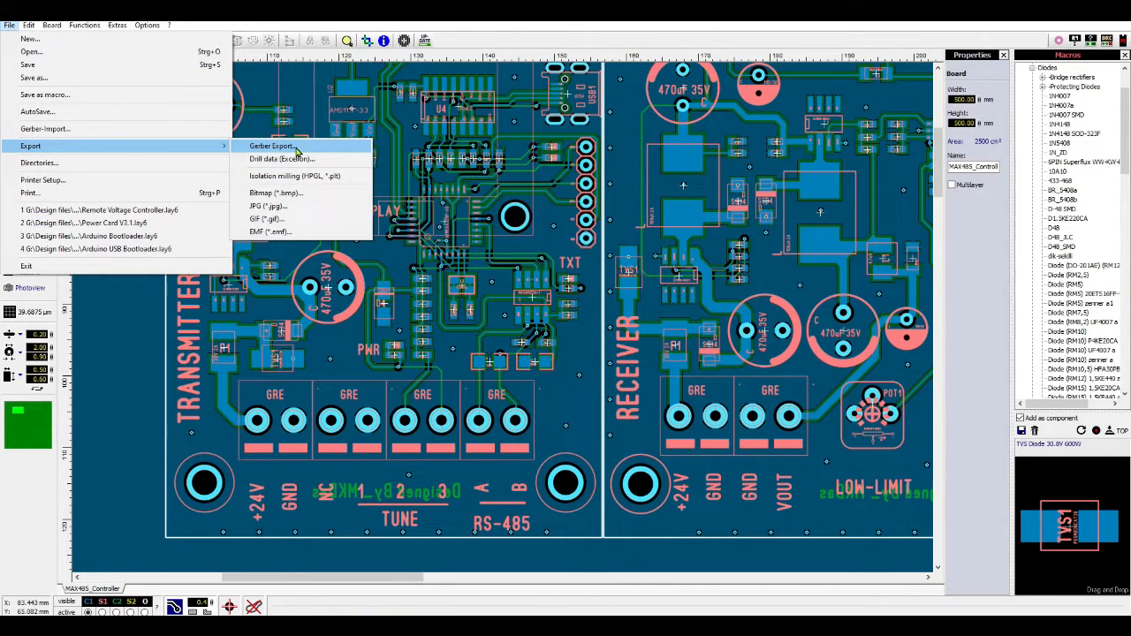
{"action": "mouse_move", "coordinate": [281, 159]}
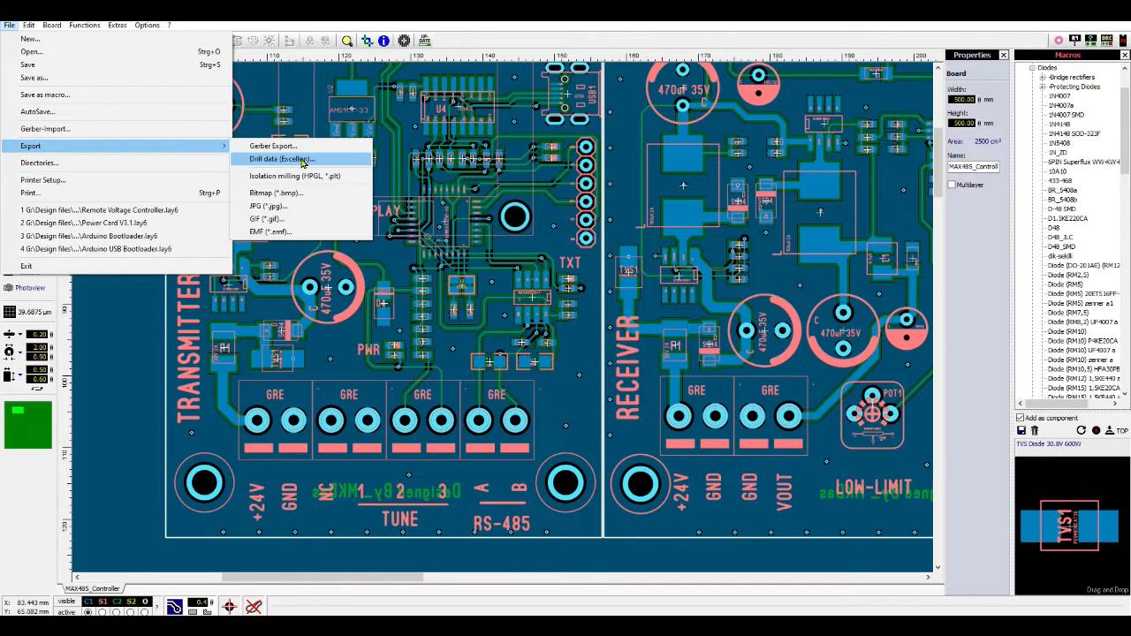
Step: Export the board's Excellon drill data
{"action": "left_click", "coordinate": [281, 159]}
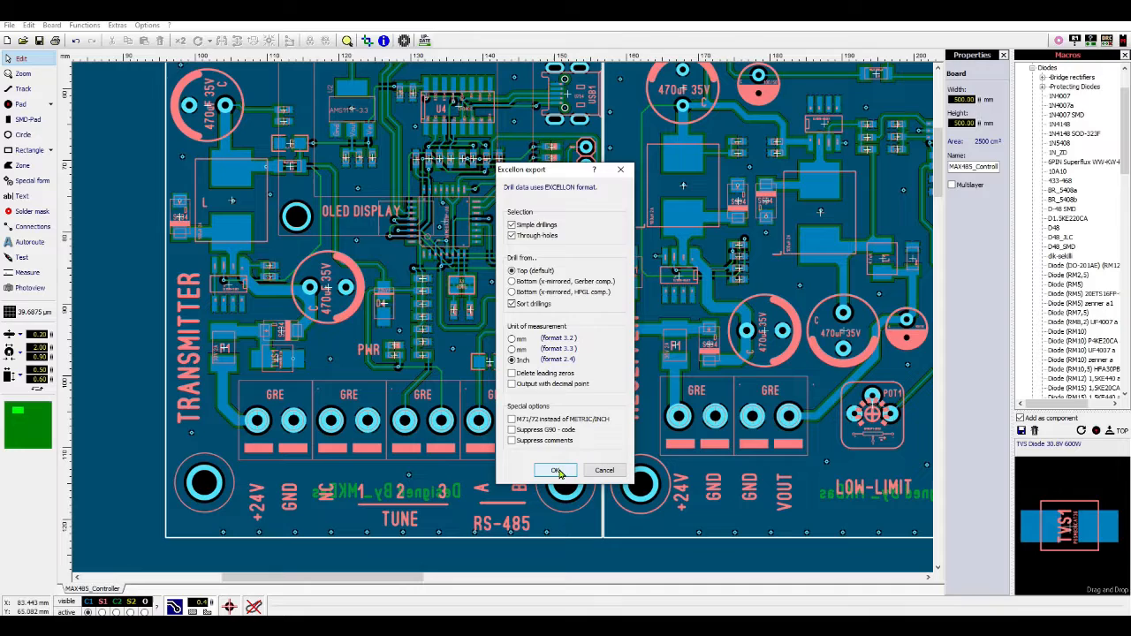
{"action": "left_click", "coordinate": [555, 470]}
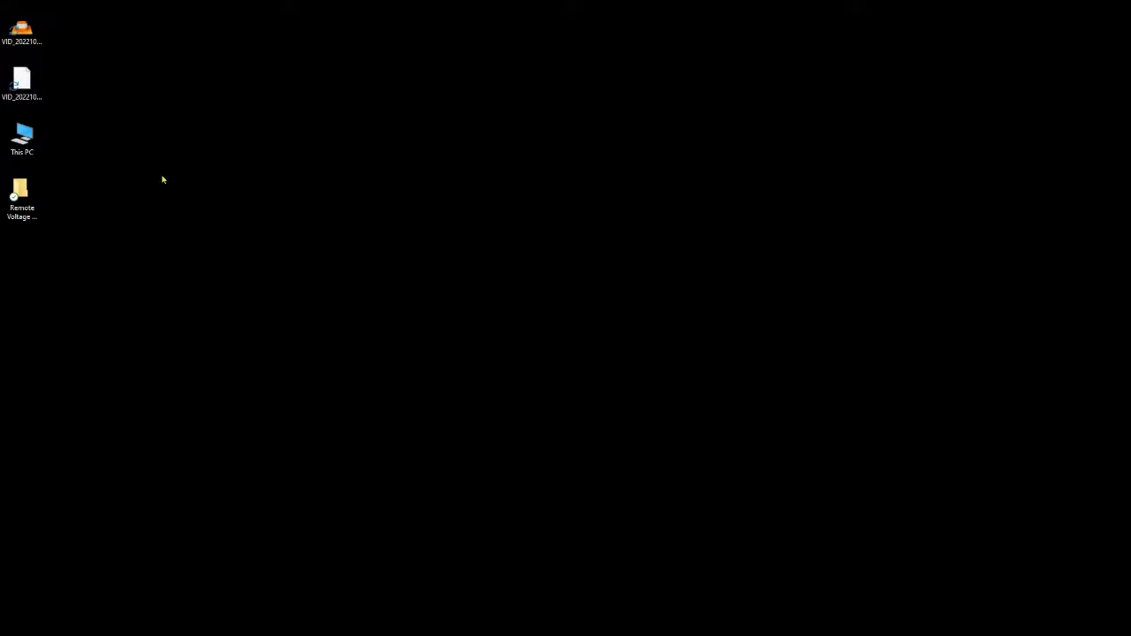
Step: Archive the project's Gerber and drill files into 'Remote Voltage Controller.rar'
{"action": "double_click", "coordinate": [21, 193]}
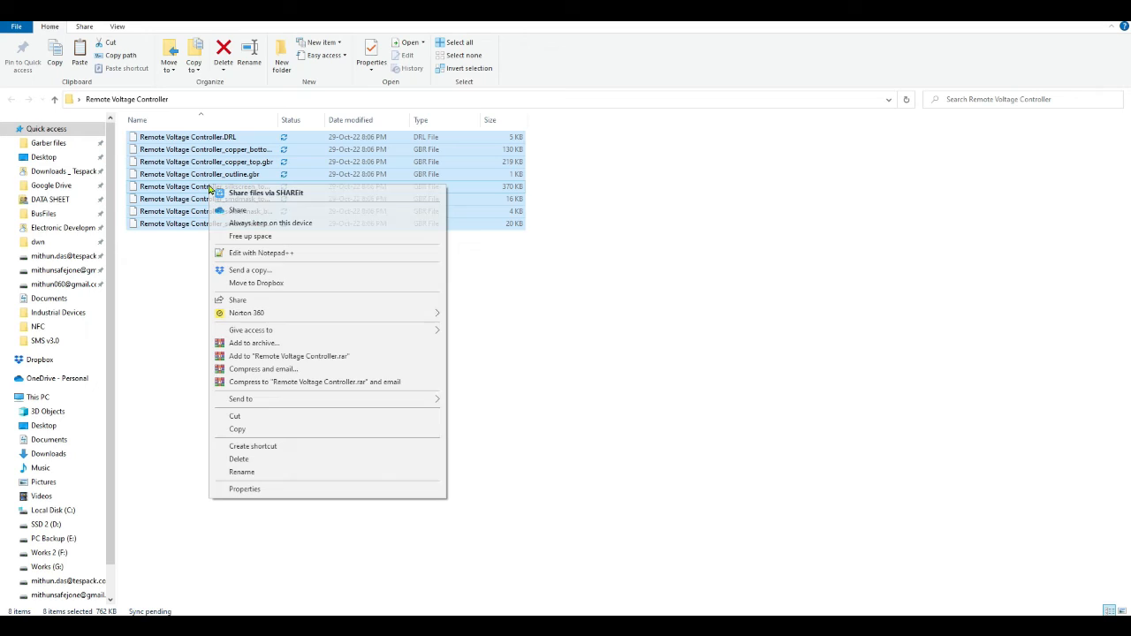
{"action": "left_click", "coordinate": [289, 355]}
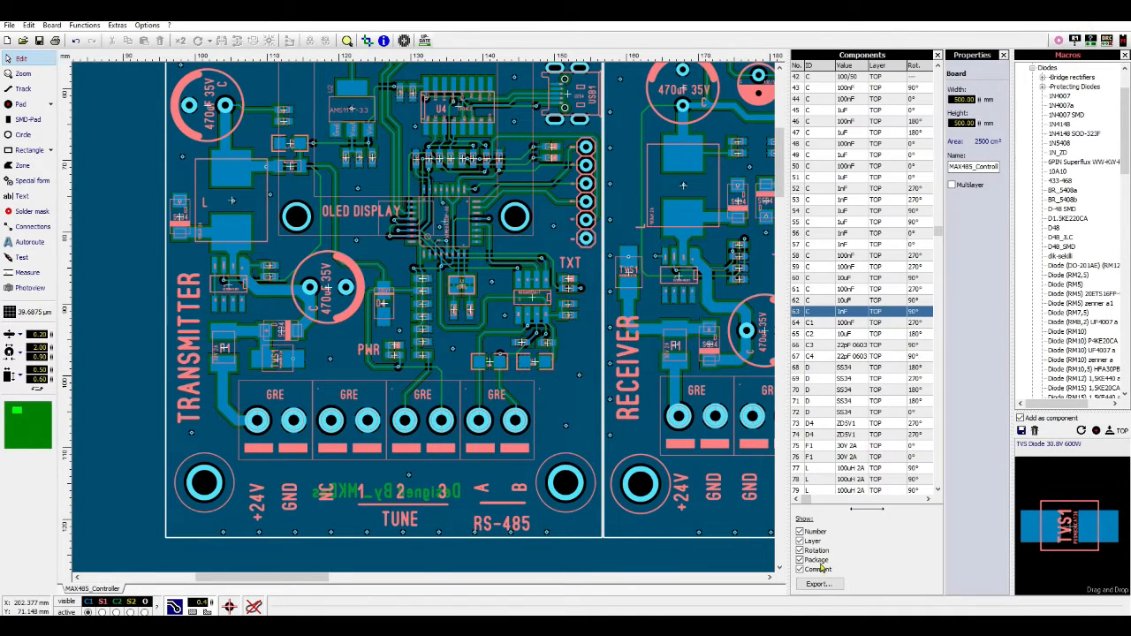
Step: Export placement data for all components, including through-hole, as a file named CPL
{"action": "left_click", "coordinate": [817, 583]}
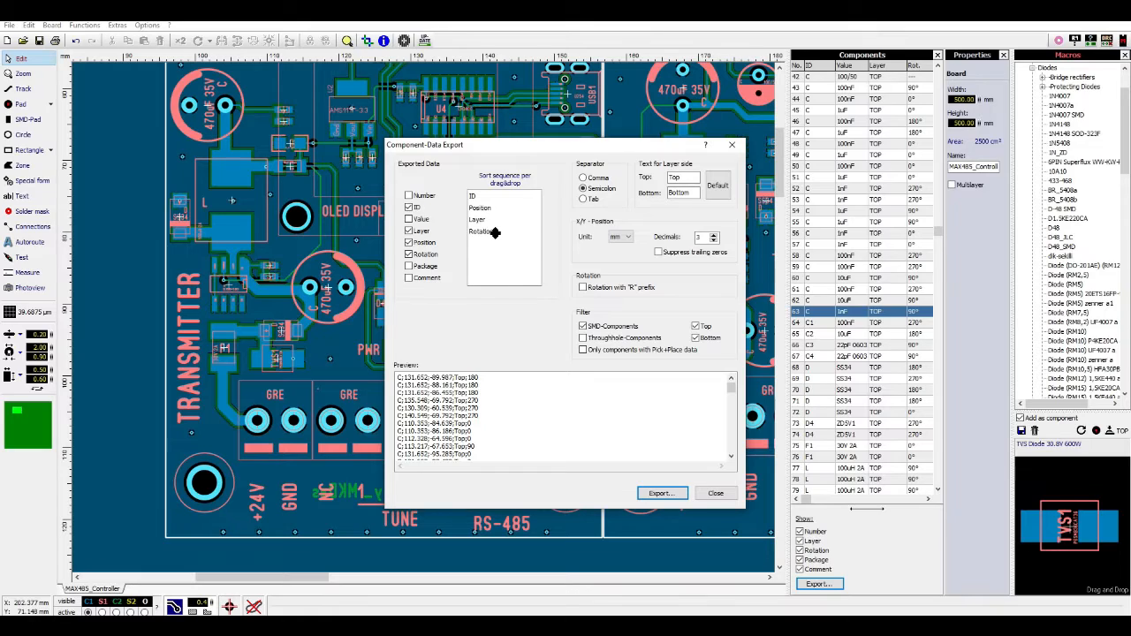
{"action": "mouse_move", "coordinate": [523, 230]}
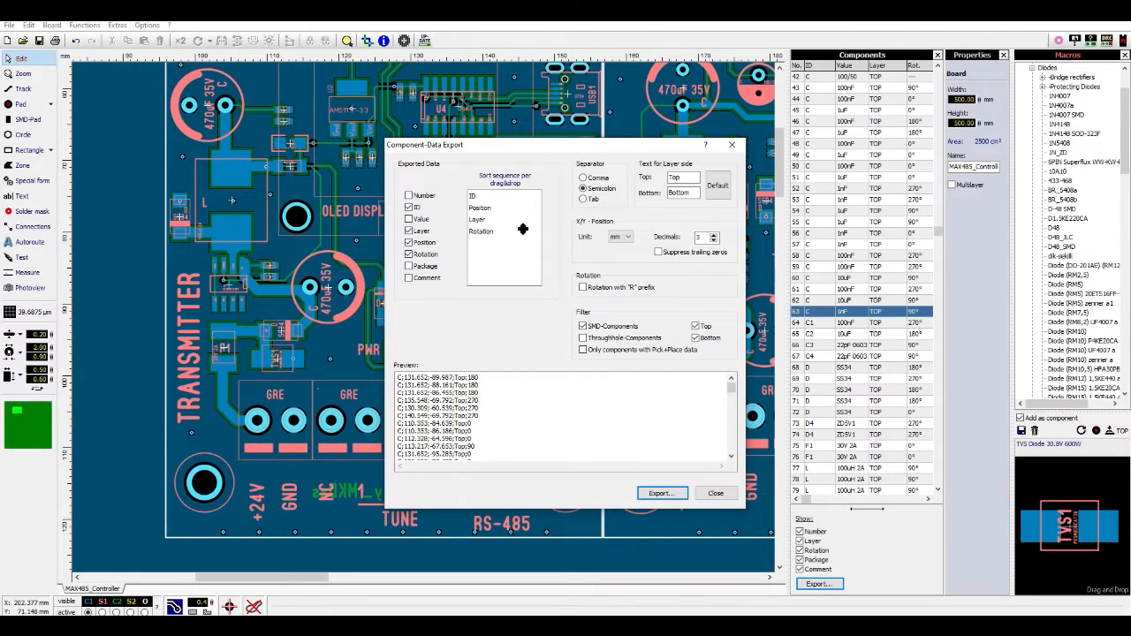
{"action": "left_click", "coordinate": [583, 338]}
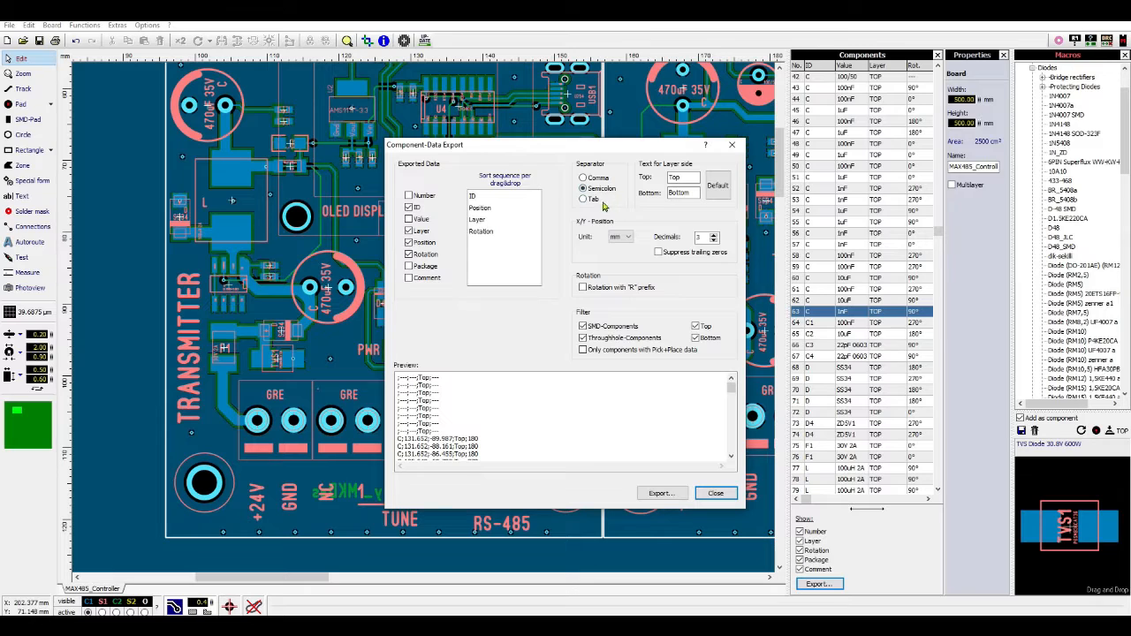
{"action": "left_click", "coordinate": [661, 493]}
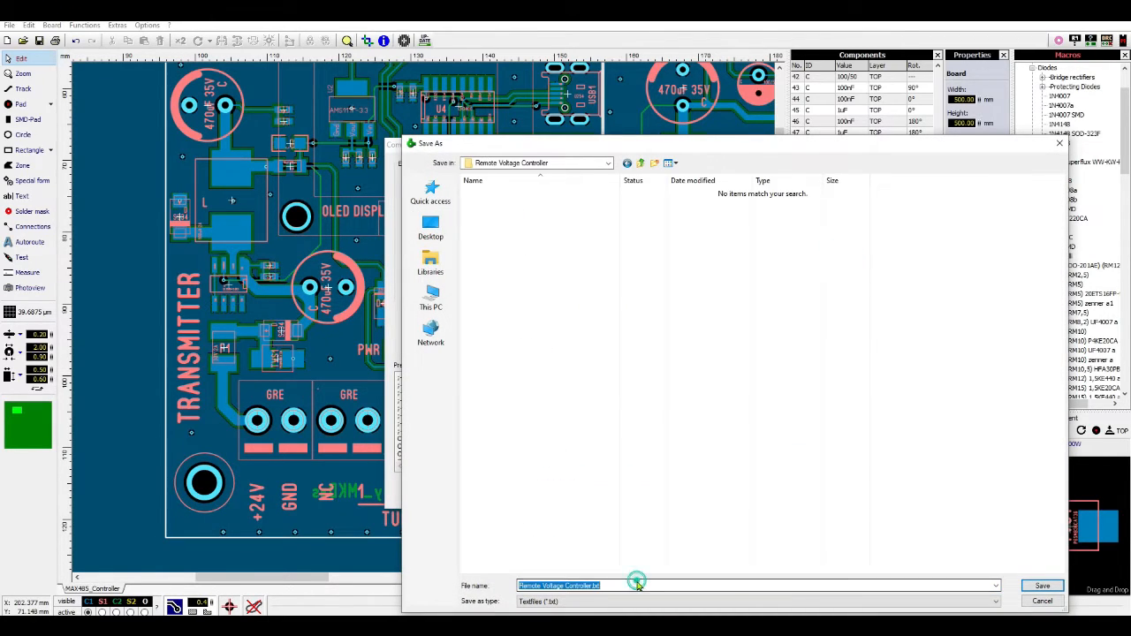
{"action": "type", "text": "CPL"}
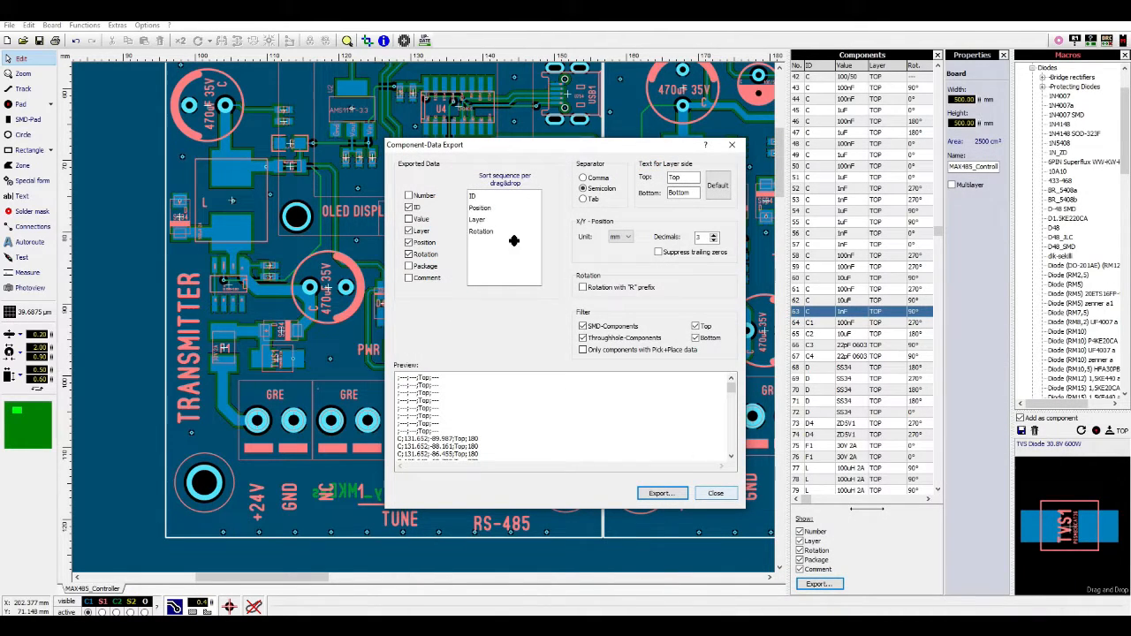
{"action": "left_click", "coordinate": [410, 207]}
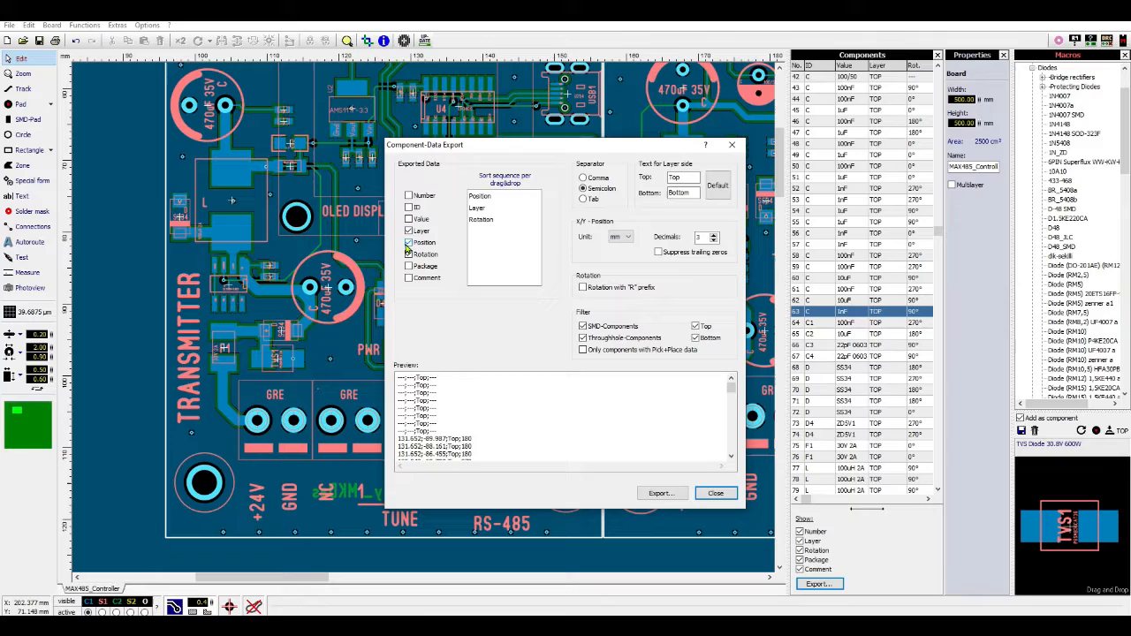
Step: Export a parts list with Value, ID, Package and Comment fields instead of position and rotation
{"action": "left_click", "coordinate": [409, 242]}
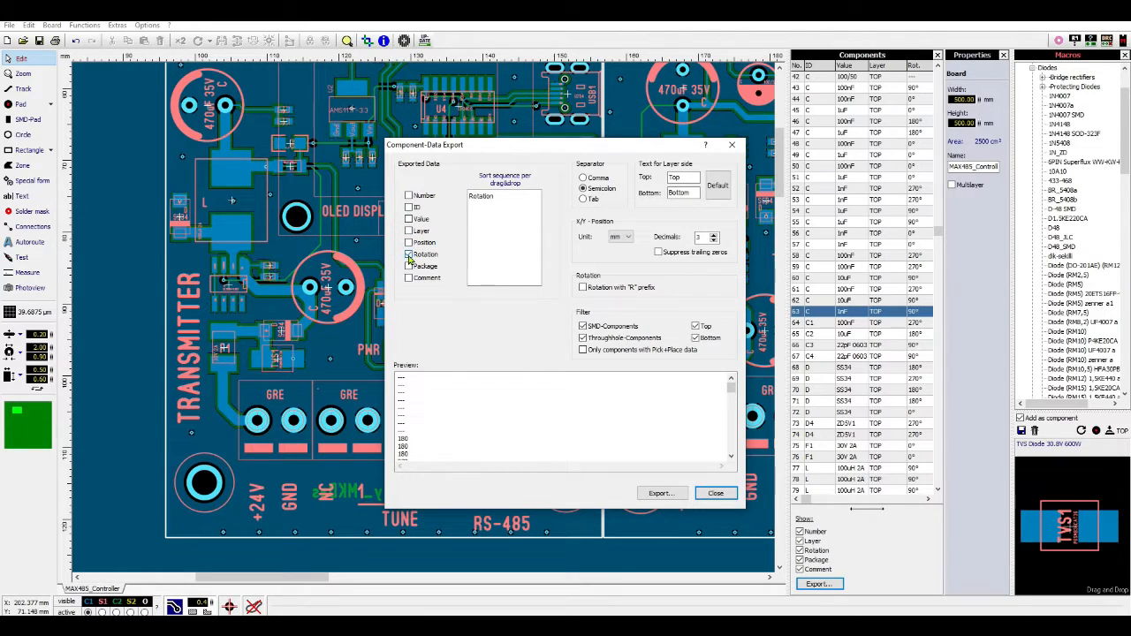
{"action": "left_click", "coordinate": [410, 219]}
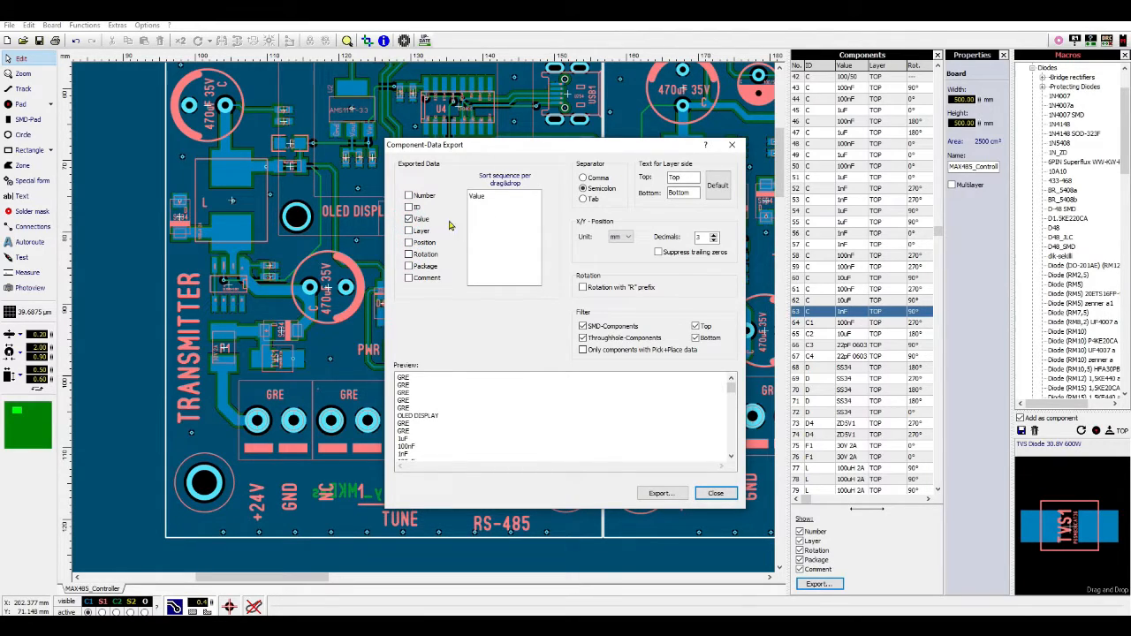
{"action": "left_click", "coordinate": [411, 207]}
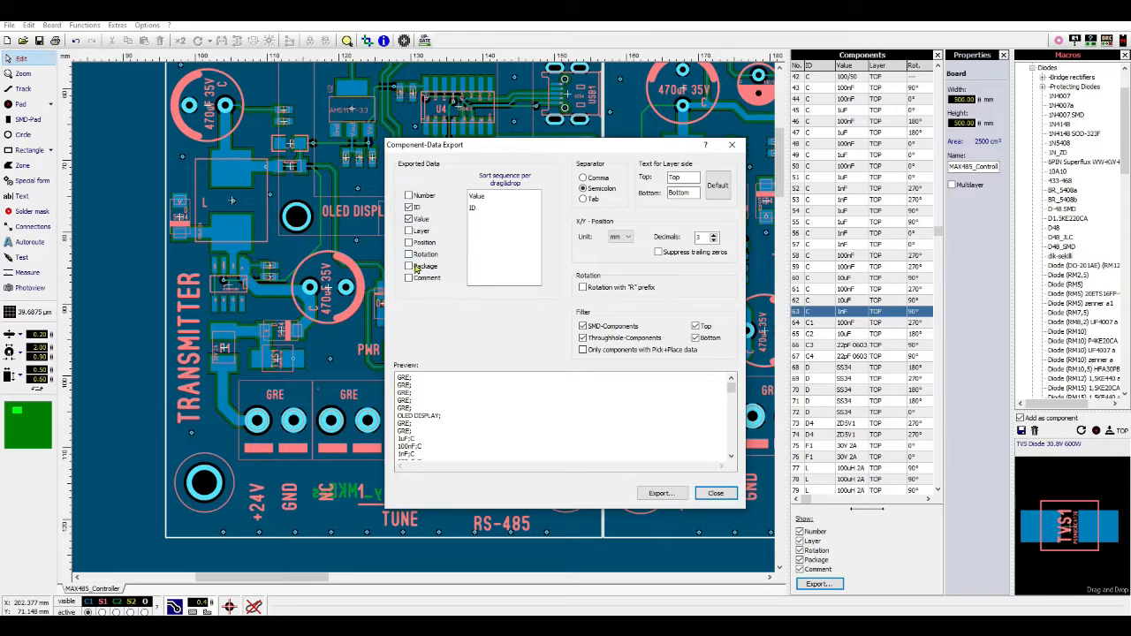
{"action": "left_click", "coordinate": [410, 266]}
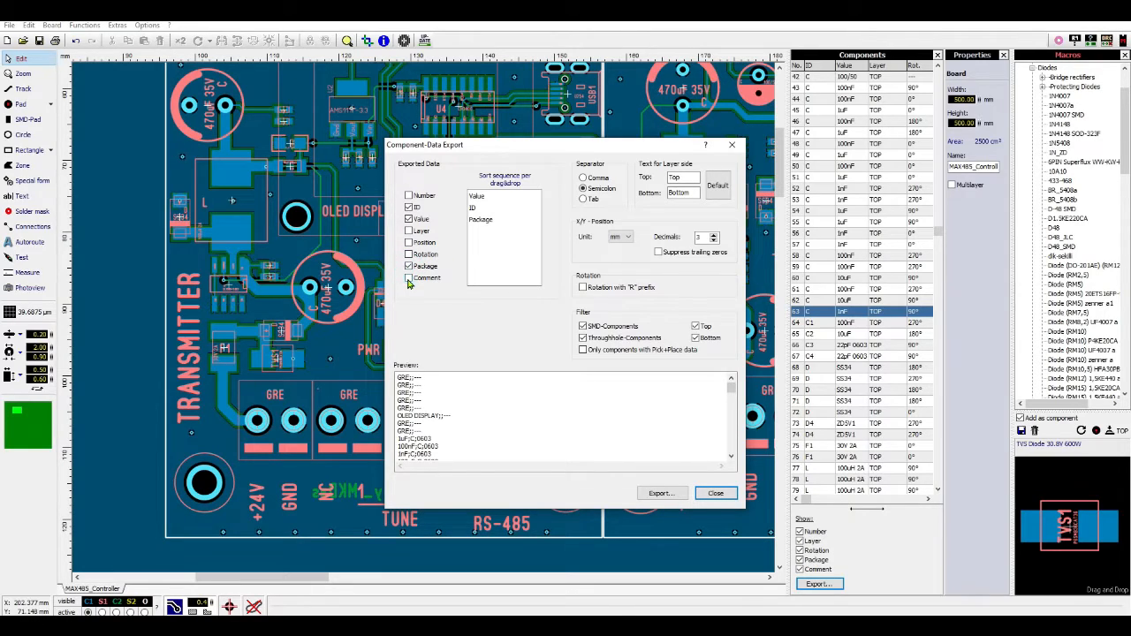
{"action": "left_click", "coordinate": [410, 278]}
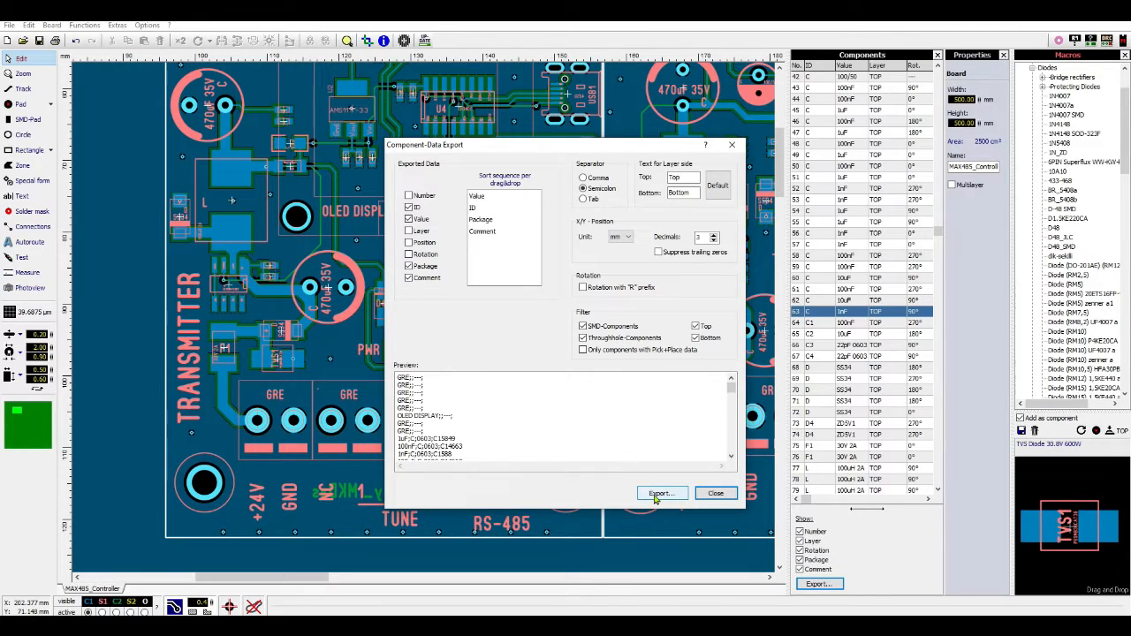
{"action": "left_click", "coordinate": [661, 493]}
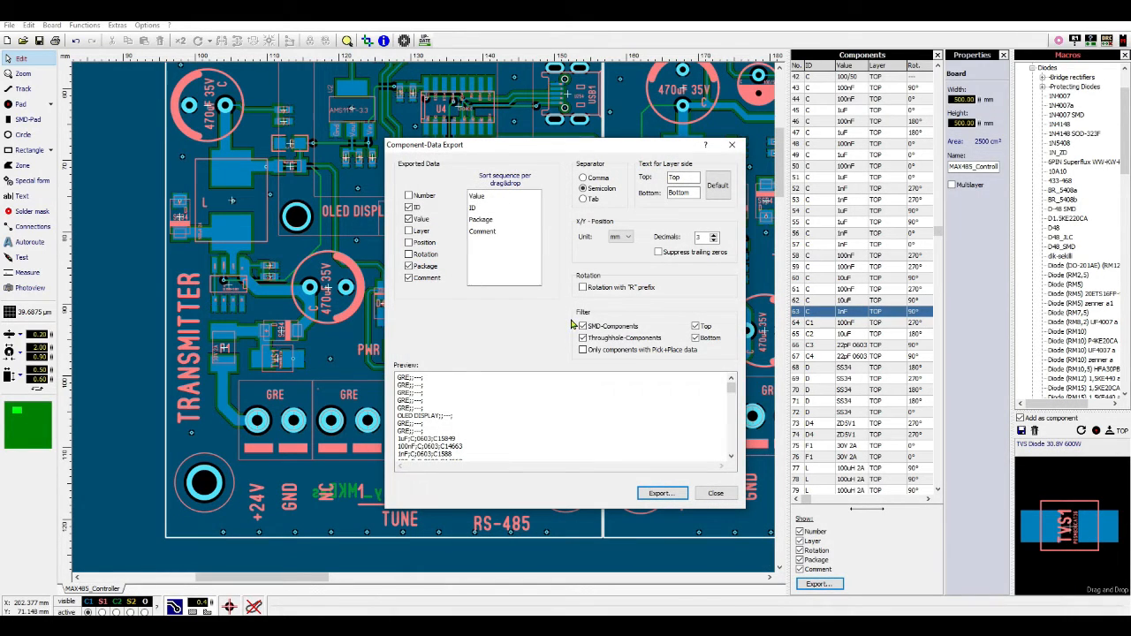
{"action": "left_click", "coordinate": [714, 494]}
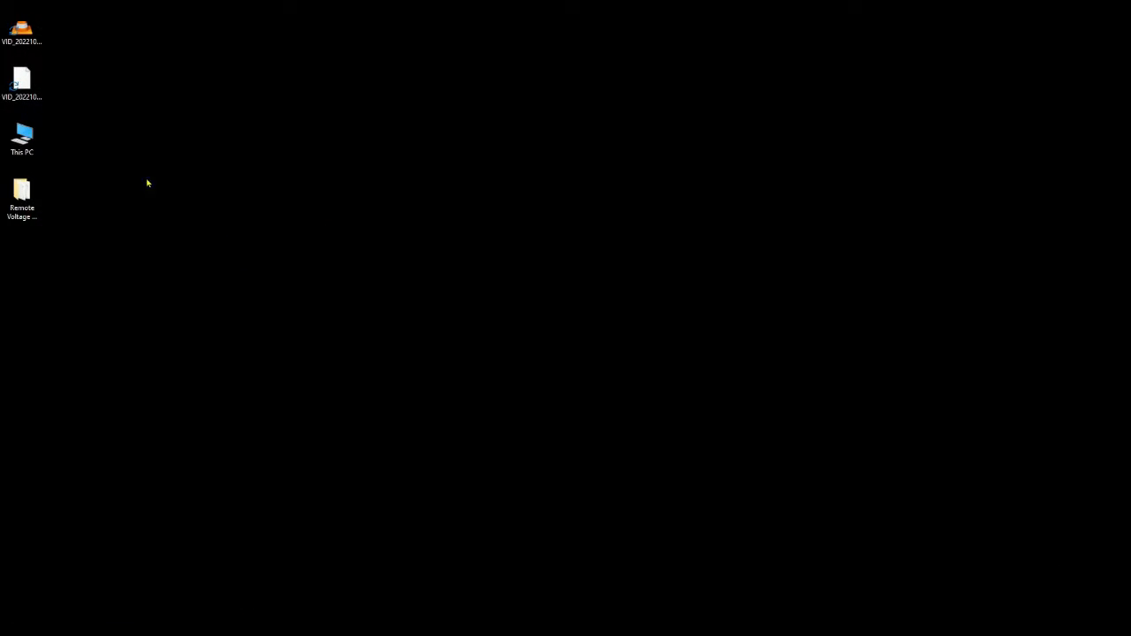
Step: Review the exported CPL text file in the Remote Voltage Controller folder
{"action": "double_click", "coordinate": [21, 195]}
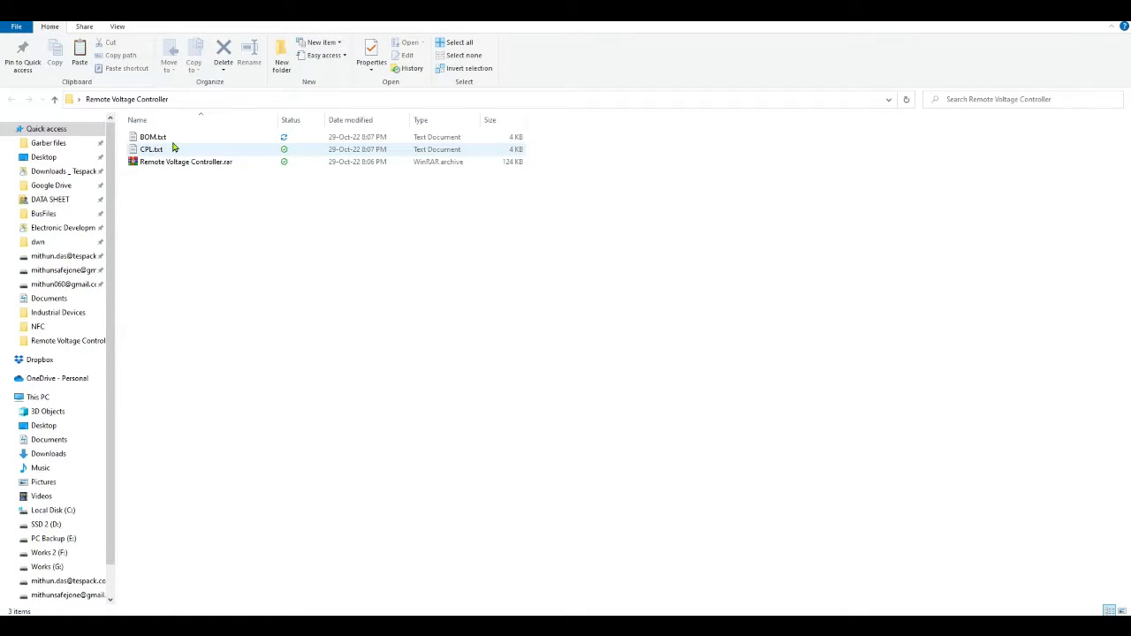
{"action": "double_click", "coordinate": [152, 136]}
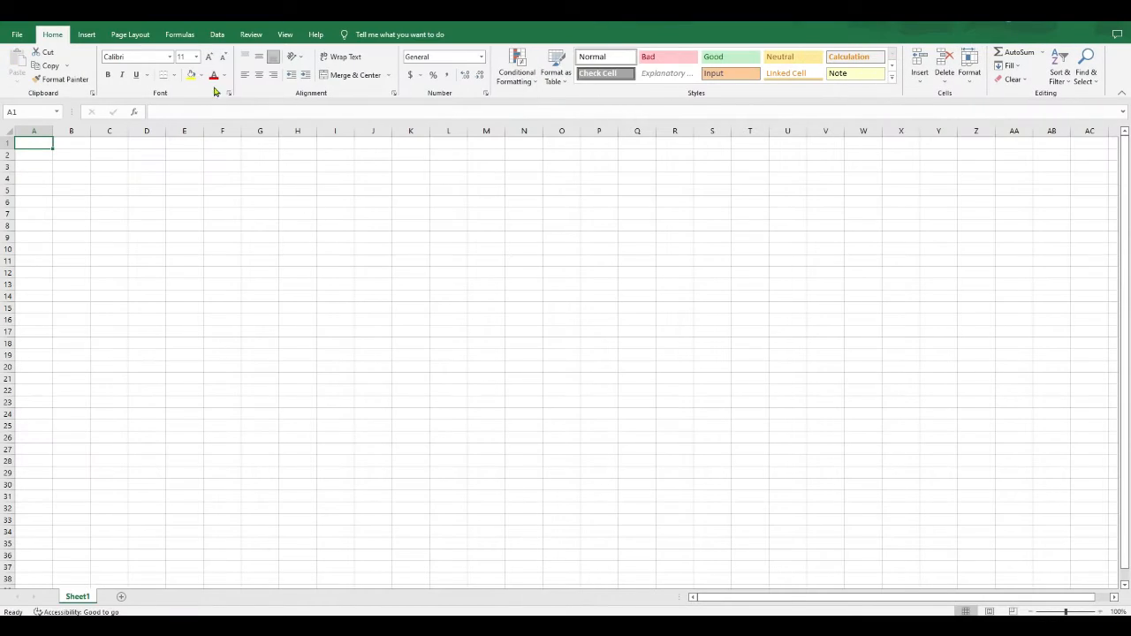
Step: Import BOM.txt from the Remote Voltage Controller folder via Data > From Text/CSV
{"action": "left_click", "coordinate": [216, 34]}
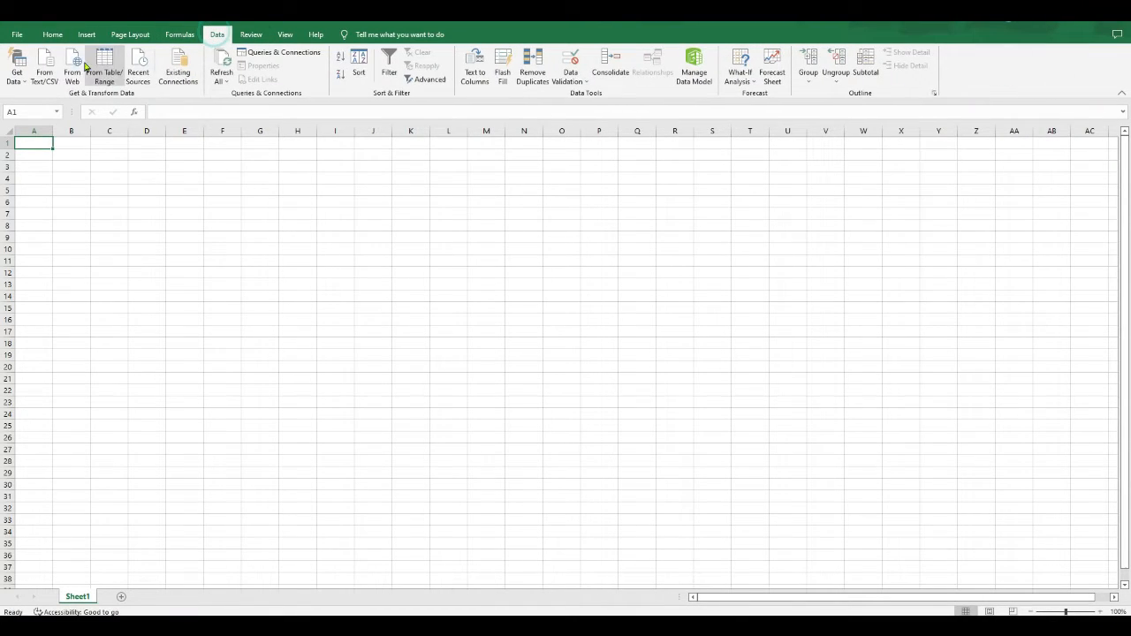
{"action": "left_click", "coordinate": [103, 67]}
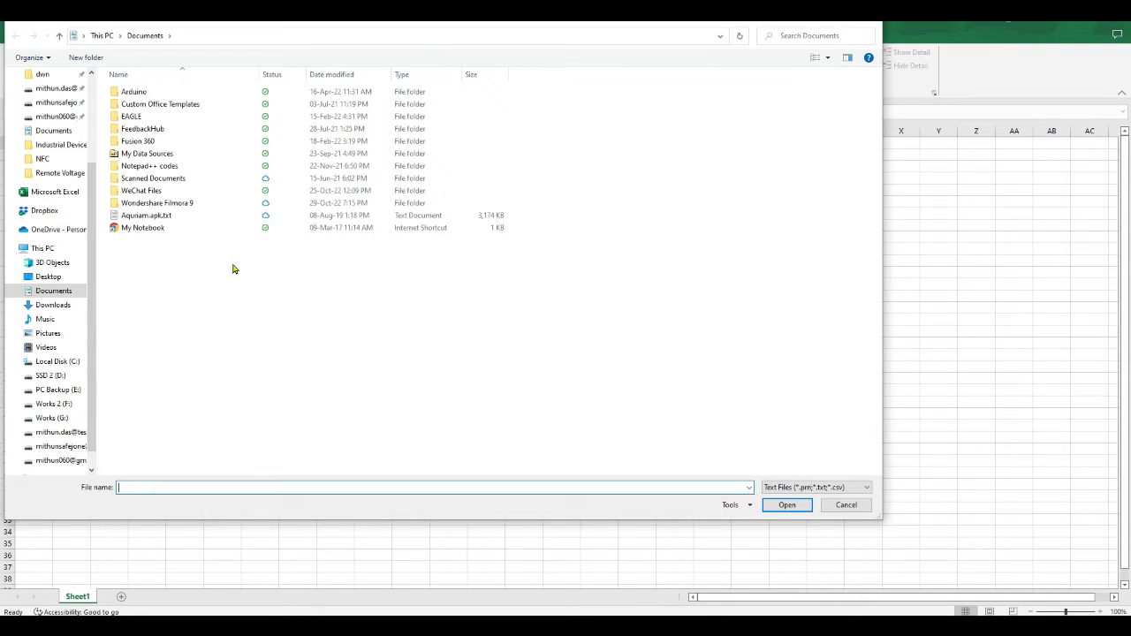
{"action": "left_click", "coordinate": [60, 174]}
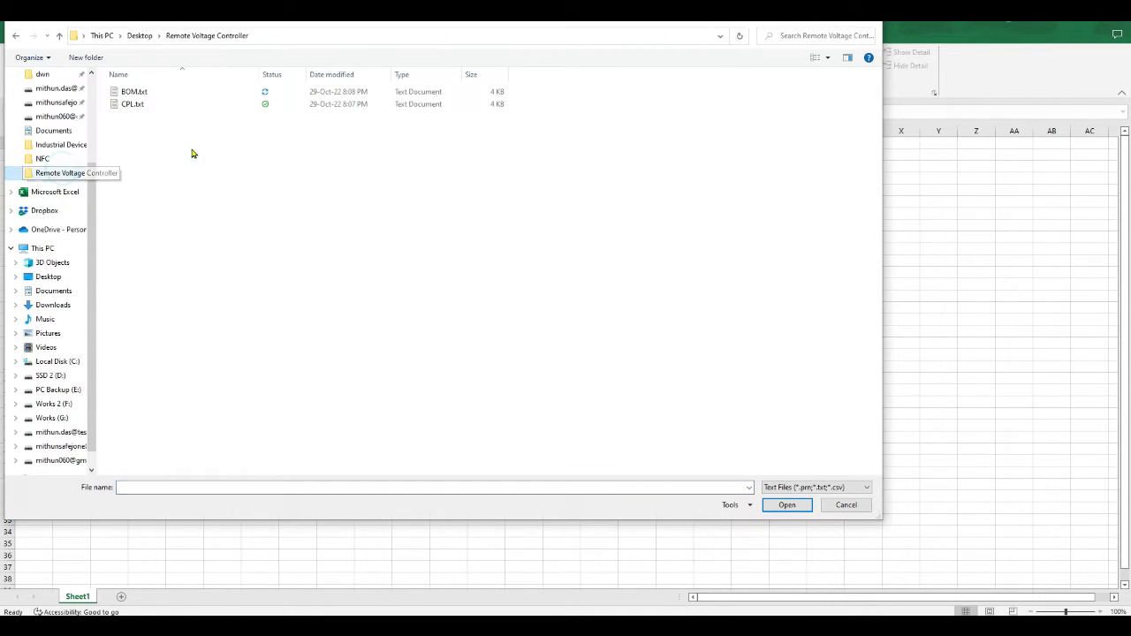
{"action": "left_click", "coordinate": [846, 506]}
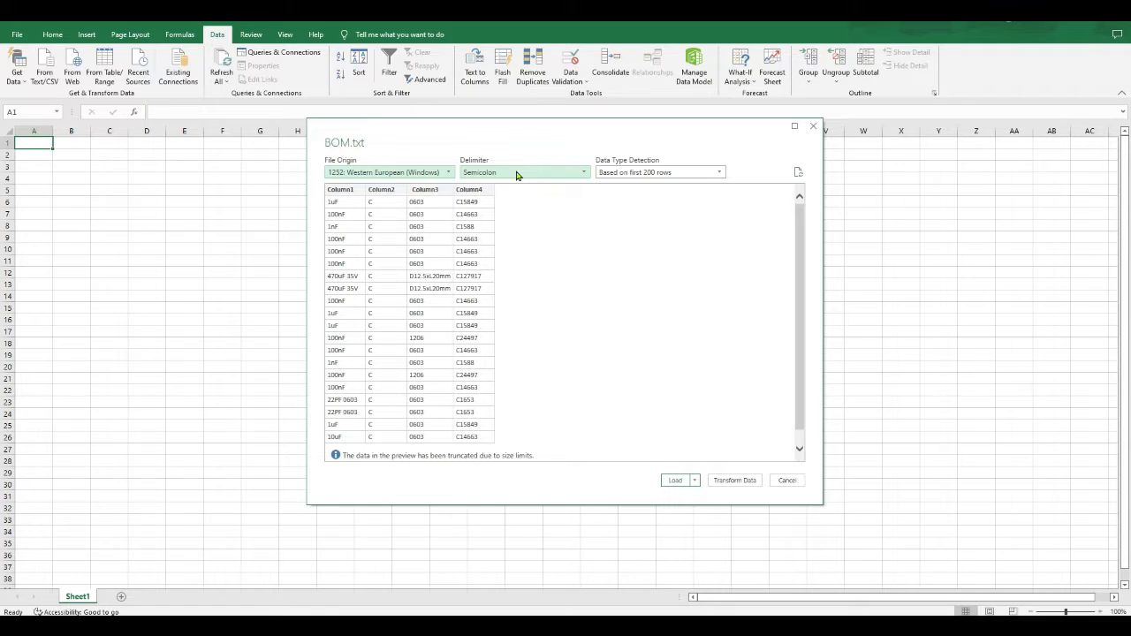
{"action": "left_click", "coordinate": [658, 171]}
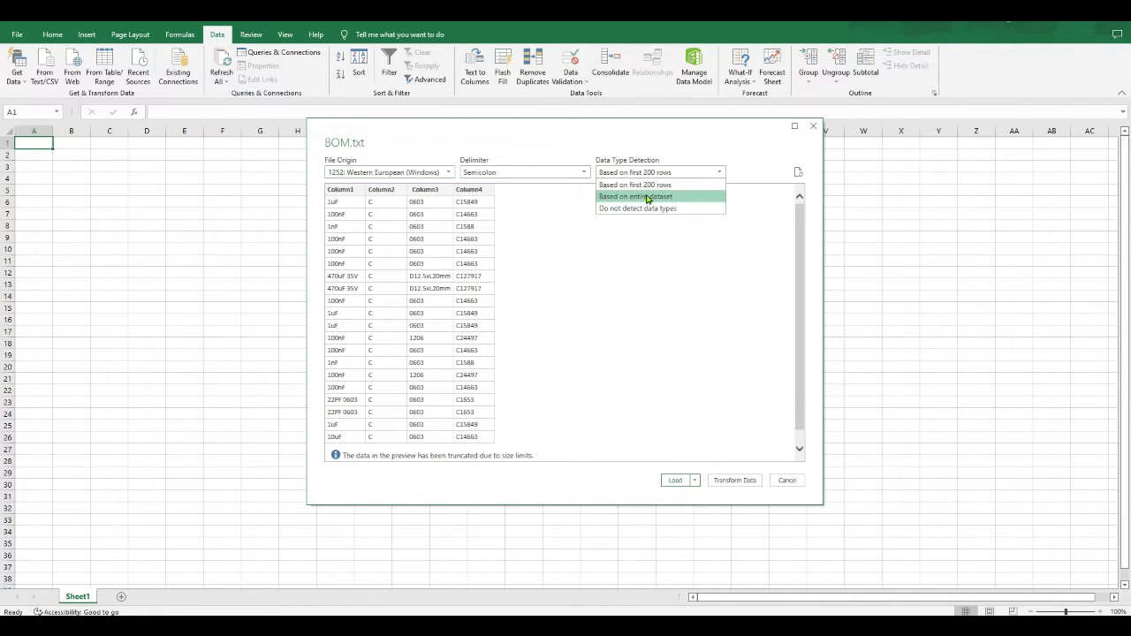
{"action": "mouse_move", "coordinate": [676, 198]}
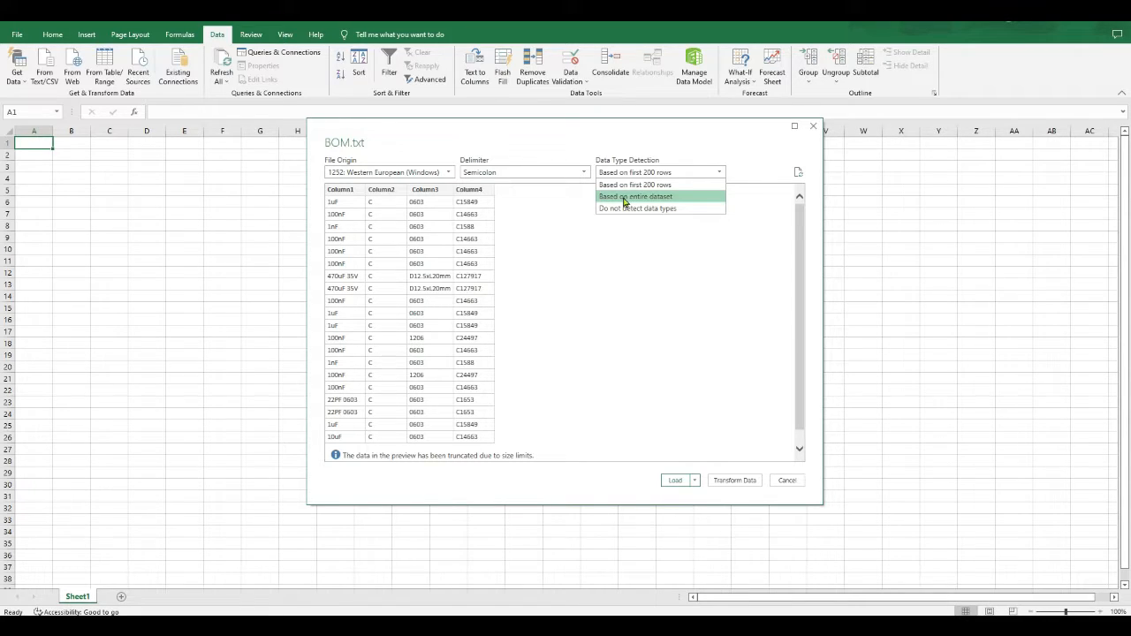
{"action": "mouse_move", "coordinate": [656, 202]}
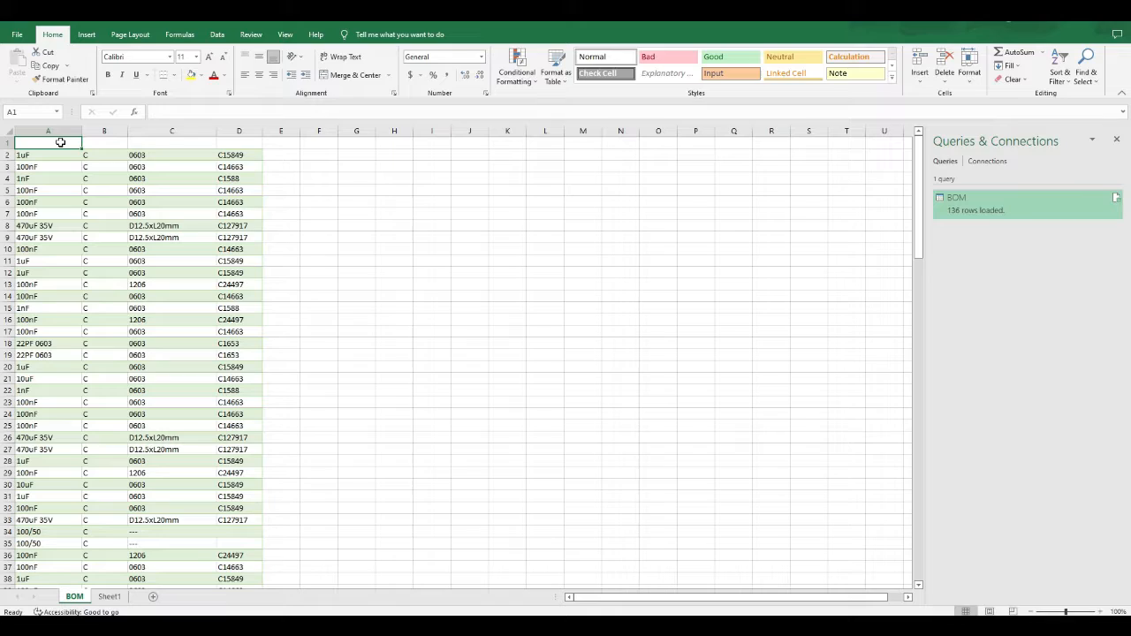
Step: Label the BOM columns Comments, Designator, Footprint and JLCPCB Part#
{"action": "type", "text": "Comments"}
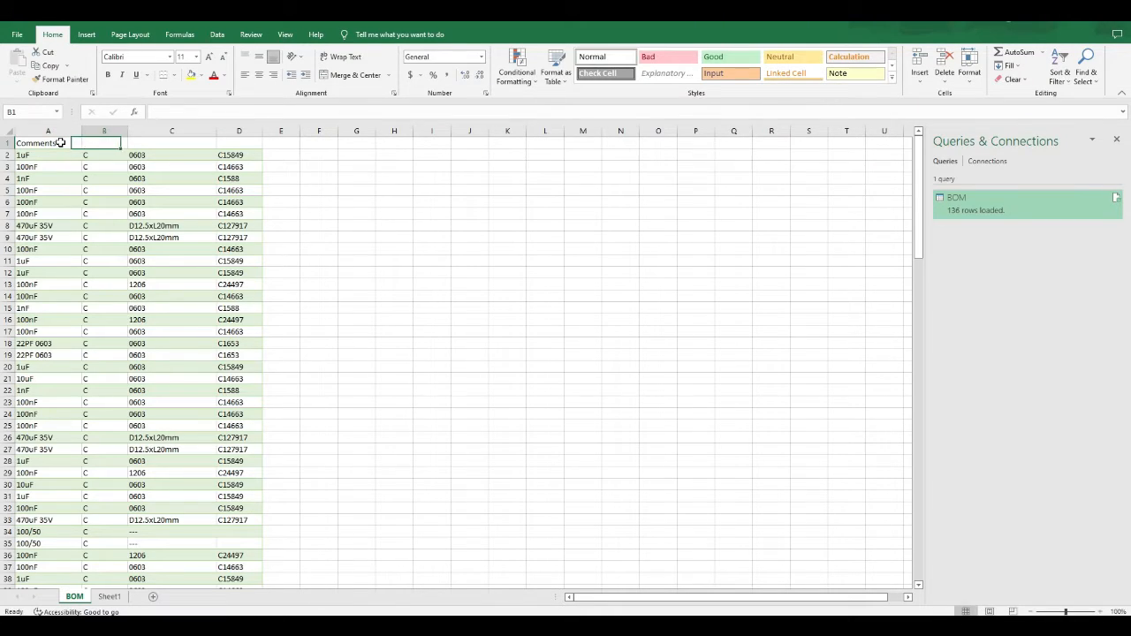
{"action": "type", "text": "Designator"}
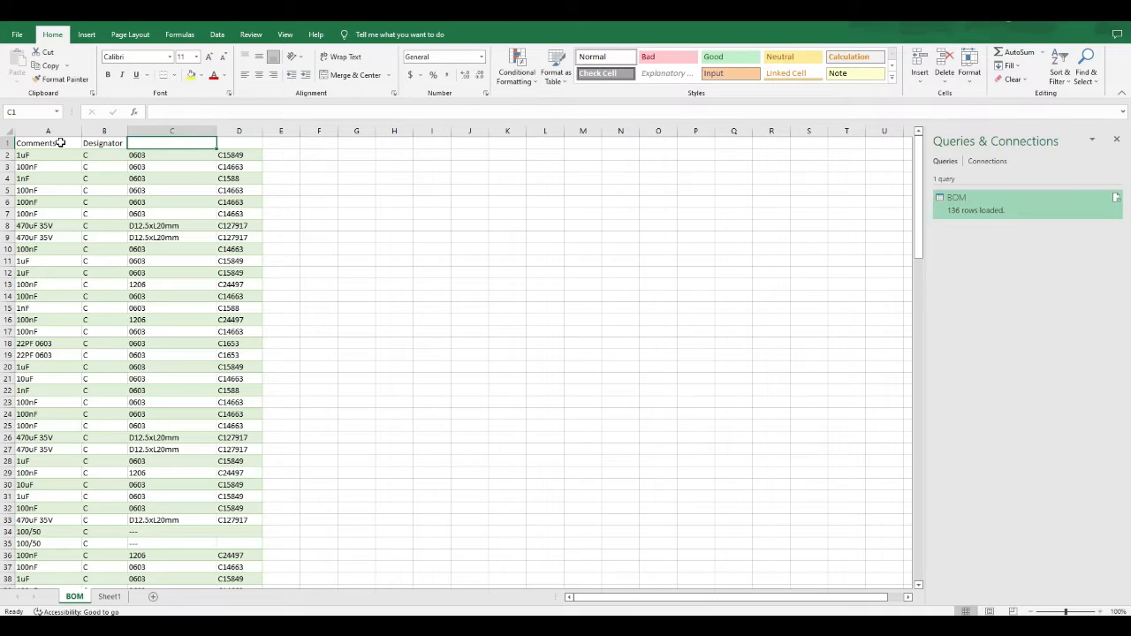
{"action": "type", "text": "Footprint"}
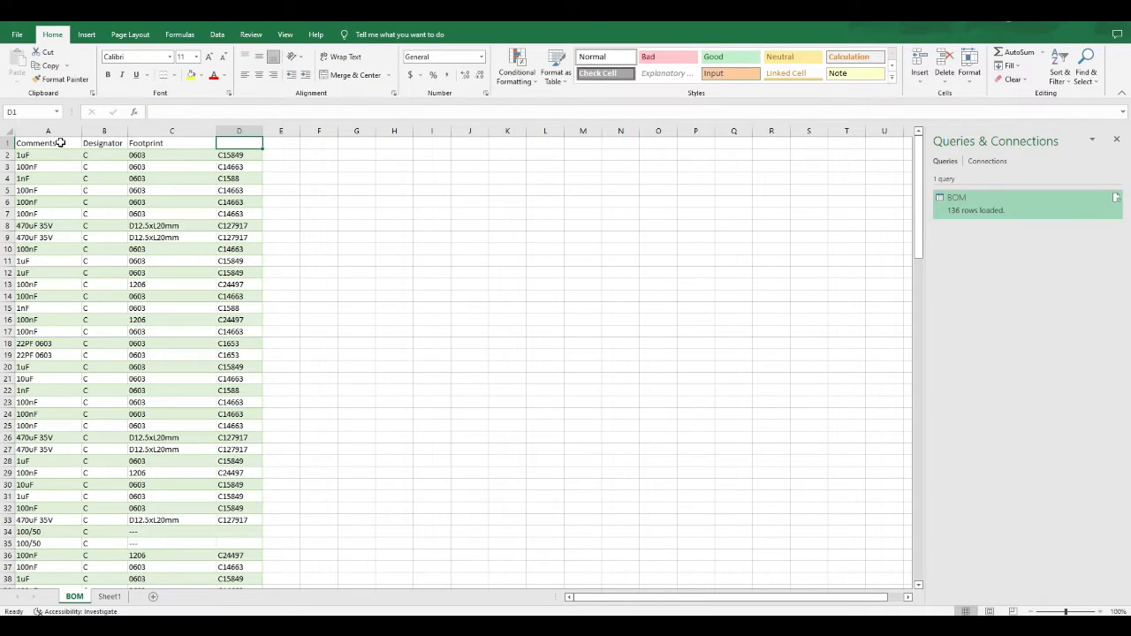
{"action": "type", "text": "JLCPCB"}
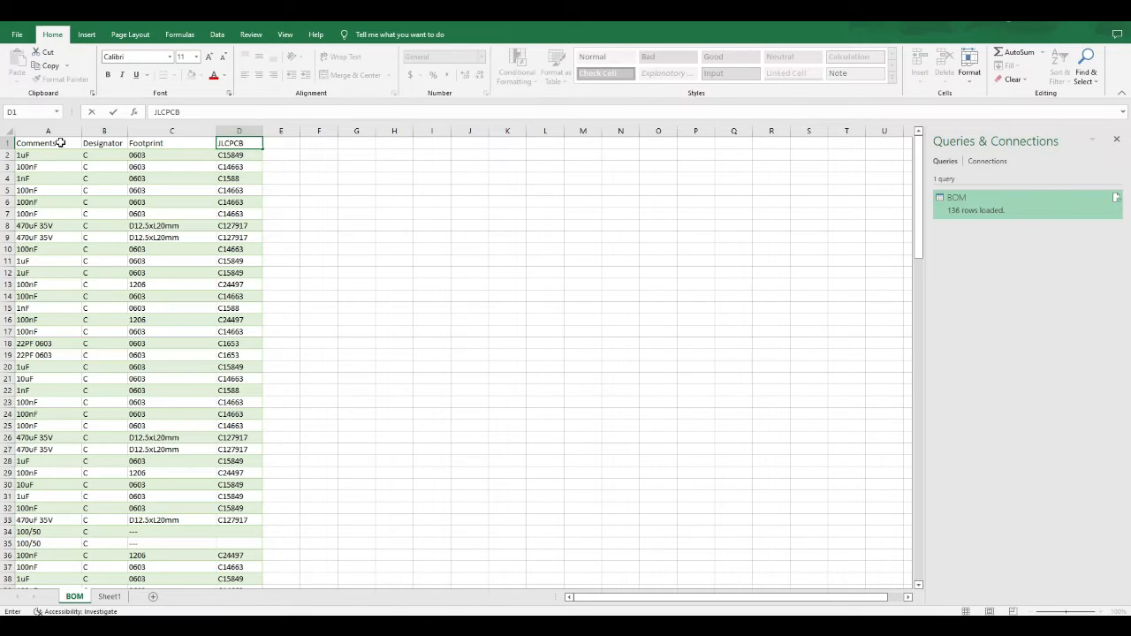
{"action": "type", "text": "Part#"}
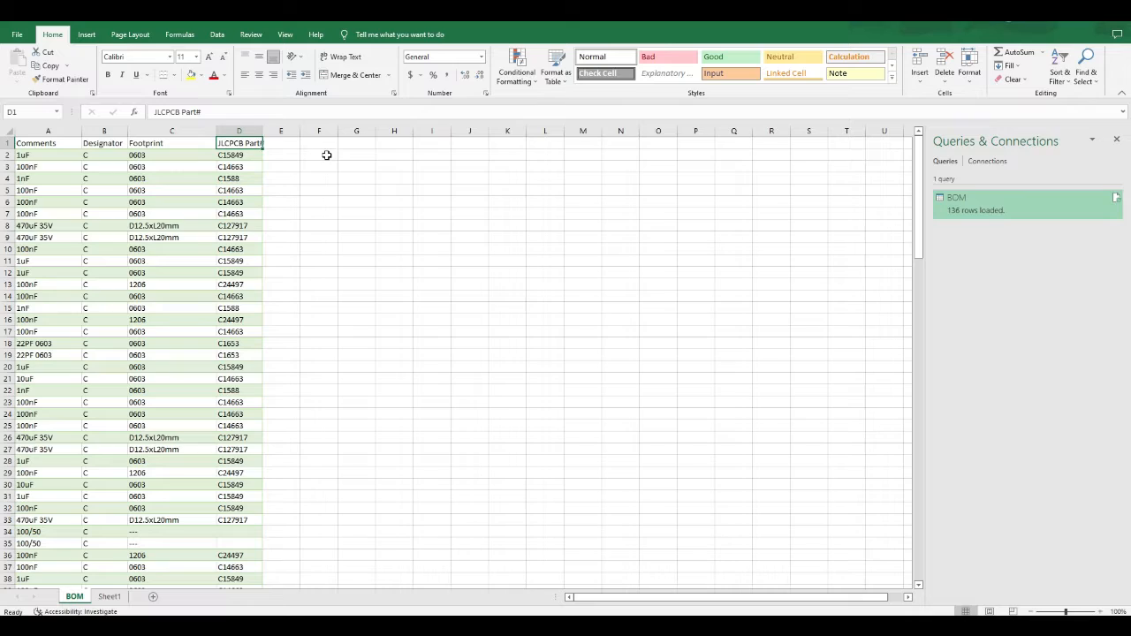
{"action": "mouse_move", "coordinate": [373, 156]}
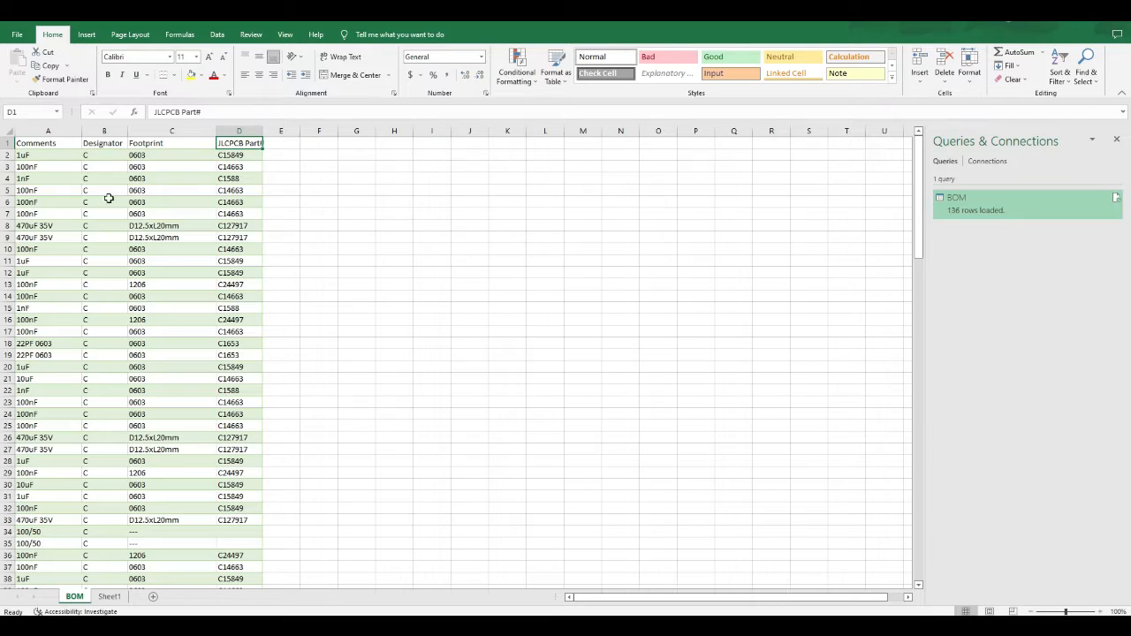
{"action": "mouse_move", "coordinate": [322, 223]}
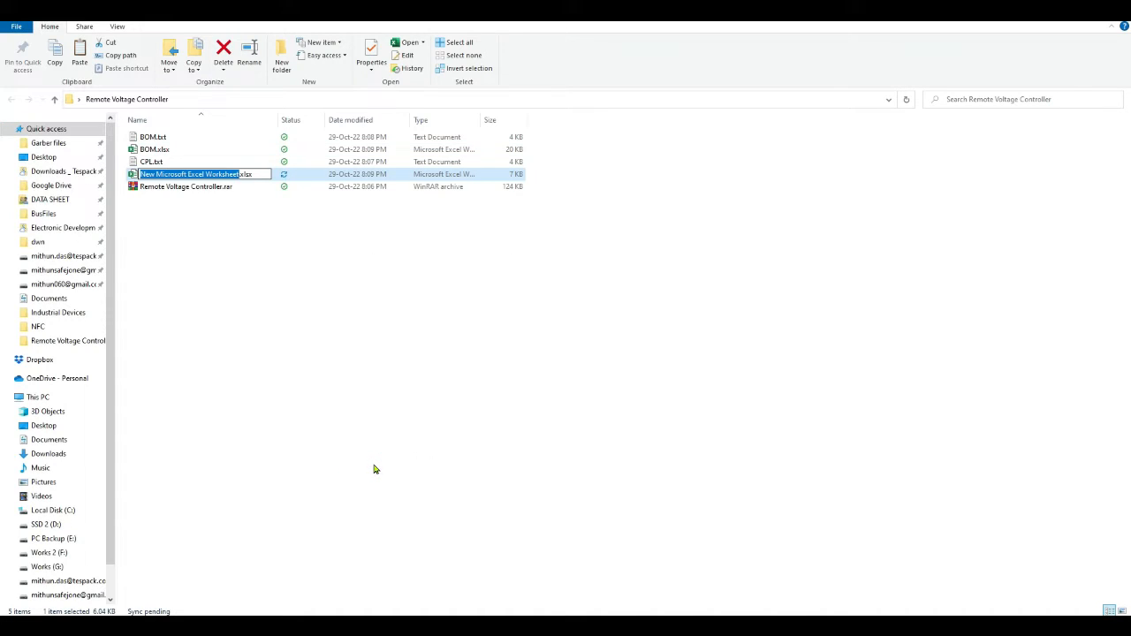
Step: Name the new workbook CPL and start a From Text/CSV data import
{"action": "type", "text": "CPL"}
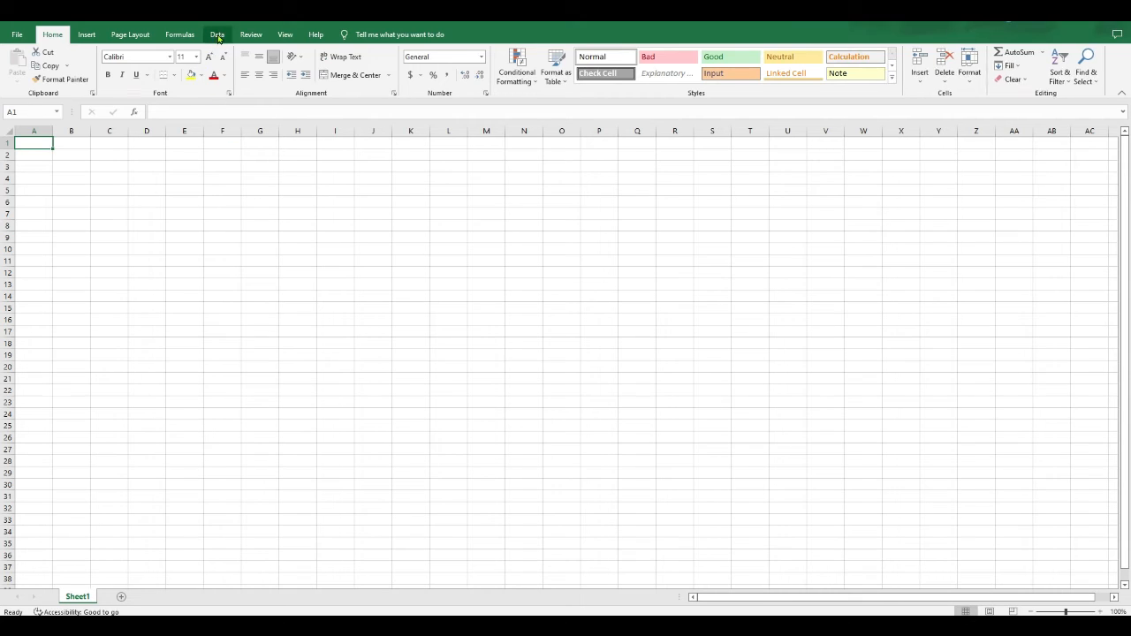
{"action": "left_click", "coordinate": [216, 34]}
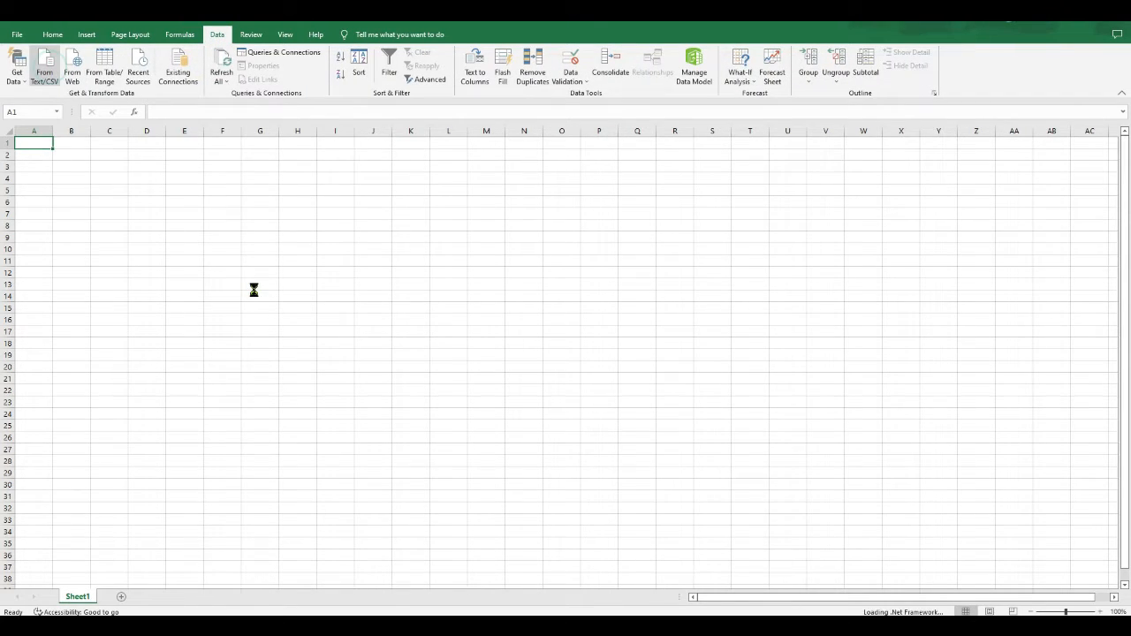
{"action": "left_click", "coordinate": [44, 67]}
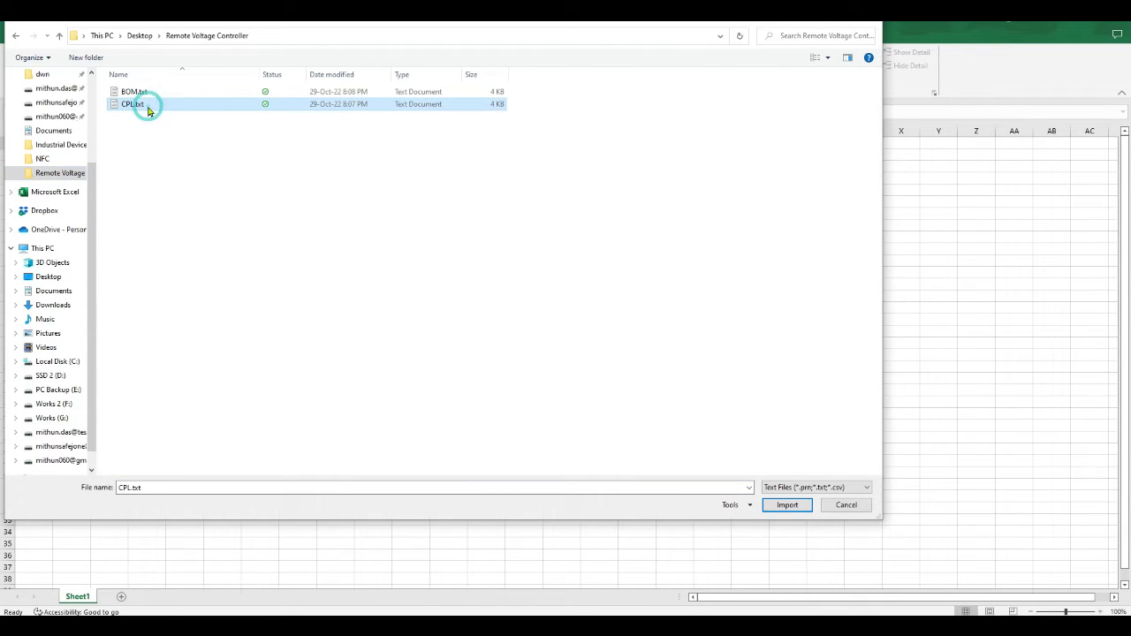
Step: Preview CPL.txt in a text editor, then import it as a semicolon-delimited table
{"action": "right_click", "coordinate": [131, 102]}
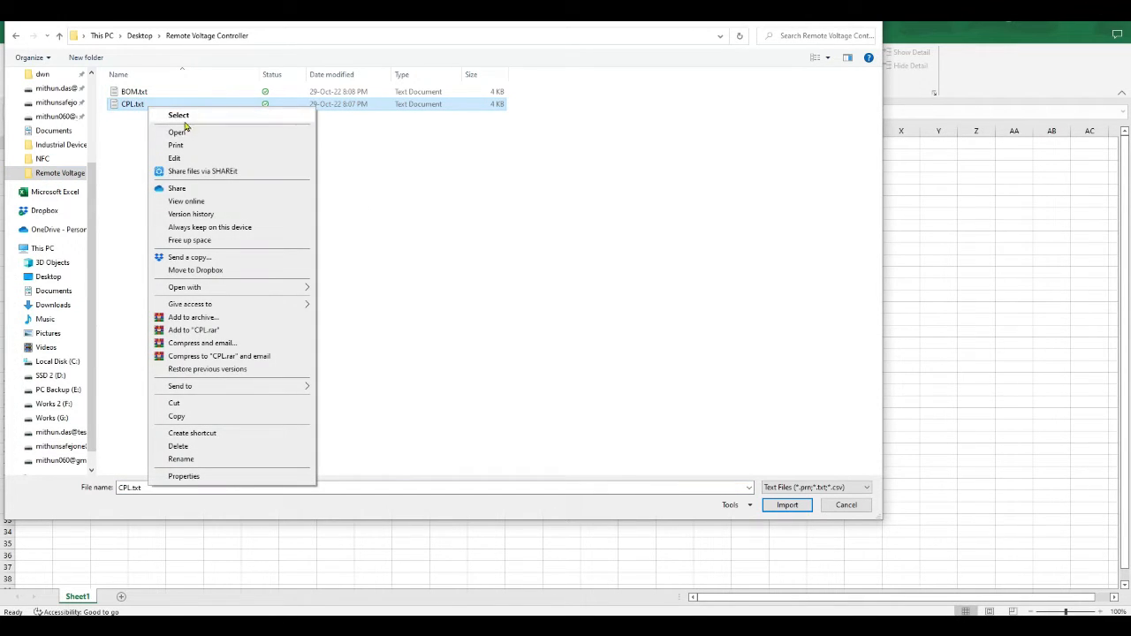
{"action": "left_click", "coordinate": [177, 131]}
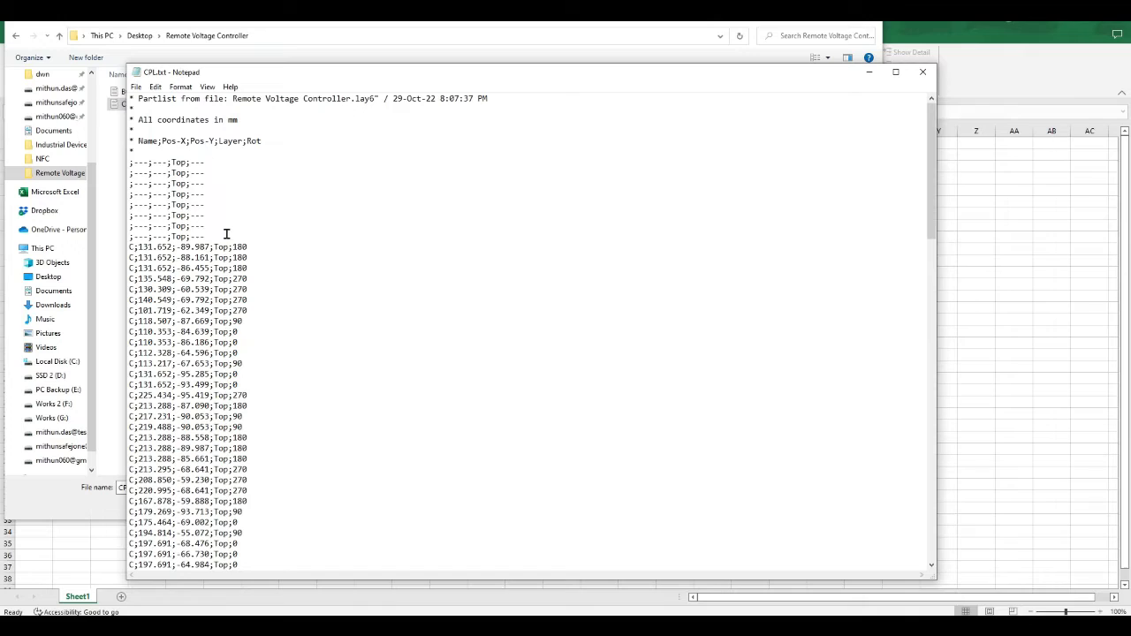
{"action": "scroll", "scroll_direction": "down", "scroll_amount": 3}
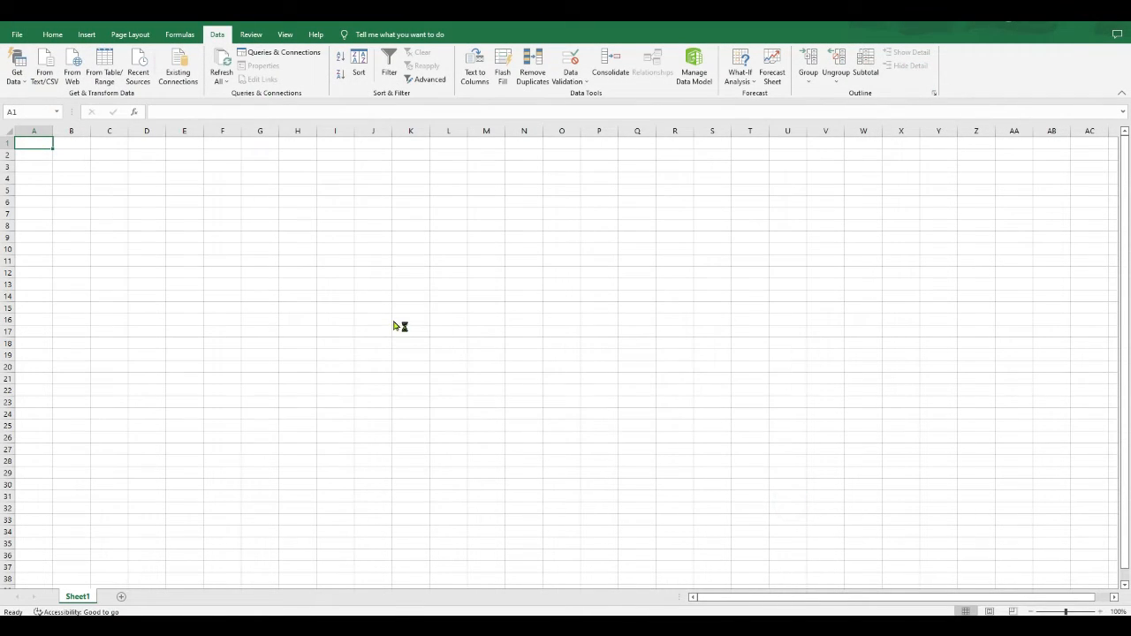
{"action": "left_click", "coordinate": [44, 67]}
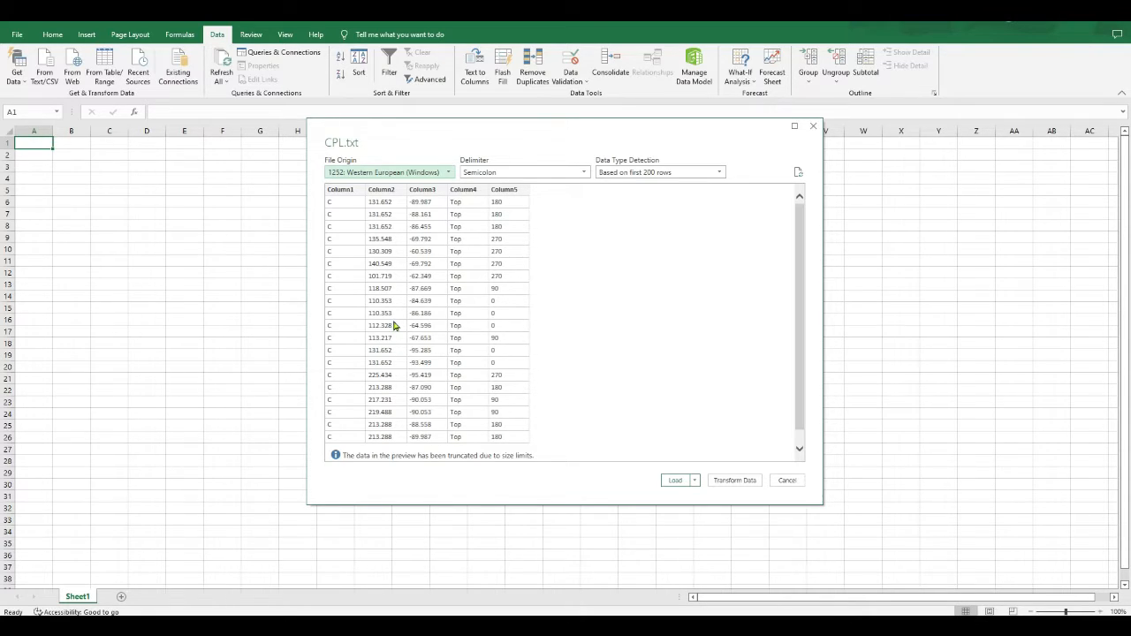
{"action": "mouse_move", "coordinate": [461, 316]}
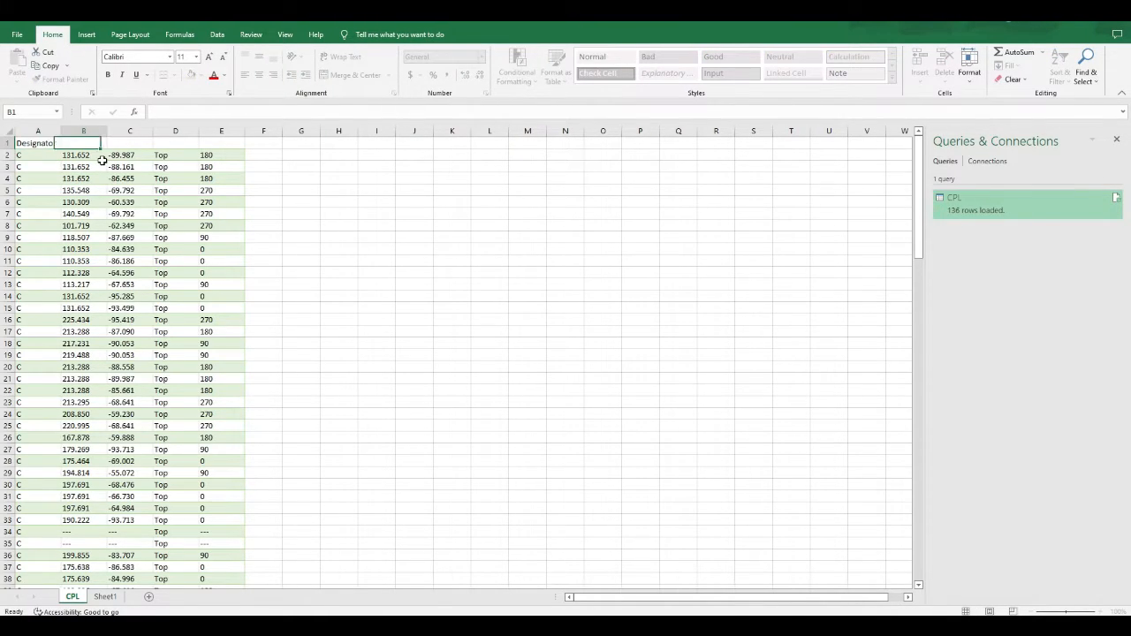
Step: Rename the CPL column headers, including the Mid X/Y coordinate columns
{"action": "type", "text": "Mid"}
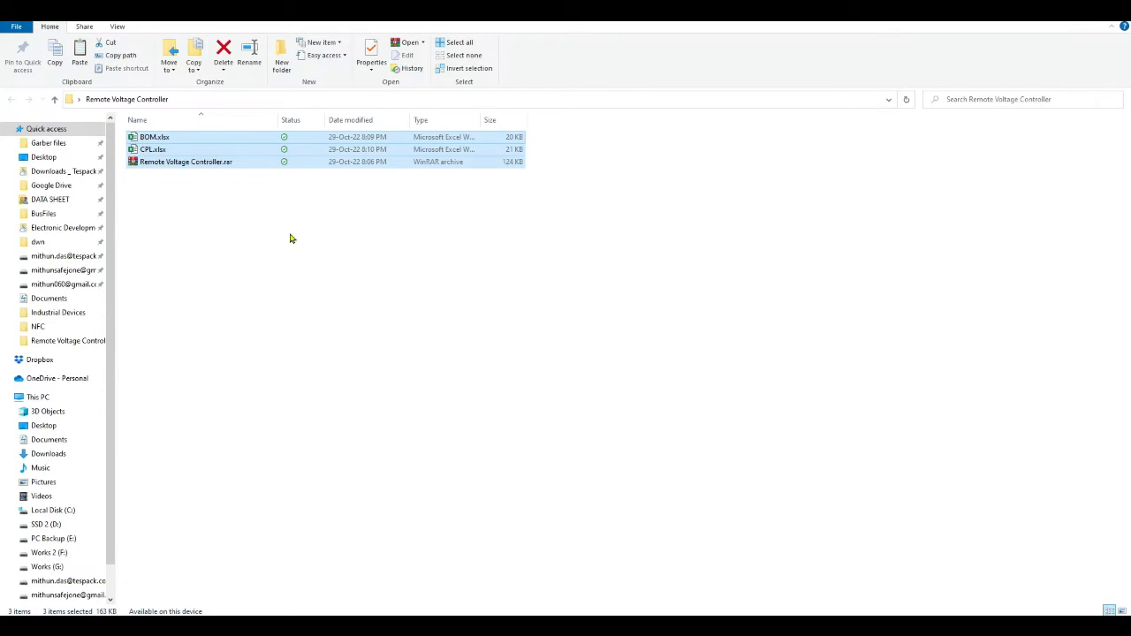
{"action": "mouse_move", "coordinate": [327, 283]}
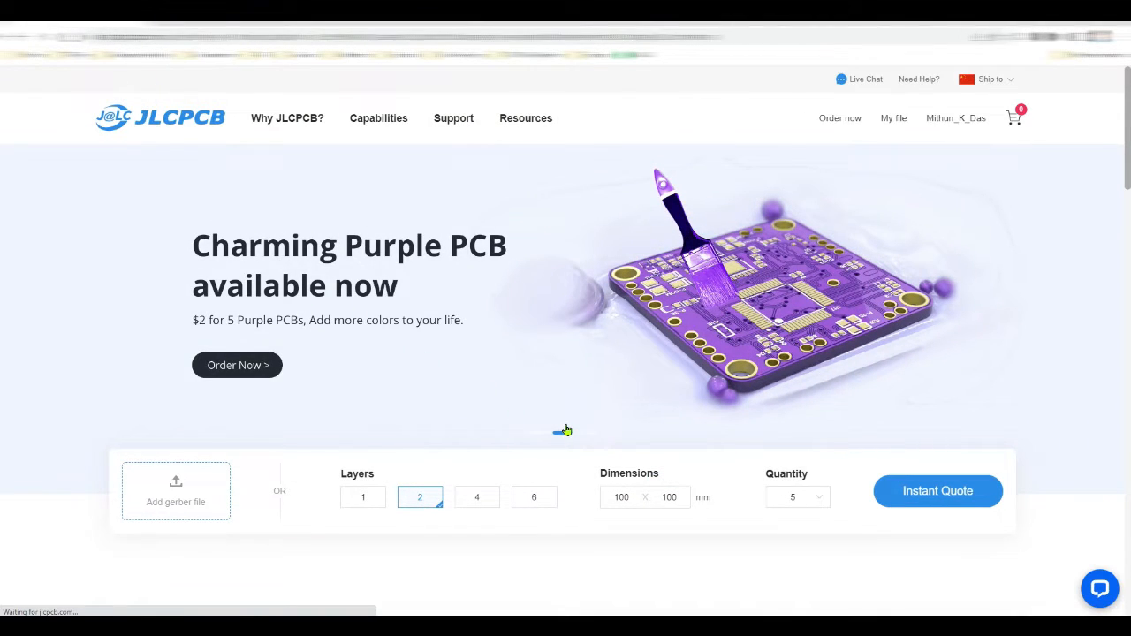
Step: Upload the .rar board archive for a 2-layer quote and switch PCB Assembly on
{"action": "left_click", "coordinate": [937, 491]}
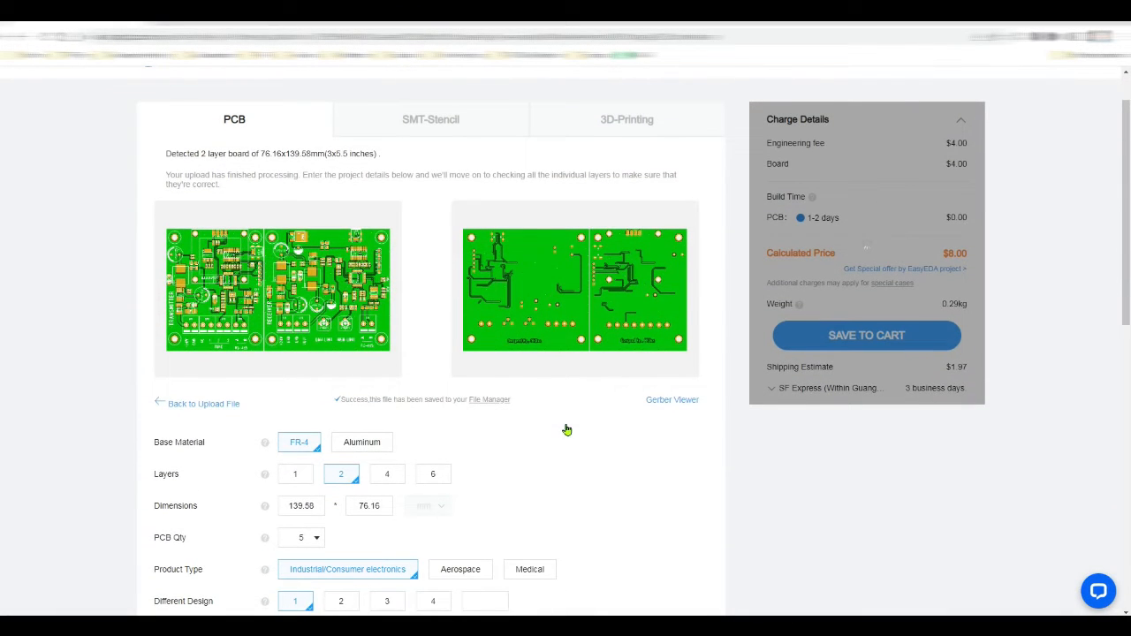
{"action": "scroll", "scroll_direction": "down", "scroll_amount": 3}
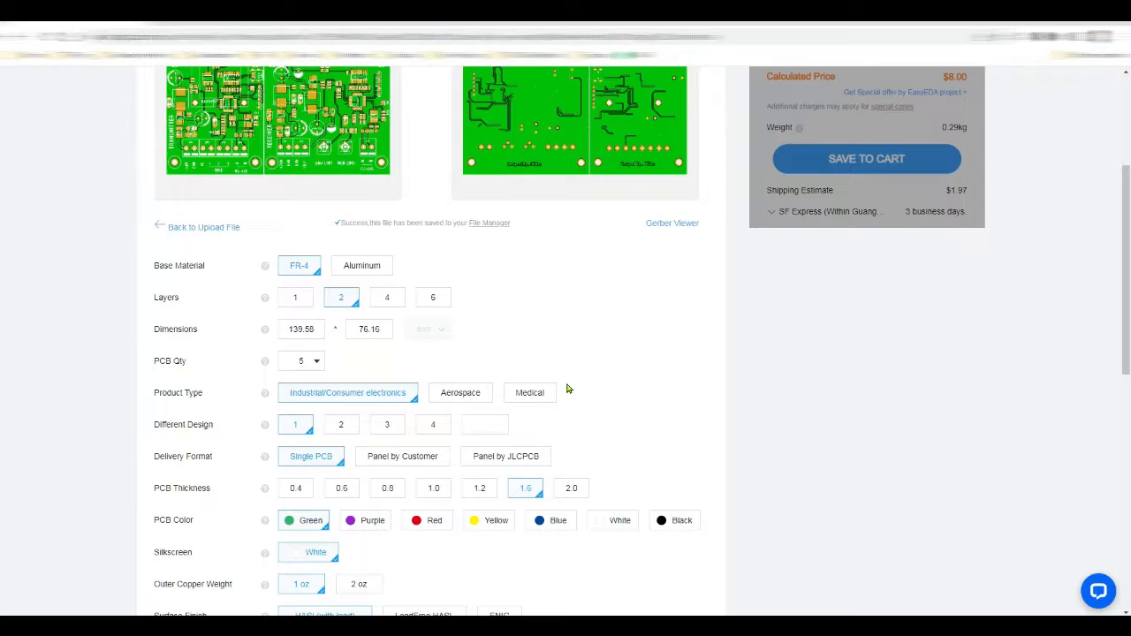
{"action": "scroll", "scroll_direction": "down", "scroll_amount": 3}
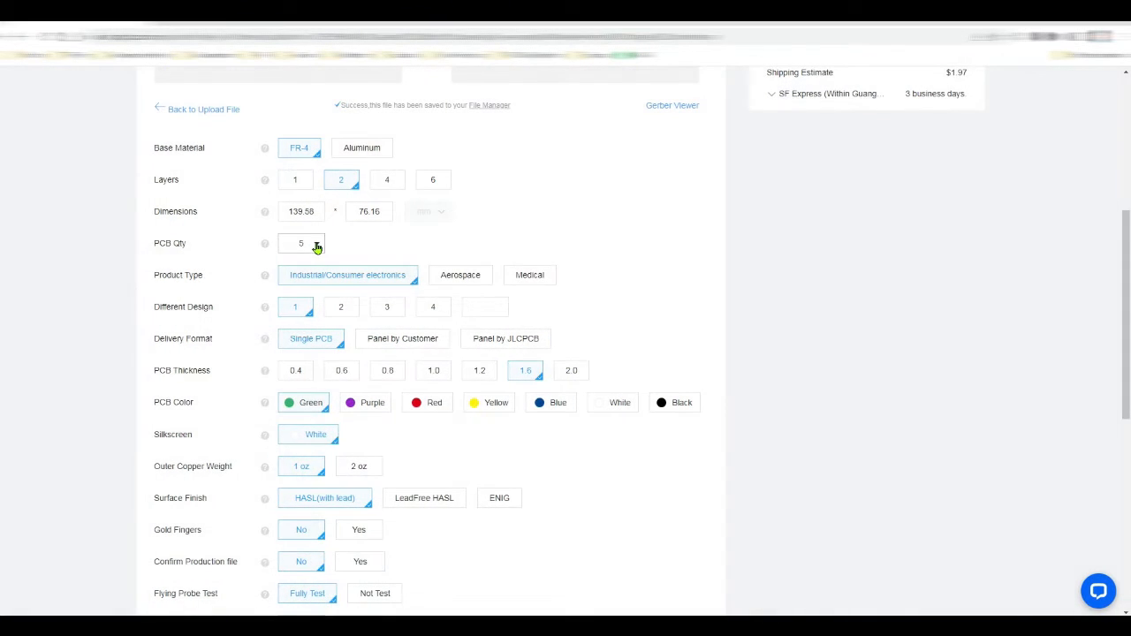
{"action": "scroll", "scroll_direction": "down", "scroll_amount": 3}
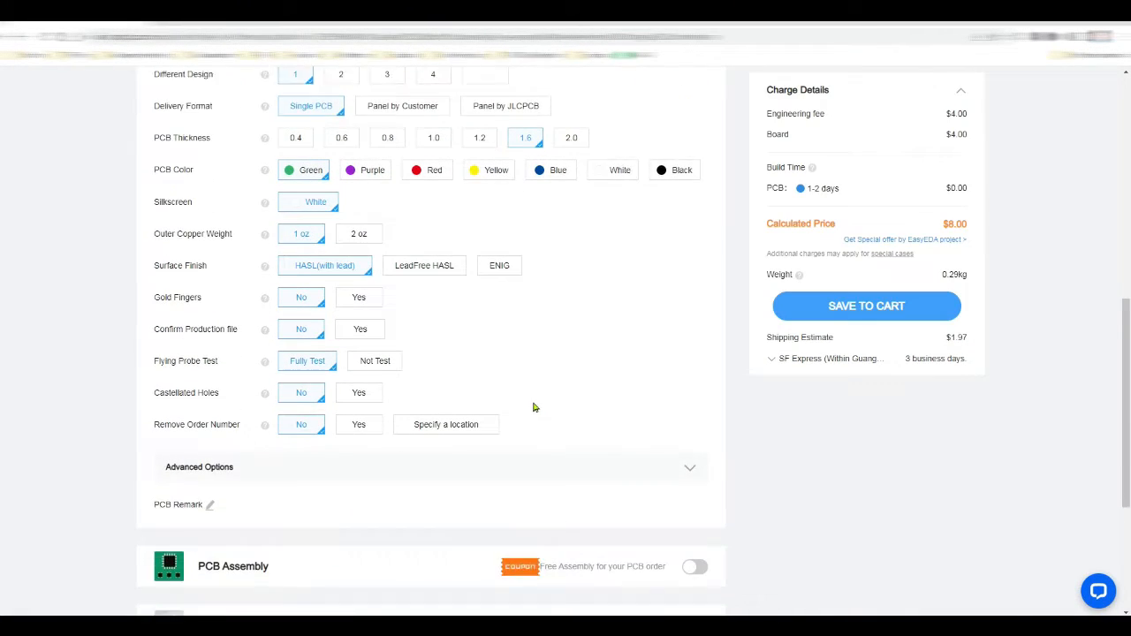
{"action": "scroll", "scroll_direction": "down", "scroll_amount": 3}
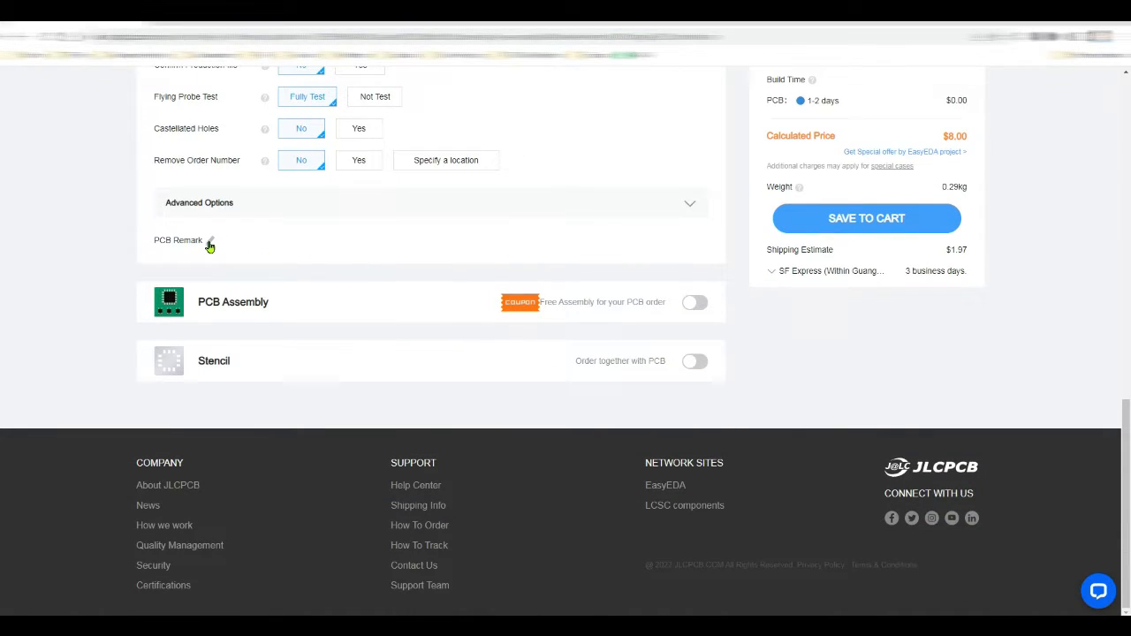
{"action": "left_click", "coordinate": [695, 300]}
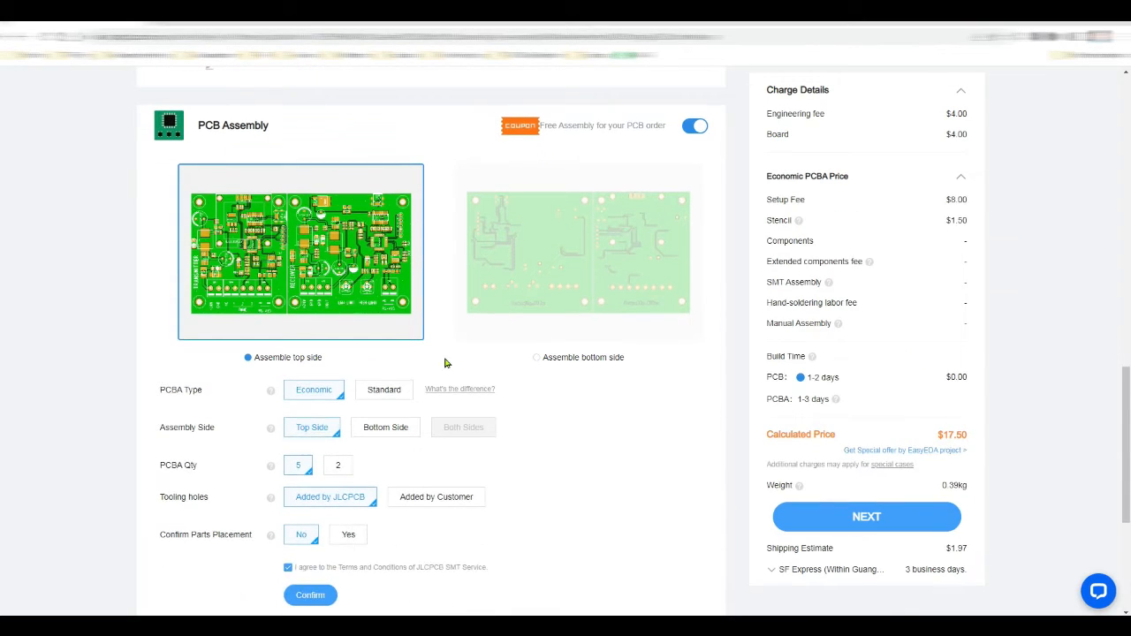
Step: Set the PCBA quantity to 2 boards
{"action": "scroll", "scroll_direction": "down", "scroll_amount": 3}
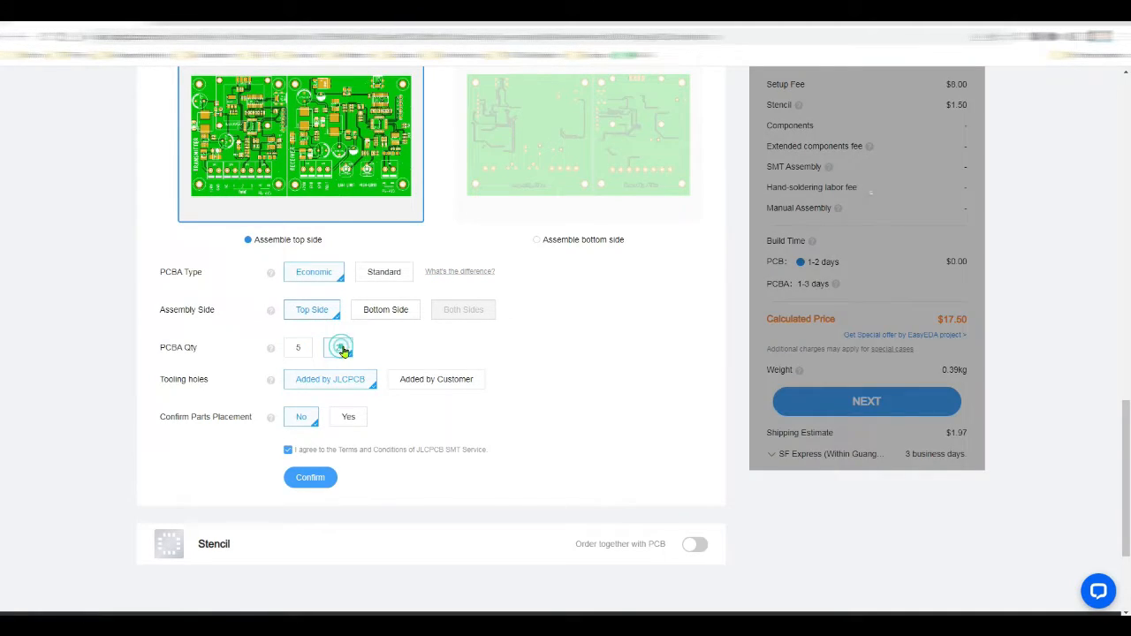
{"action": "left_click", "coordinate": [340, 346]}
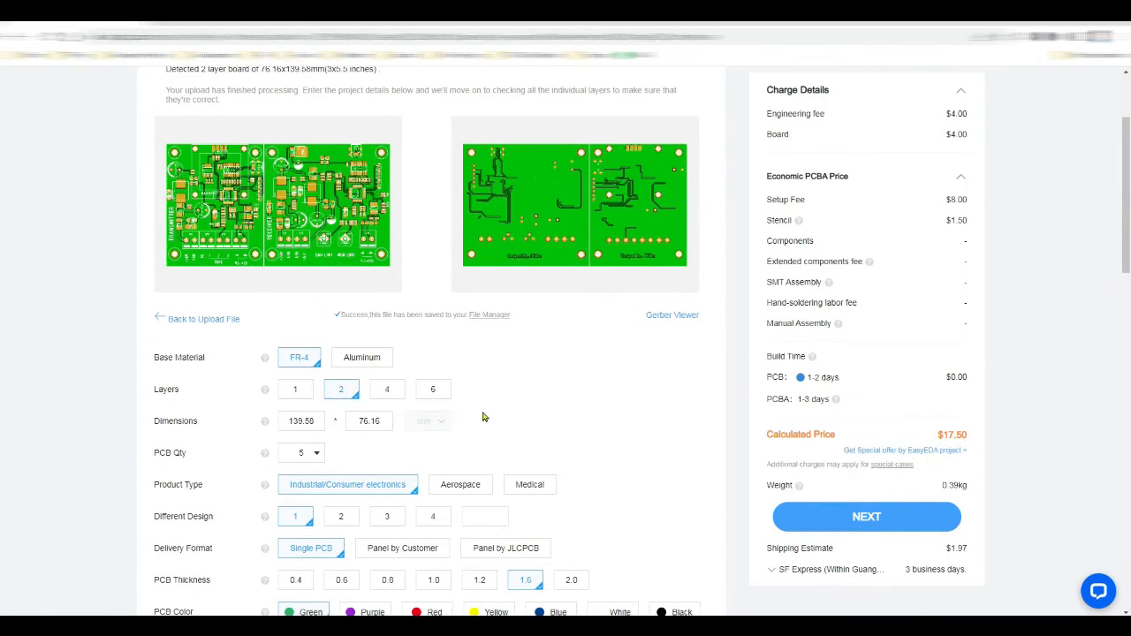
{"action": "scroll", "scroll_direction": "down", "scroll_amount": 3}
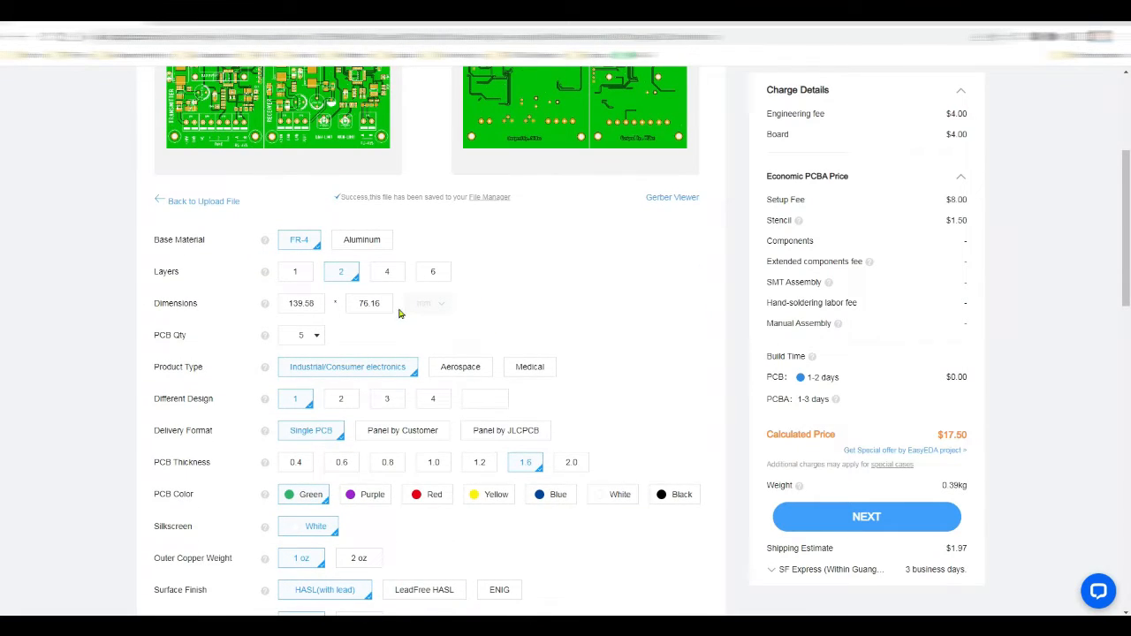
{"action": "scroll", "scroll_direction": "down", "scroll_amount": 3}
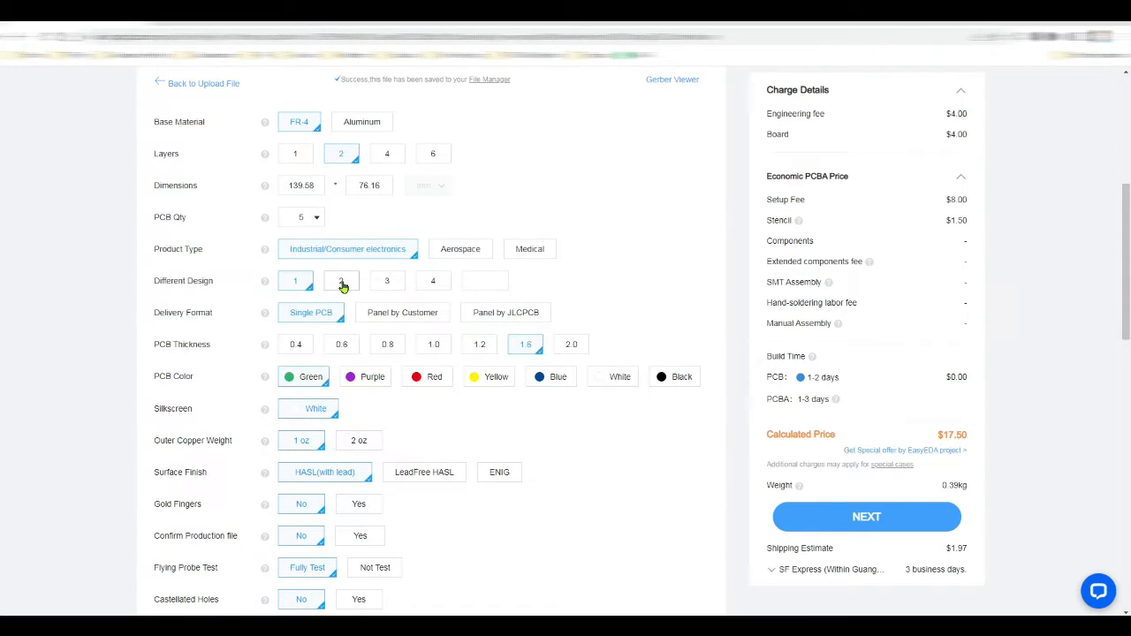
Step: Set Different Design to 2, raising the quote to $29.11
{"action": "left_click", "coordinate": [403, 311]}
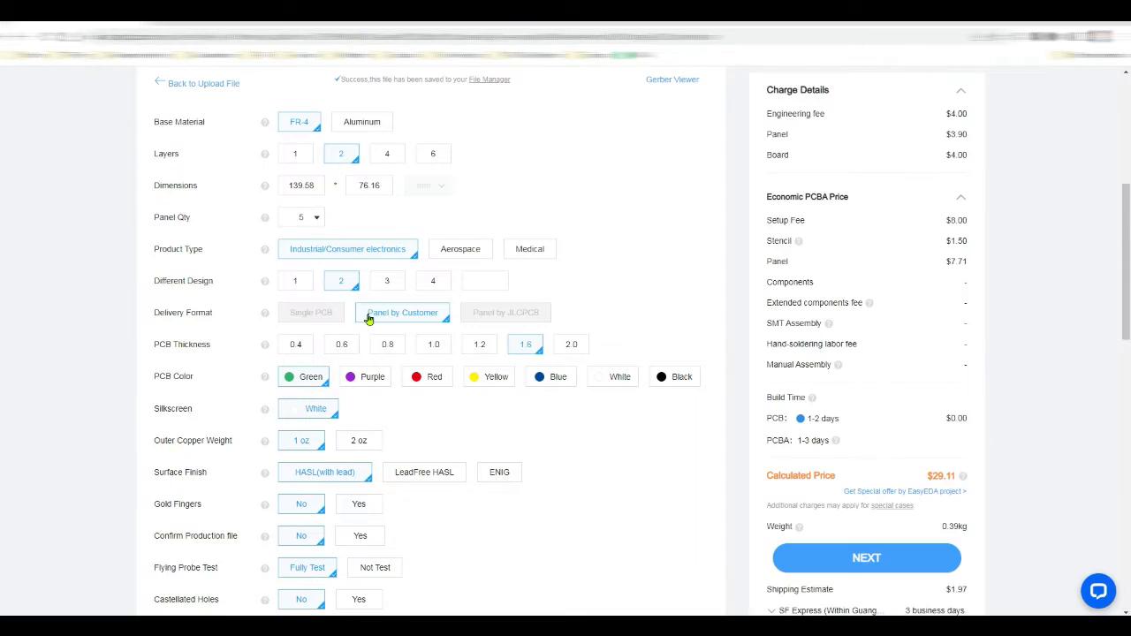
{"action": "mouse_move", "coordinate": [418, 322]}
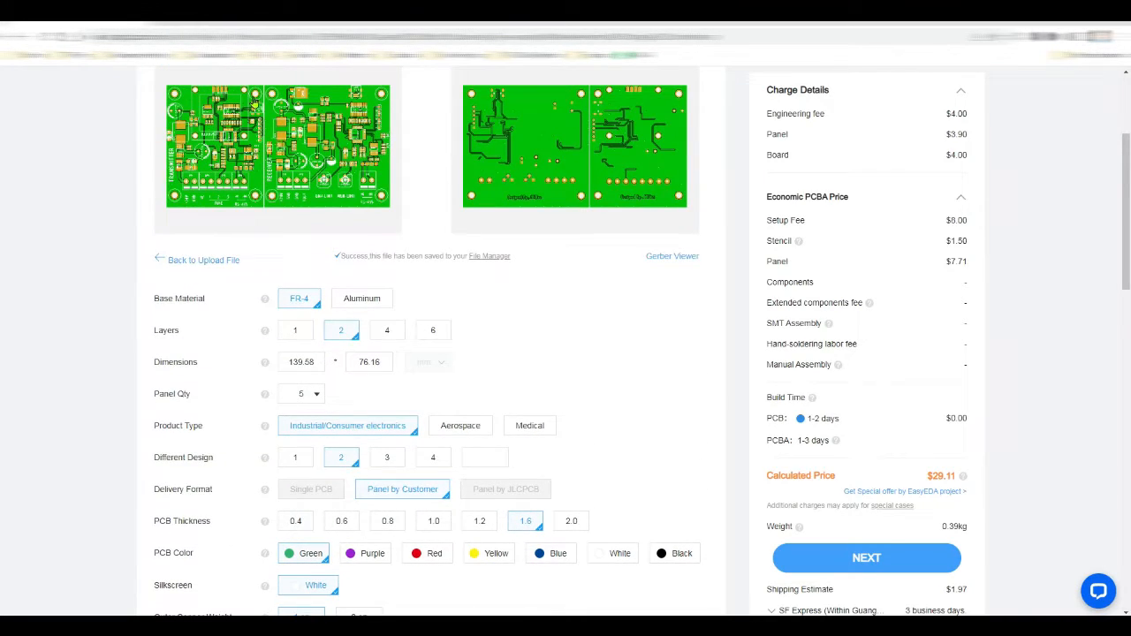
{"action": "scroll", "scroll_direction": "down", "scroll_amount": 3}
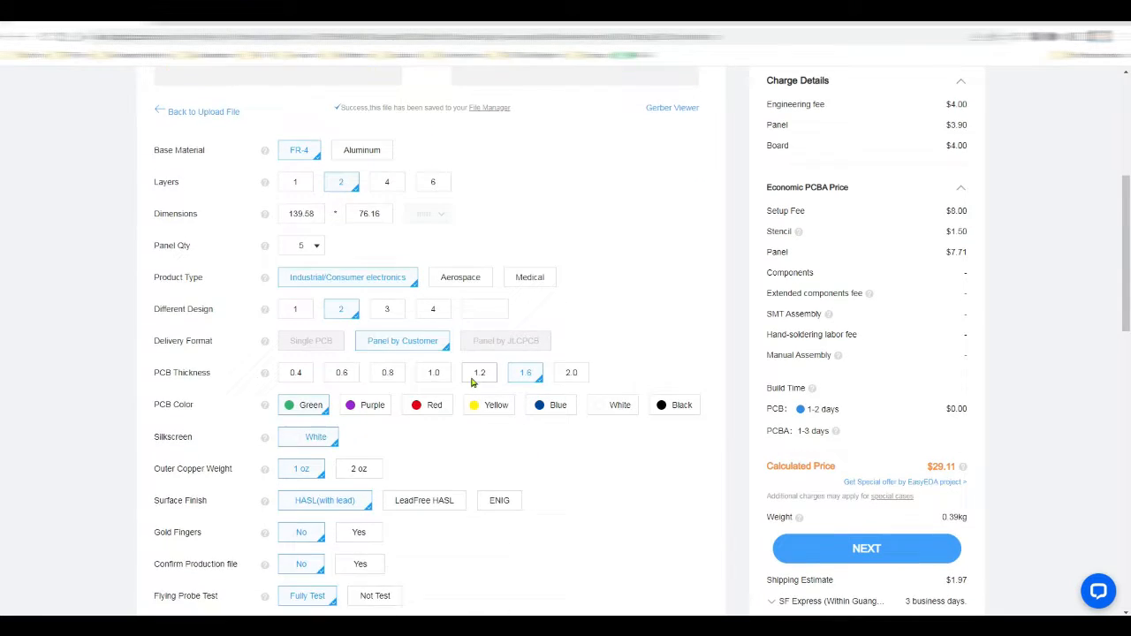
{"action": "scroll", "scroll_direction": "down", "scroll_amount": 3}
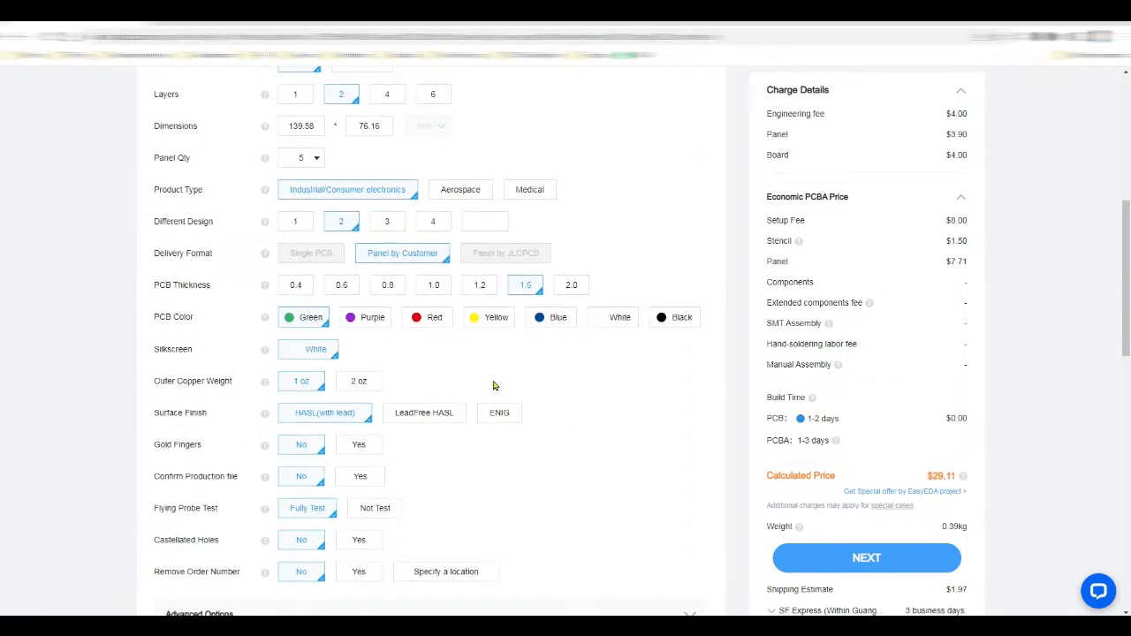
{"action": "scroll", "scroll_direction": "down", "scroll_amount": 3}
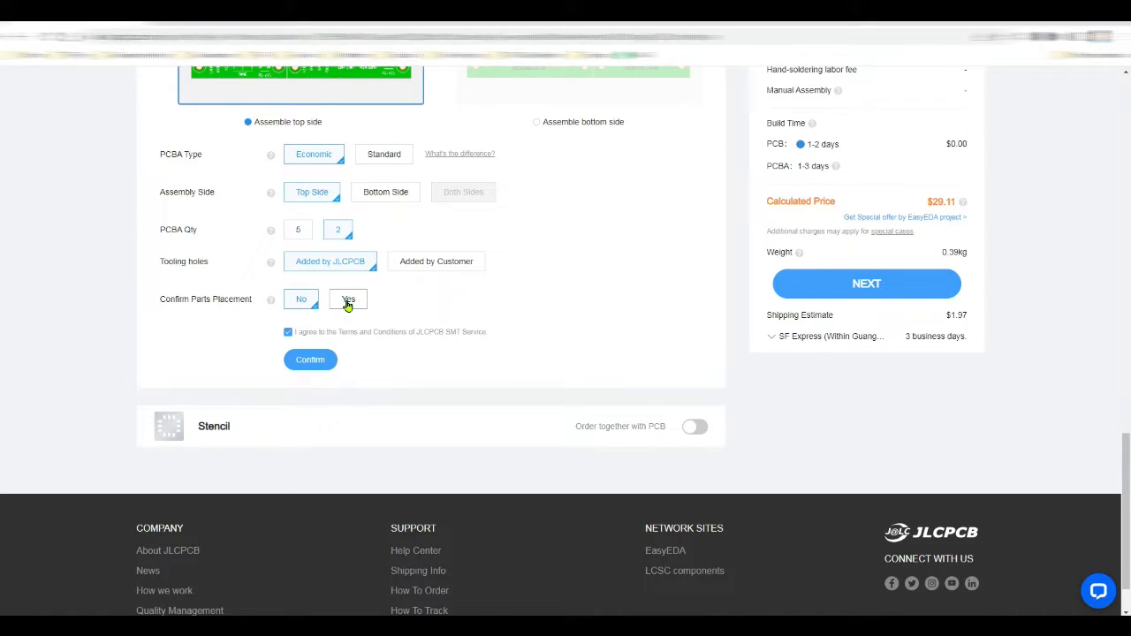
Step: Set Confirm Parts Placement to Yes, bringing the price to $29.54
{"action": "left_click", "coordinate": [349, 299]}
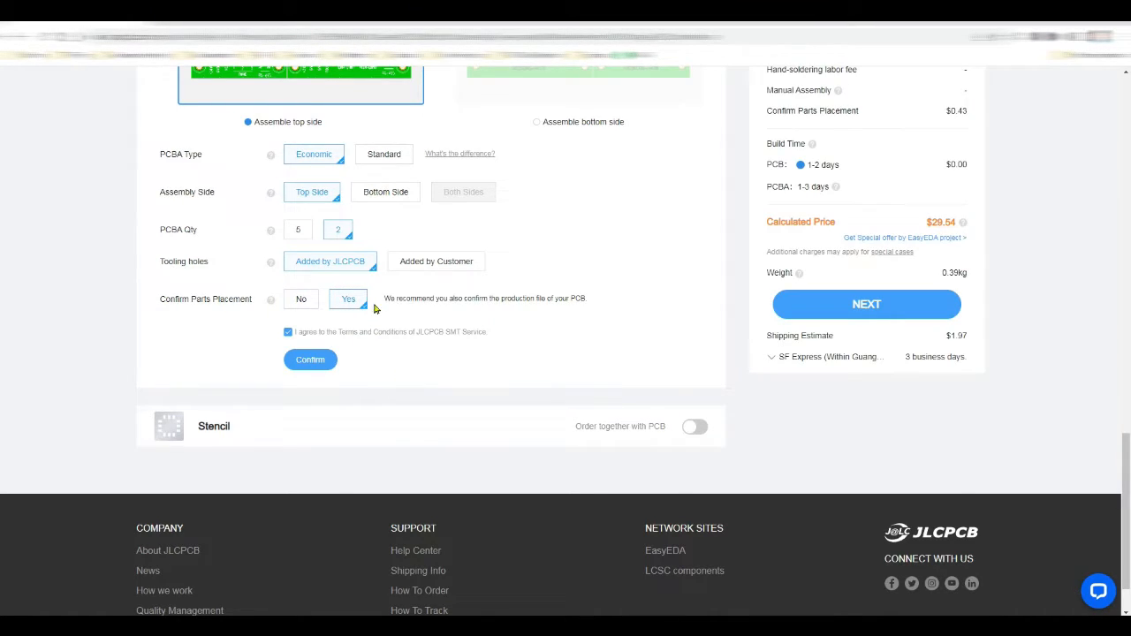
{"action": "mouse_move", "coordinate": [371, 375]}
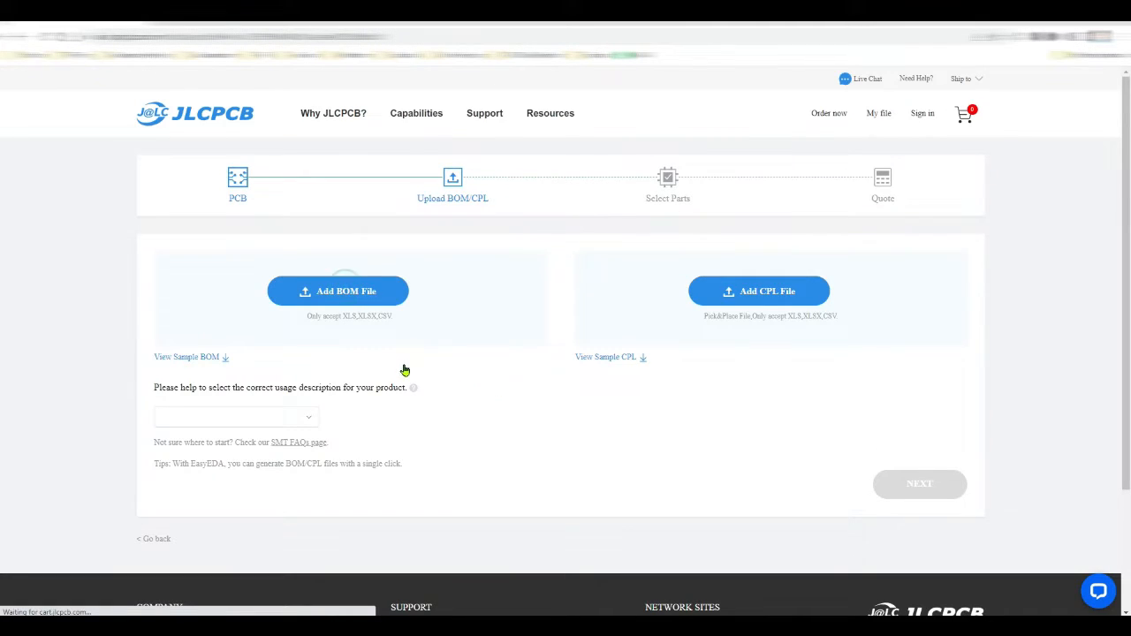
Step: Attach BOM.xlsx as the bill of materials file
{"action": "left_click", "coordinate": [338, 290]}
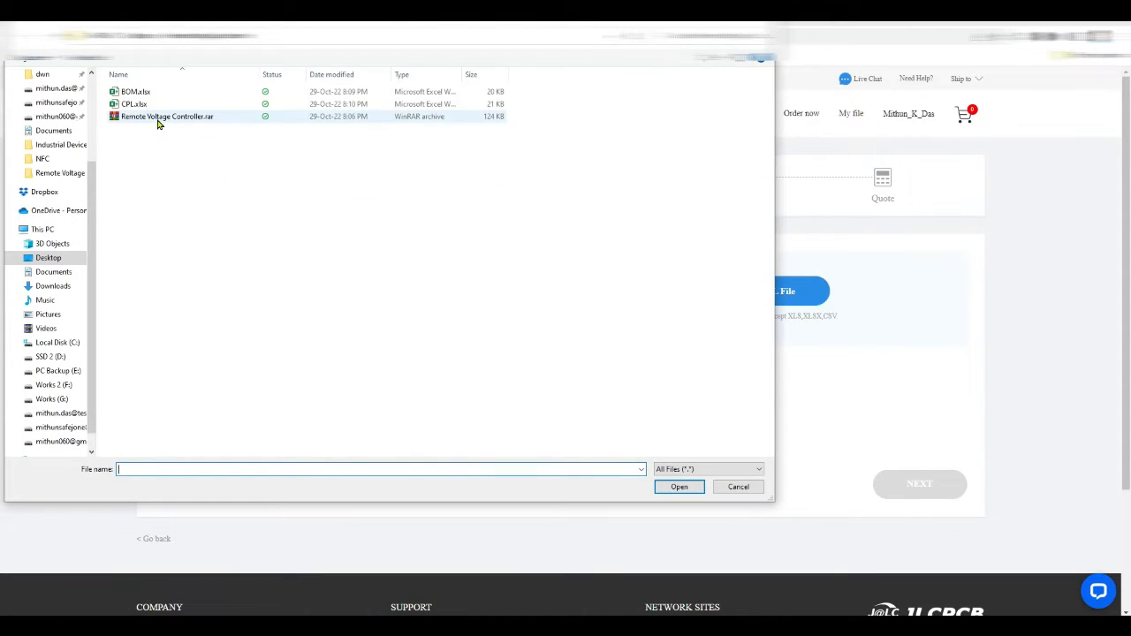
{"action": "left_click", "coordinate": [739, 488]}
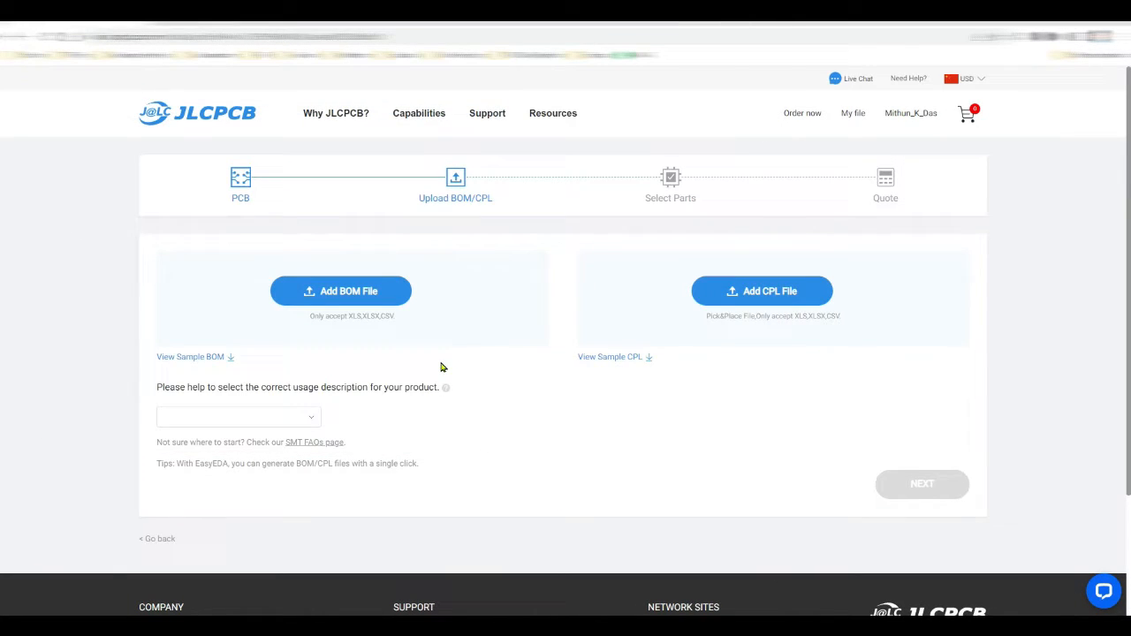
{"action": "mouse_move", "coordinate": [594, 297]}
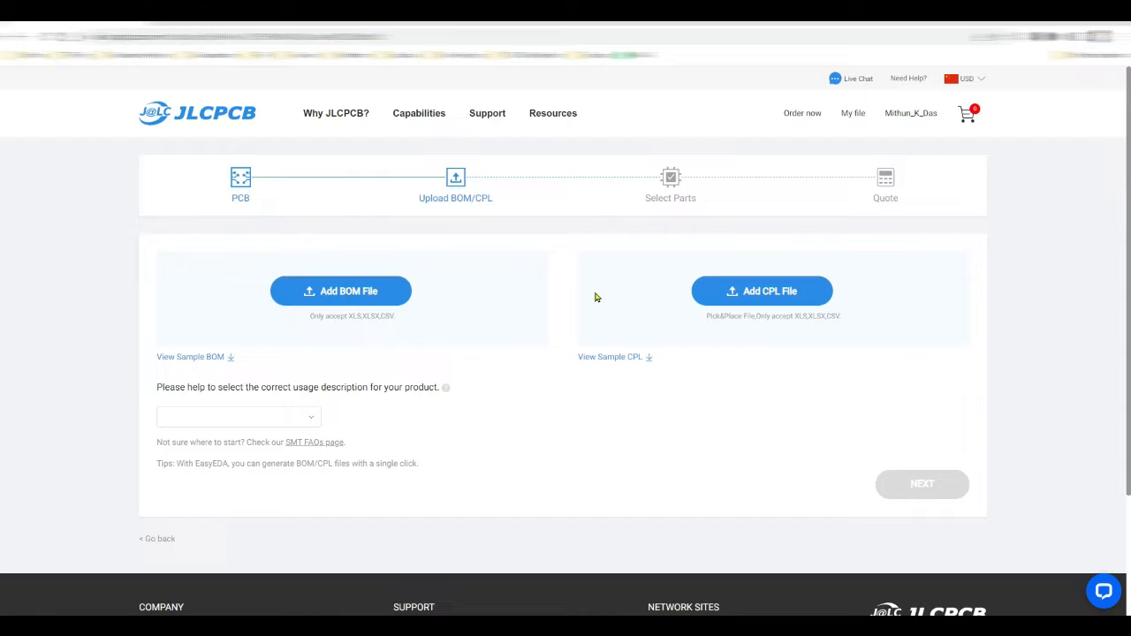
Step: Set product usage to Research/Education/DIY > DIY and continue to part matching
{"action": "left_click", "coordinate": [239, 417]}
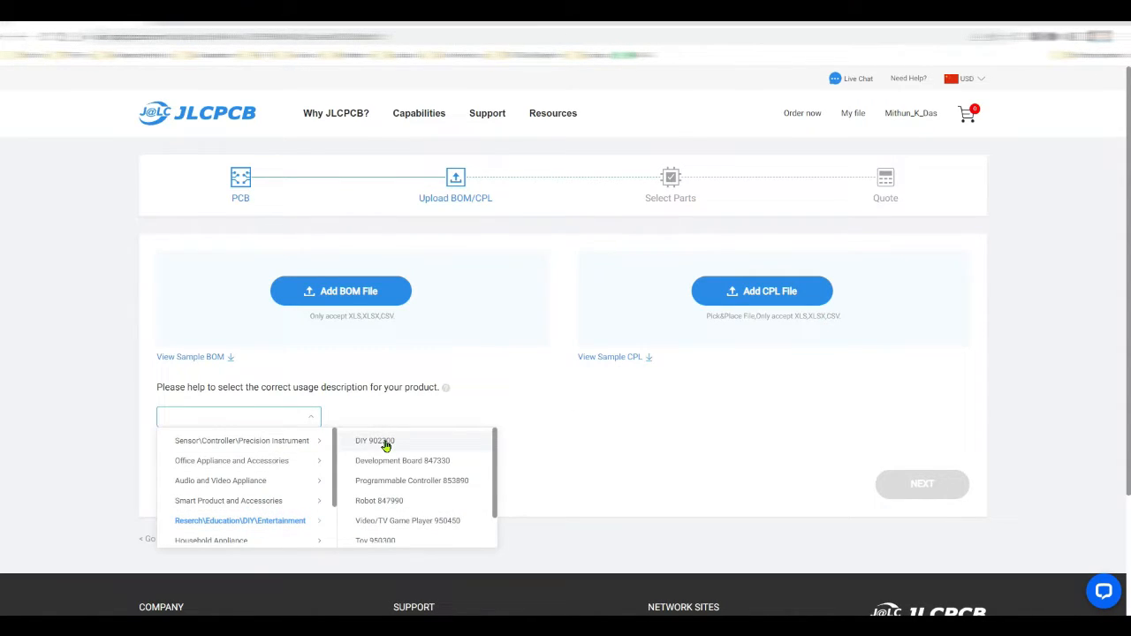
{"action": "left_click", "coordinate": [375, 442]}
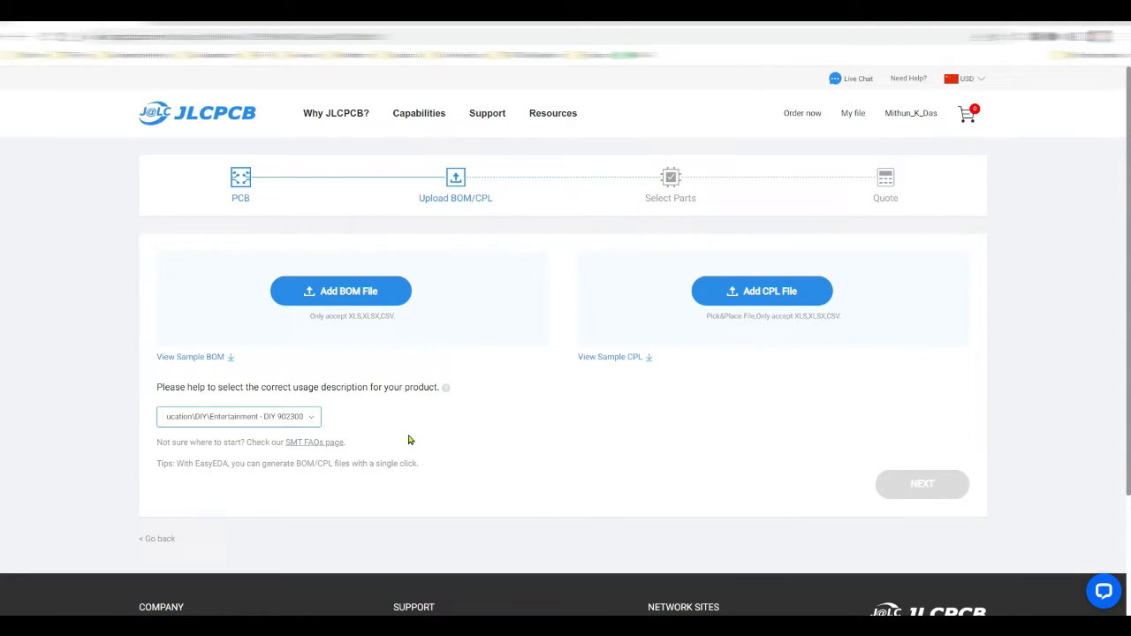
{"action": "mouse_move", "coordinate": [759, 416]}
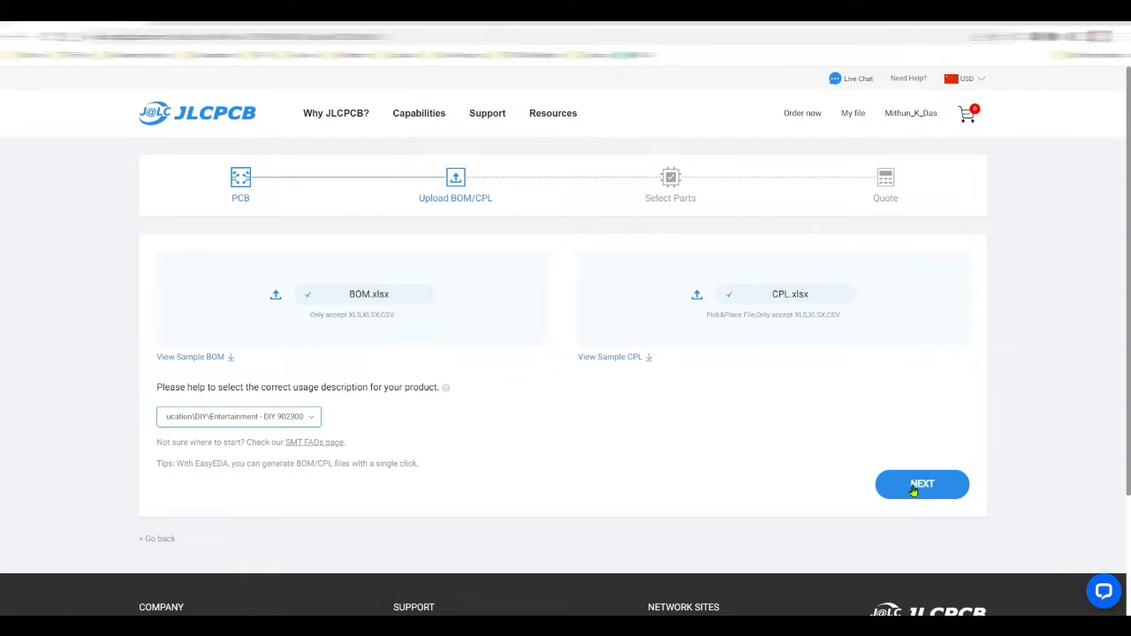
{"action": "left_click", "coordinate": [922, 484]}
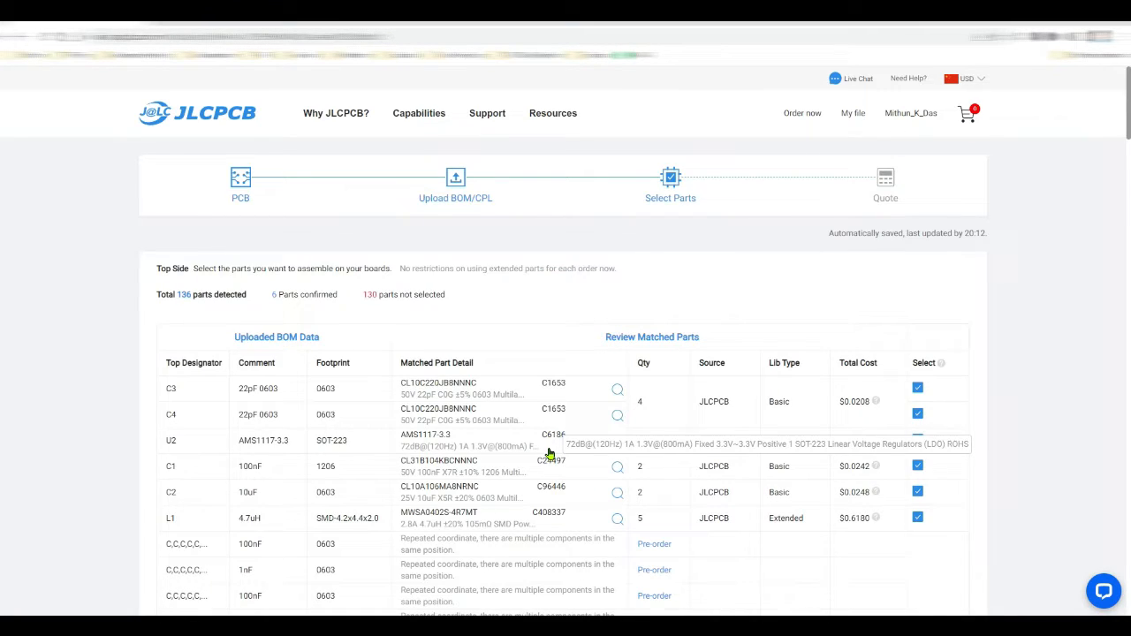
Step: Review the 136 matched parts in the Select Parts table and continue to the assembly quote
{"action": "scroll", "scroll_direction": "down", "scroll_amount": 3}
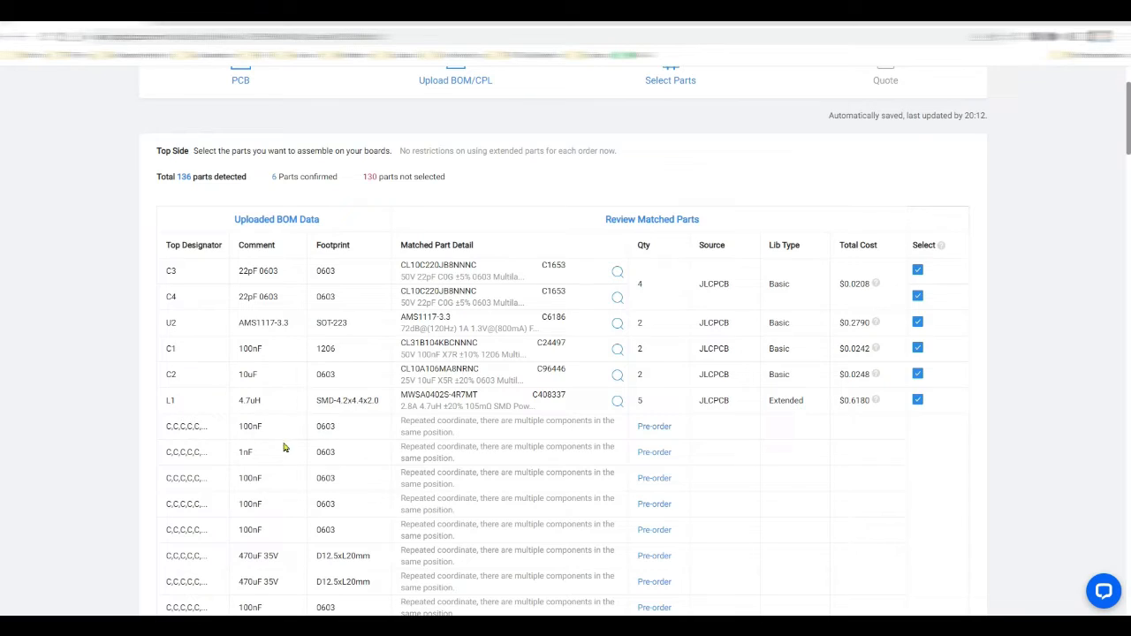
{"action": "mouse_move", "coordinate": [188, 426]}
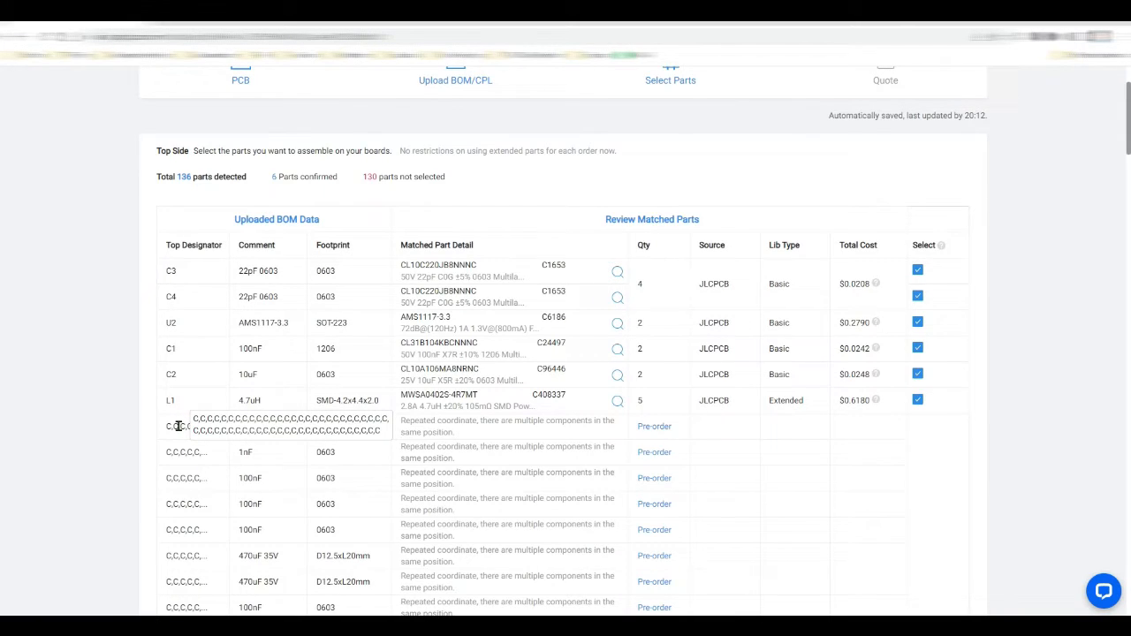
{"action": "scroll", "scroll_direction": "down", "scroll_amount": 3}
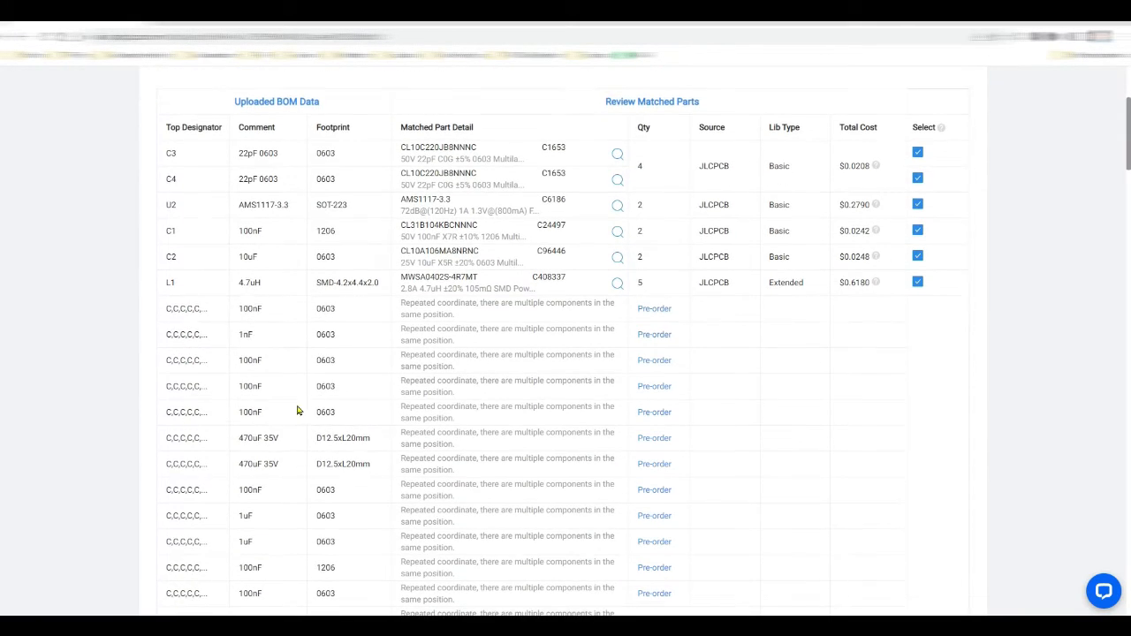
{"action": "mouse_move", "coordinate": [602, 382]}
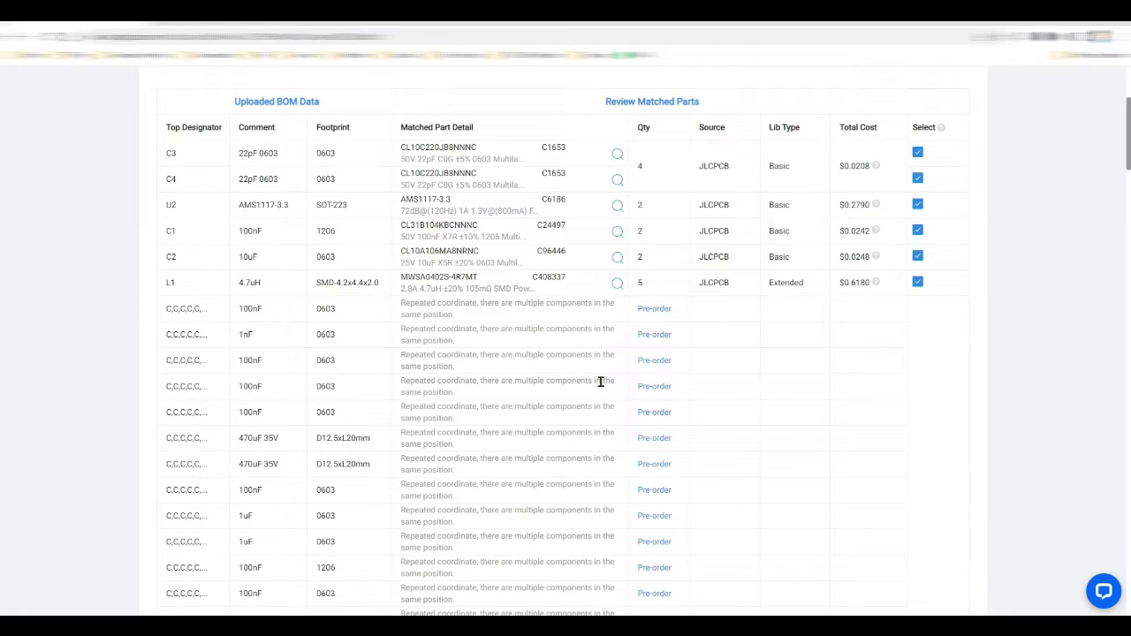
{"action": "scroll", "scroll_direction": "down", "scroll_amount": 3}
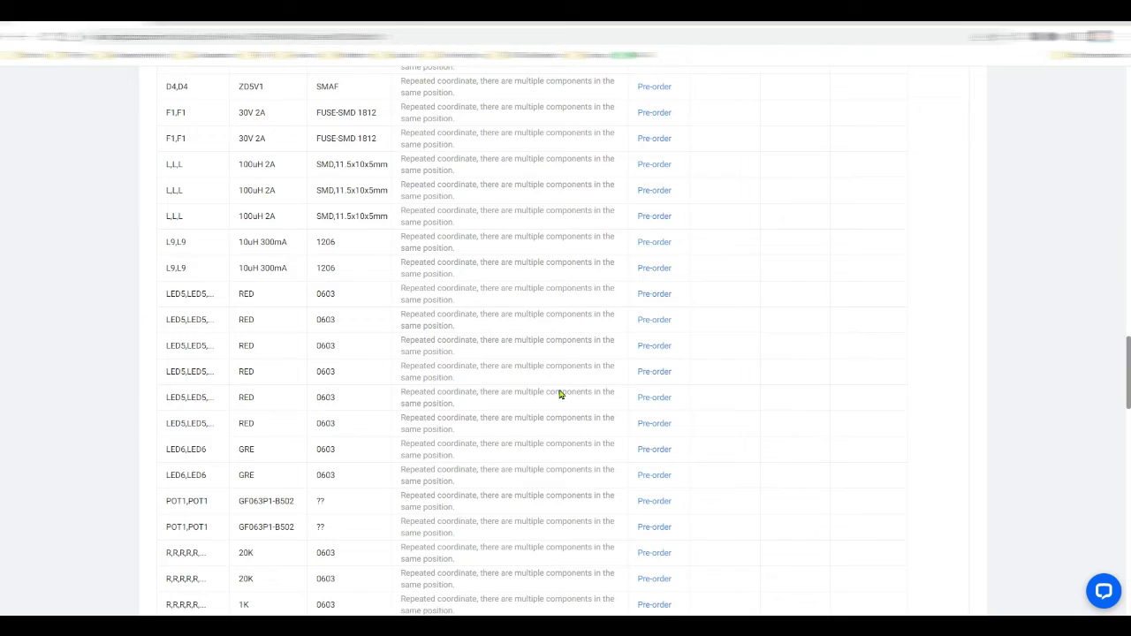
{"action": "scroll", "scroll_direction": "down", "scroll_amount": 3}
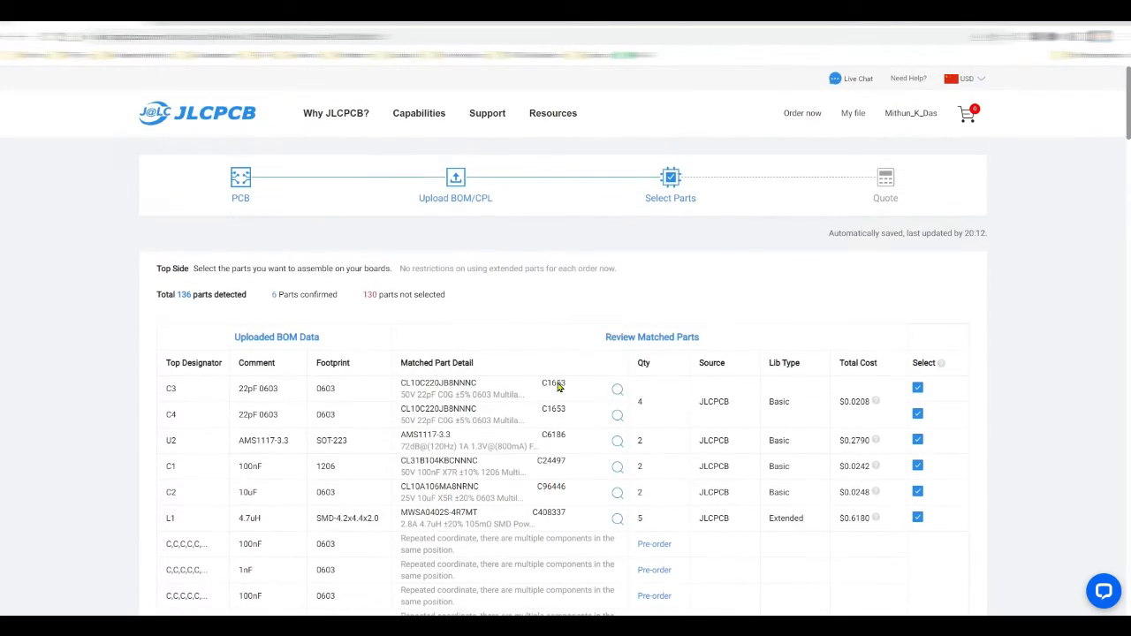
{"action": "scroll", "scroll_direction": "down", "scroll_amount": 3}
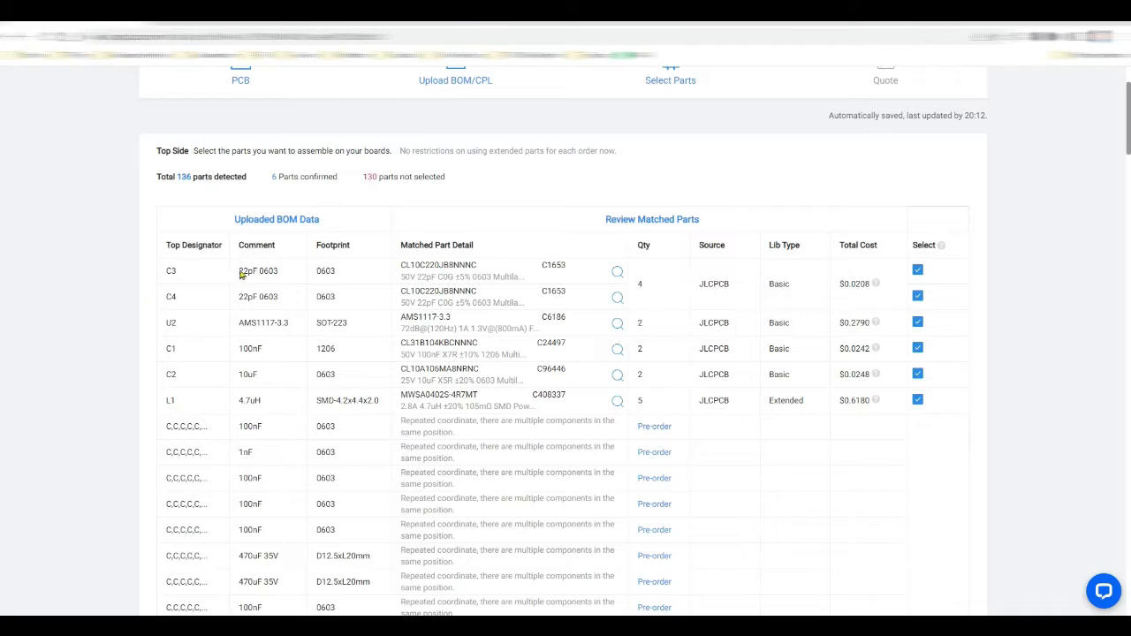
{"action": "mouse_move", "coordinate": [314, 274]}
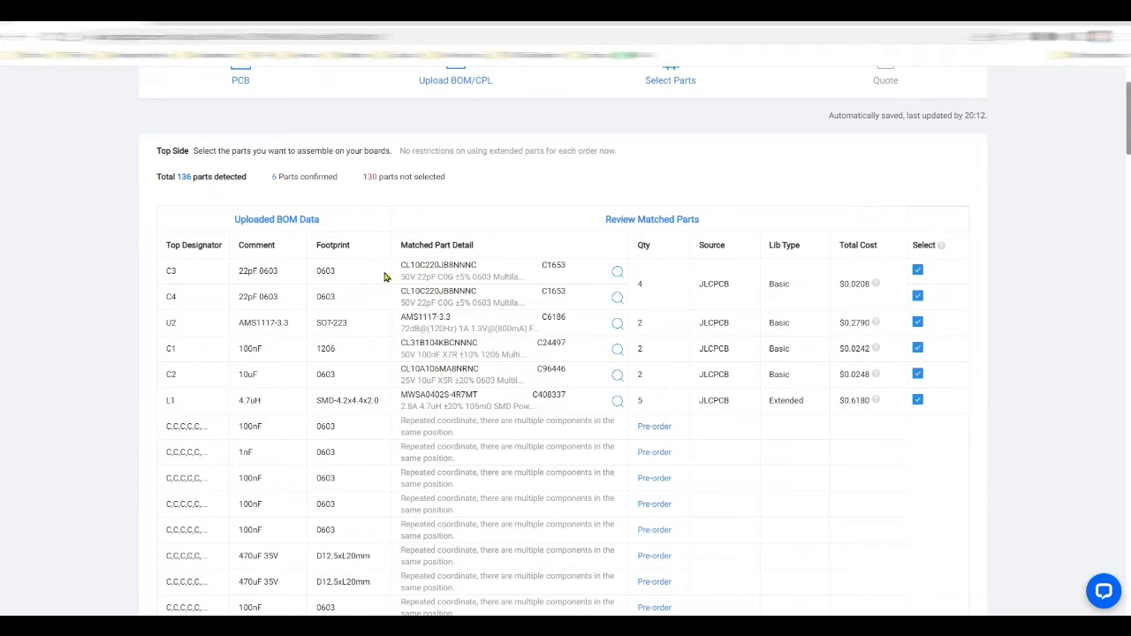
{"action": "mouse_move", "coordinate": [371, 276]}
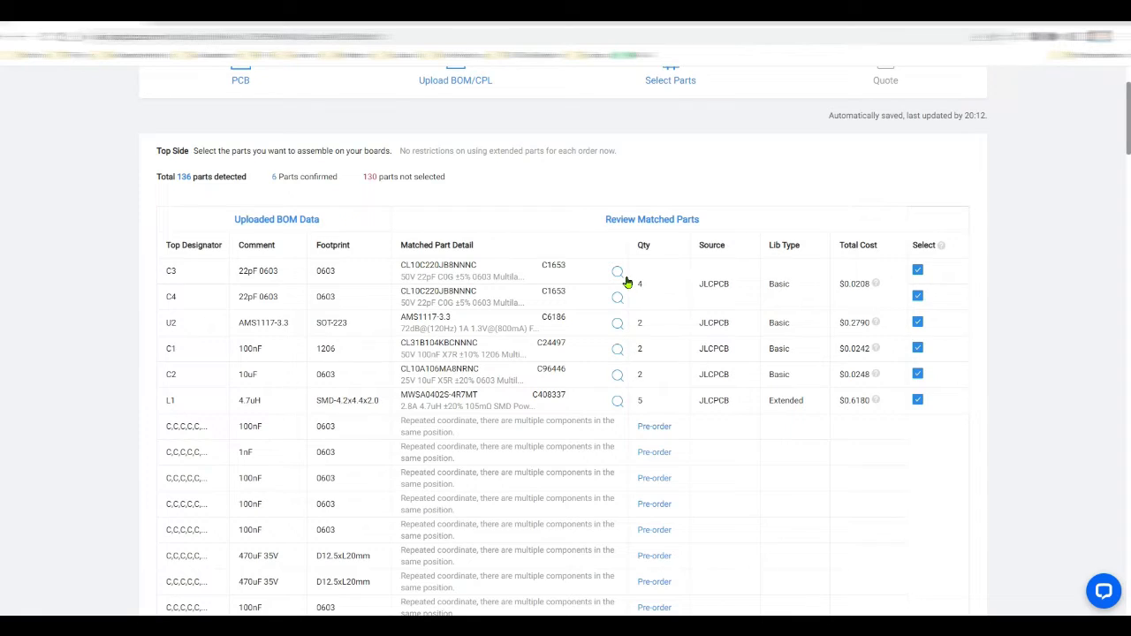
{"action": "scroll", "scroll_direction": "down", "scroll_amount": 3}
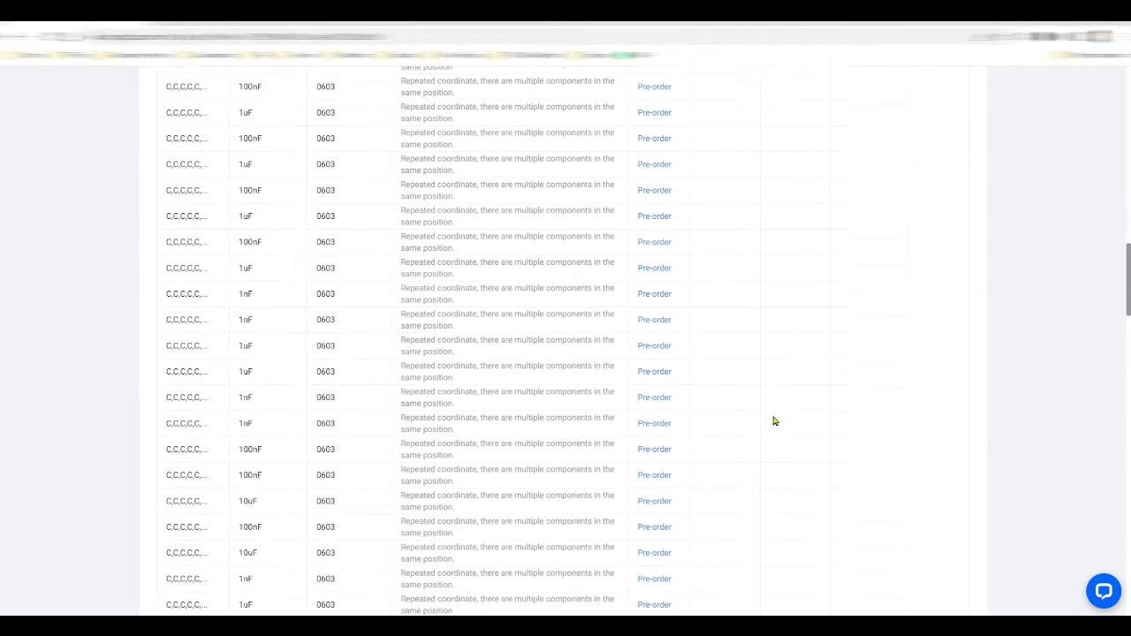
{"action": "scroll", "scroll_direction": "down", "scroll_amount": 3}
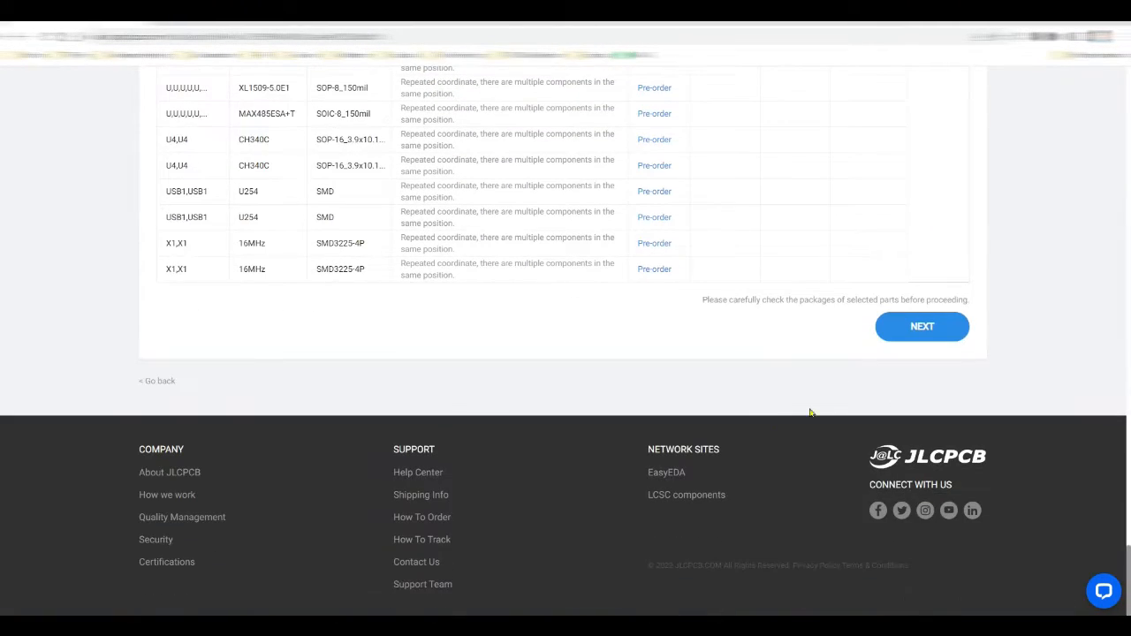
{"action": "left_click", "coordinate": [923, 325]}
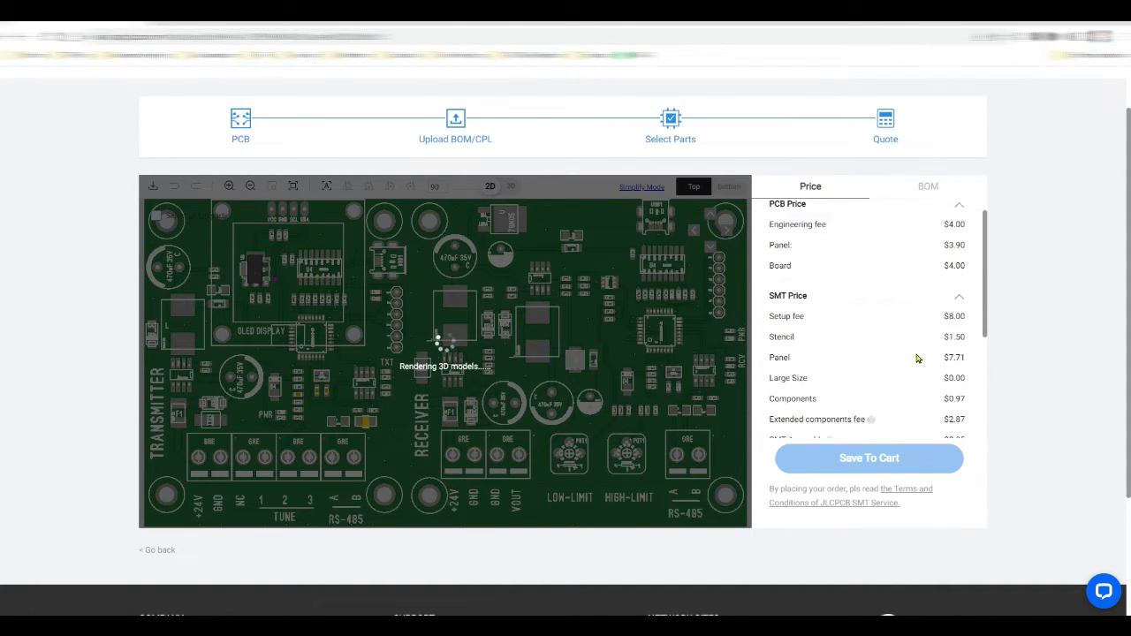
{"action": "scroll", "scroll_direction": "down", "scroll_amount": 3}
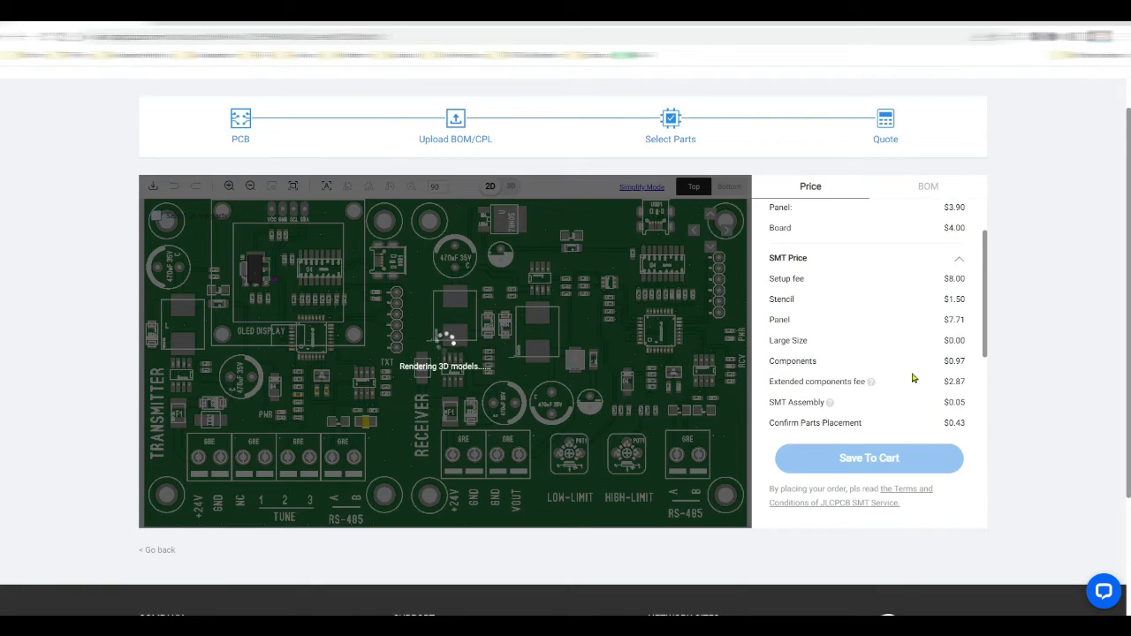
{"action": "scroll", "scroll_direction": "down", "scroll_amount": 3}
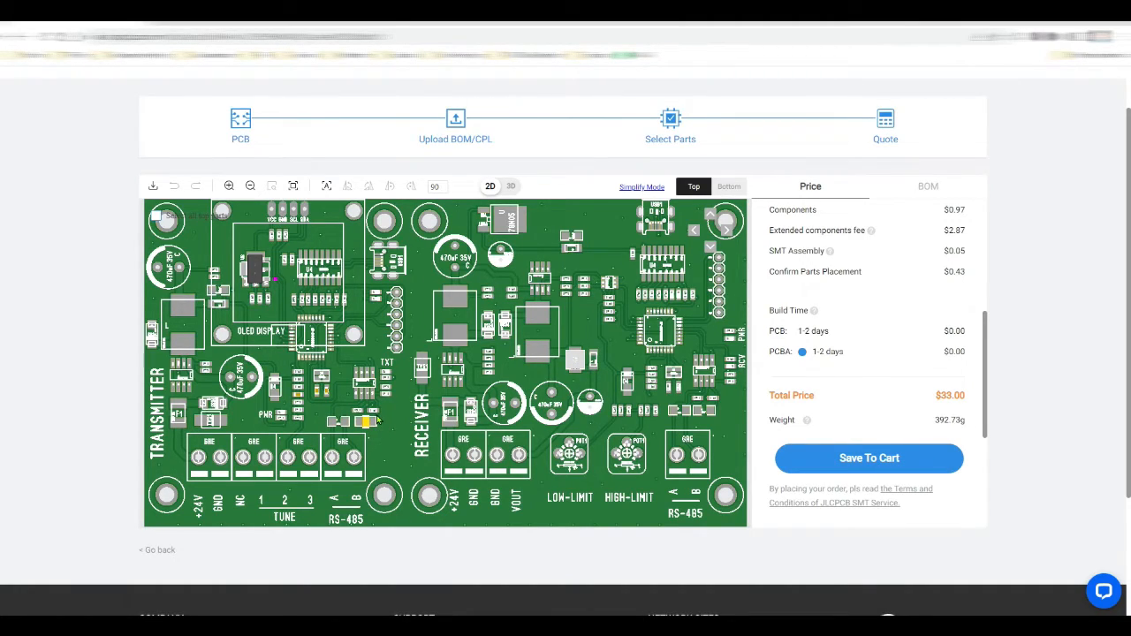
{"action": "mouse_move", "coordinate": [456, 440]}
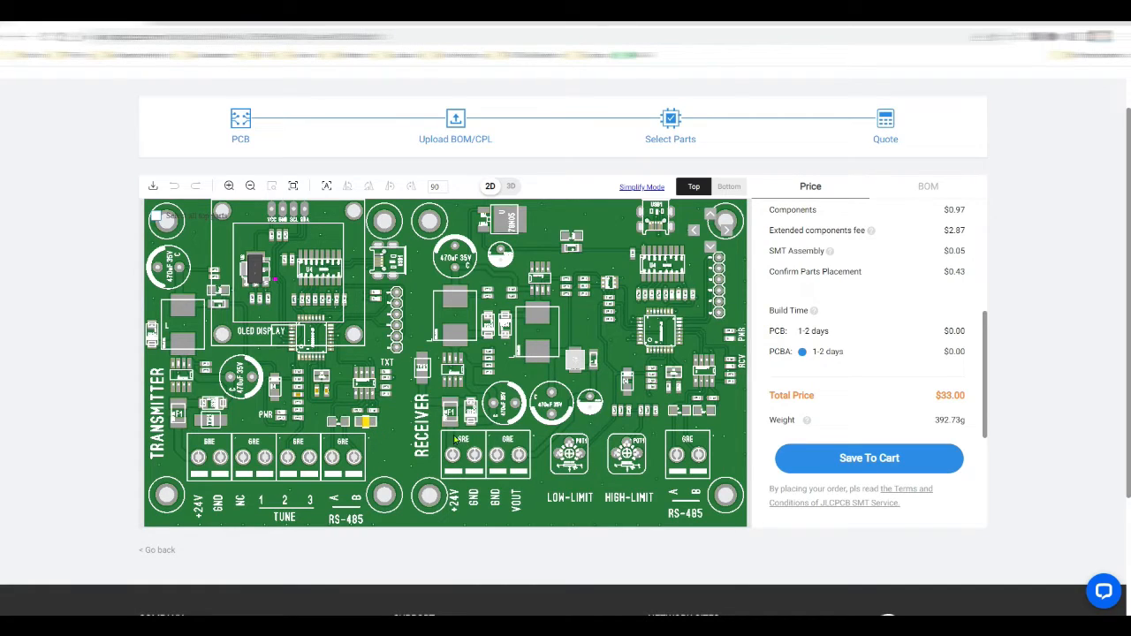
{"action": "mouse_move", "coordinate": [354, 398]}
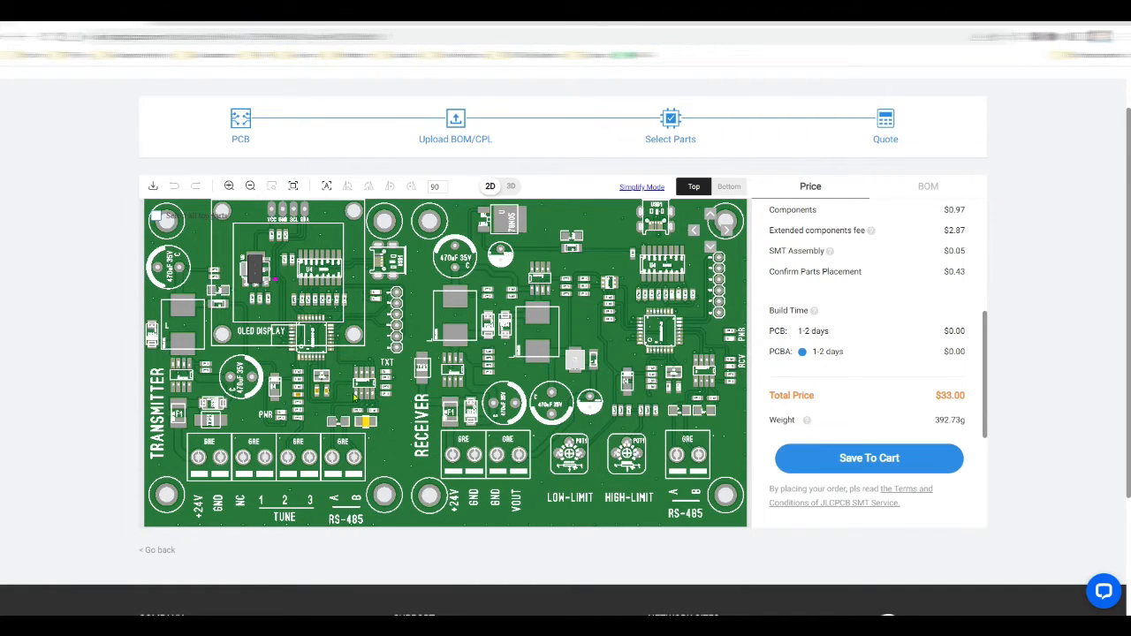
{"action": "mouse_move", "coordinate": [423, 378]}
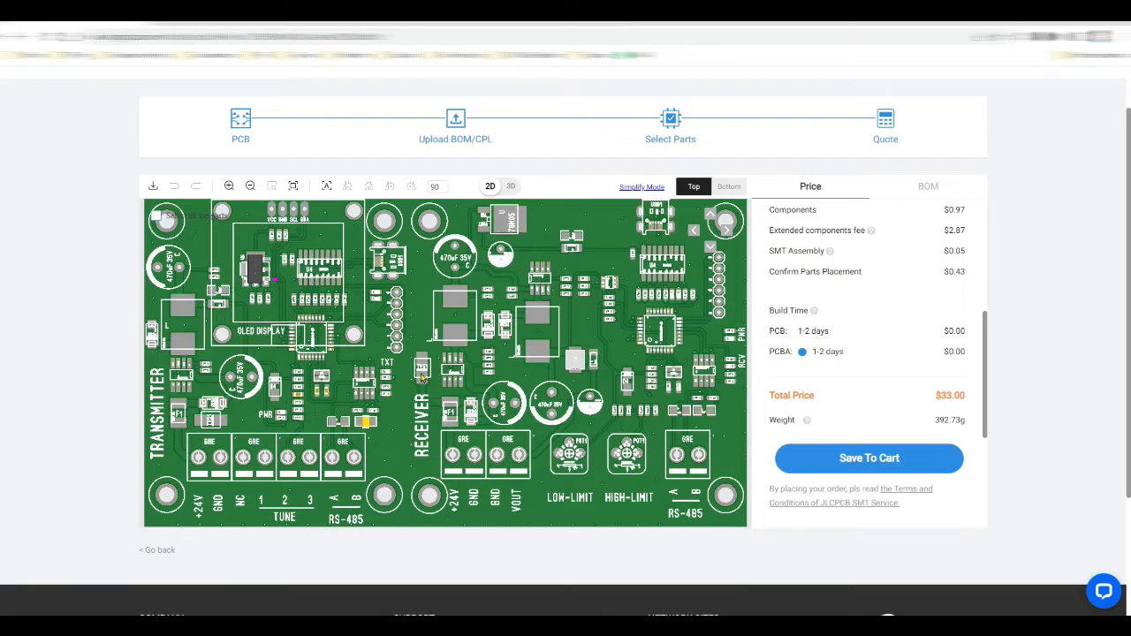
{"action": "mouse_move", "coordinate": [423, 369]}
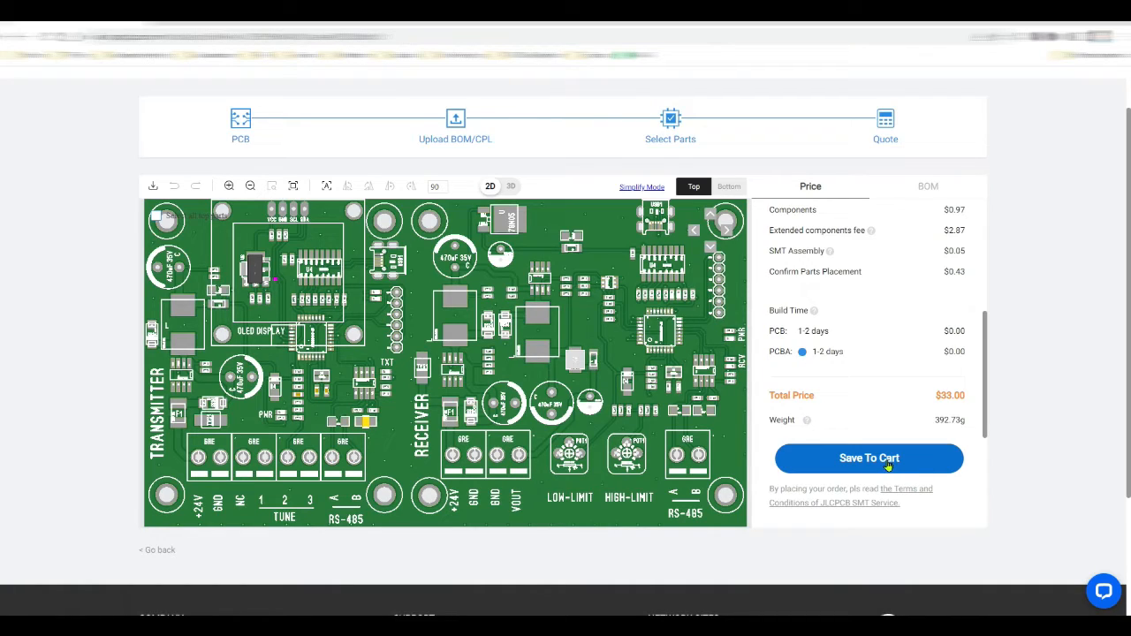
{"action": "mouse_move", "coordinate": [891, 470]}
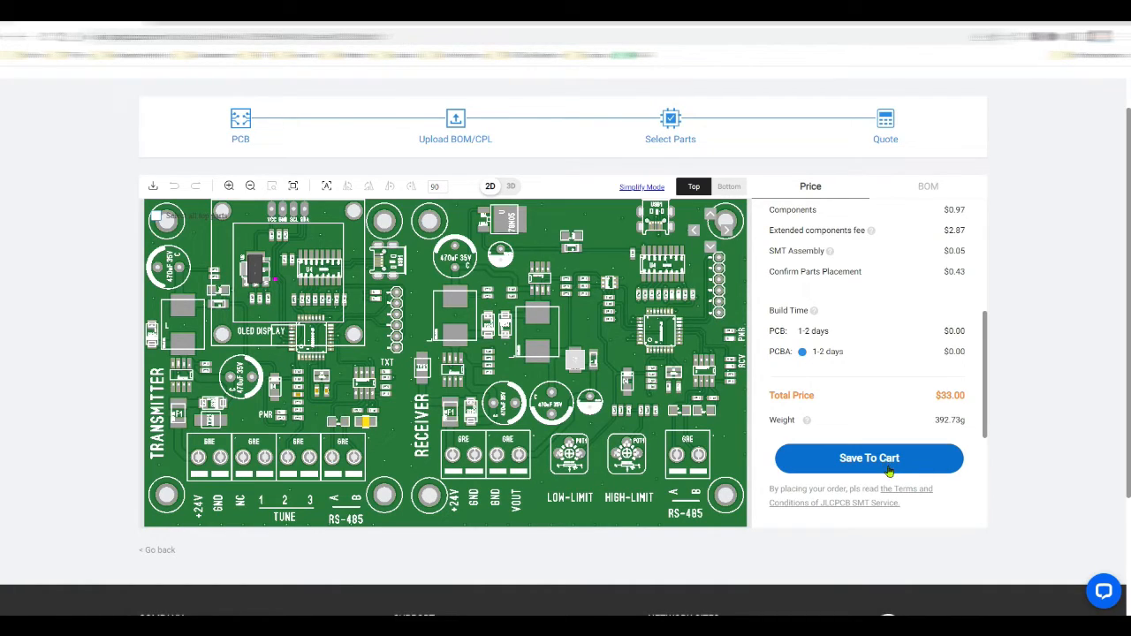
{"action": "mouse_move", "coordinate": [887, 438]}
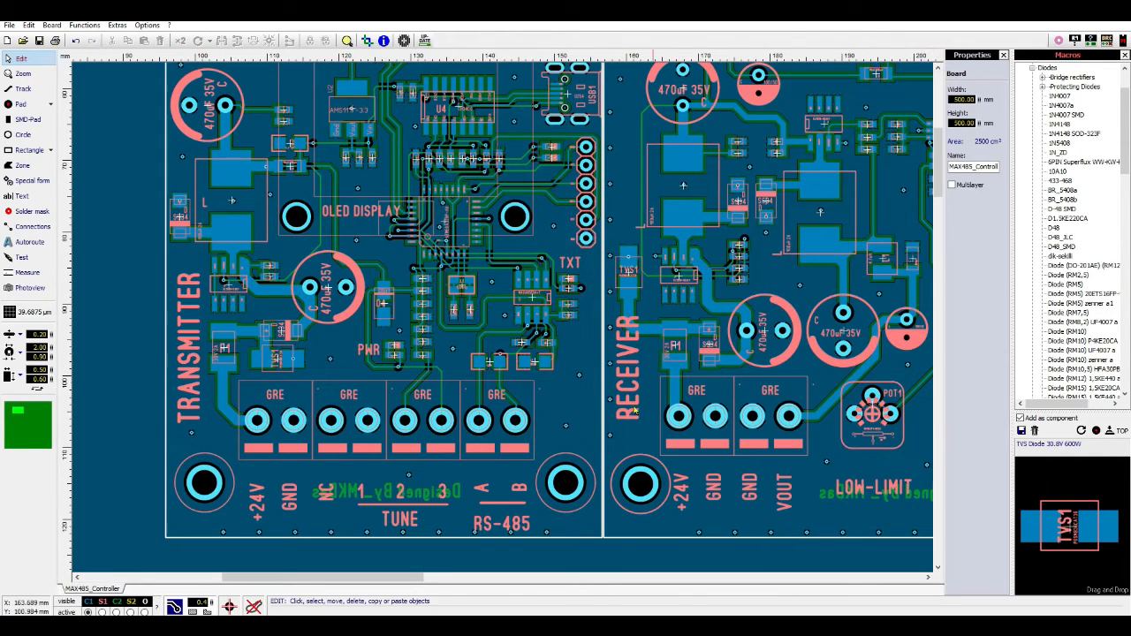
{"action": "mouse_move", "coordinate": [569, 417]}
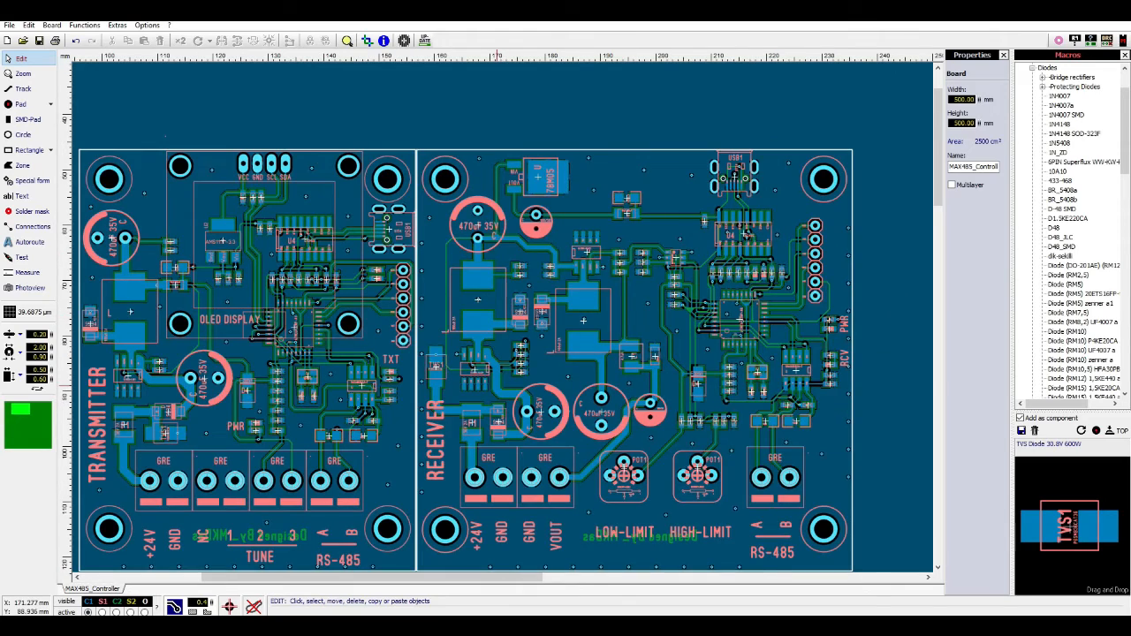
Step: Zoom out in Sprint-Layout to show the whole transmitter and receiver board
{"action": "scroll", "scroll_direction": "down", "scroll_amount": 3}
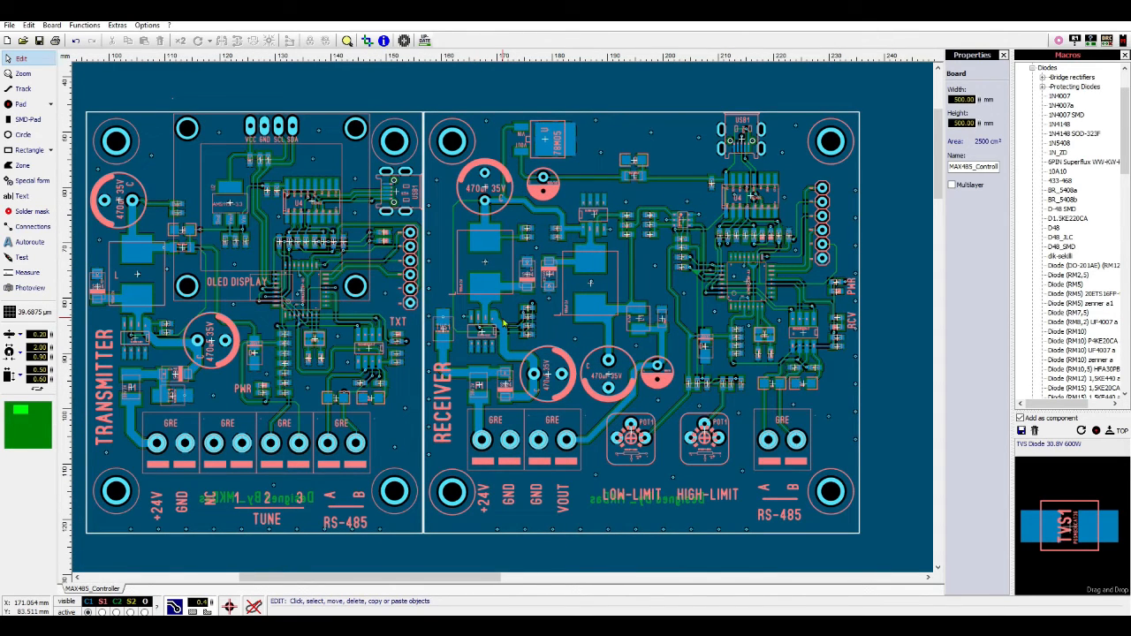
{"action": "mouse_move", "coordinate": [505, 317]}
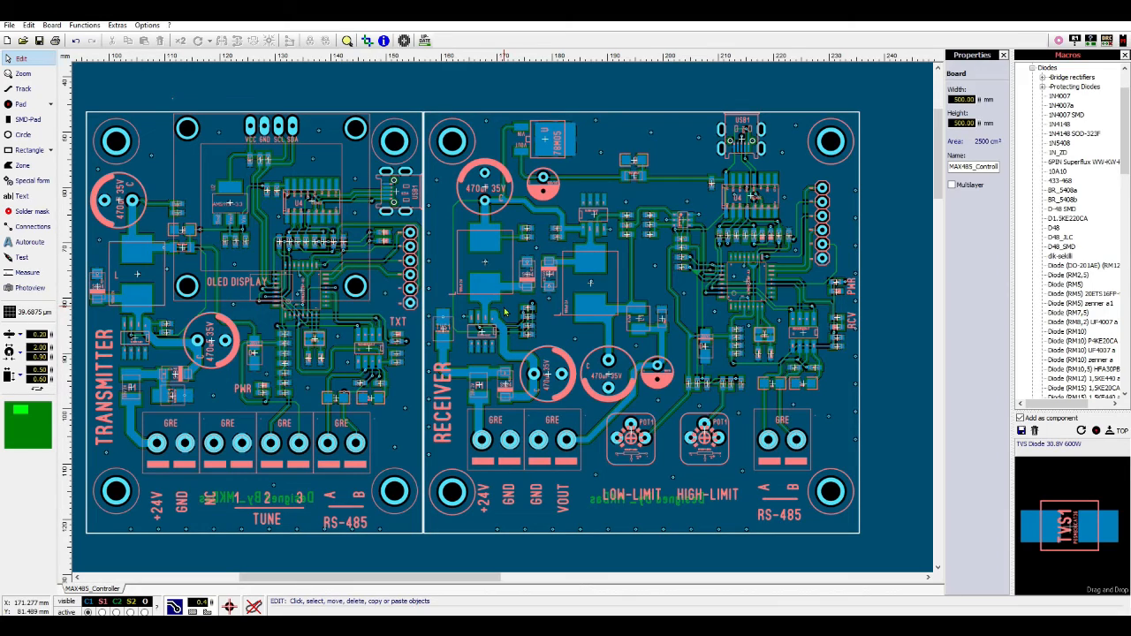
{"action": "mouse_move", "coordinate": [681, 486]}
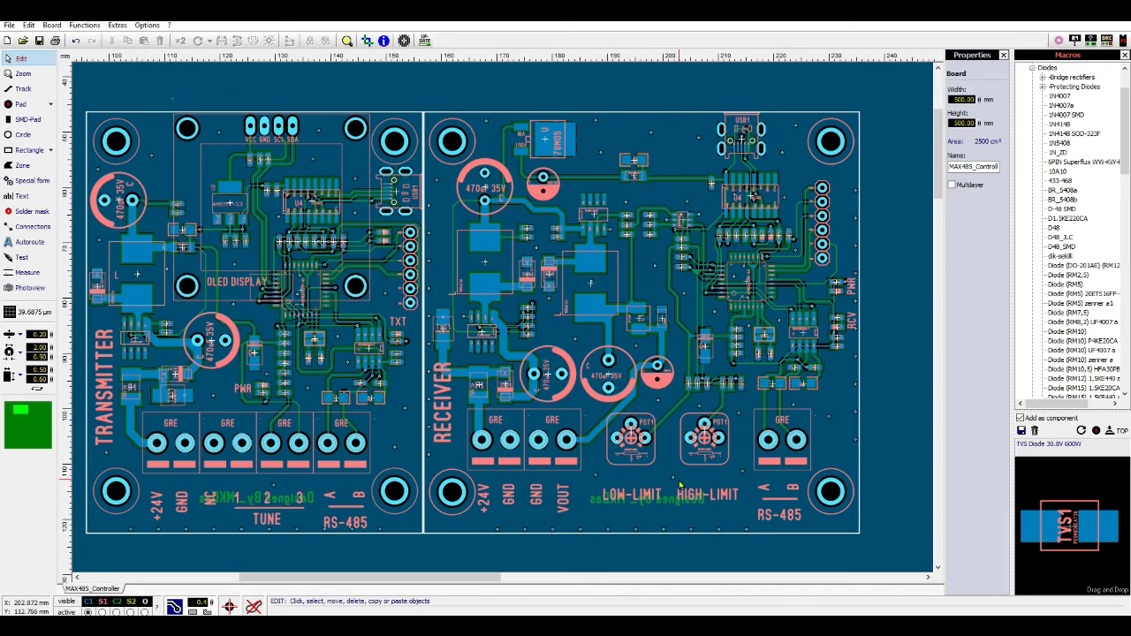